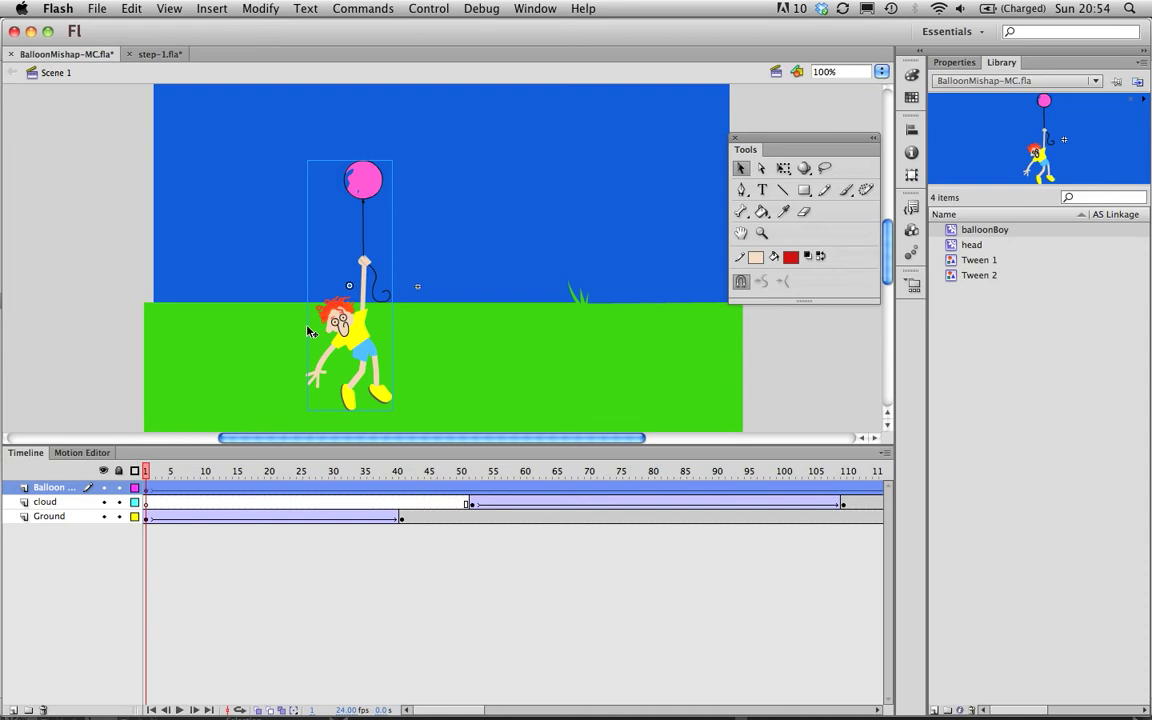
pyautogui.moveTo(258, 340)
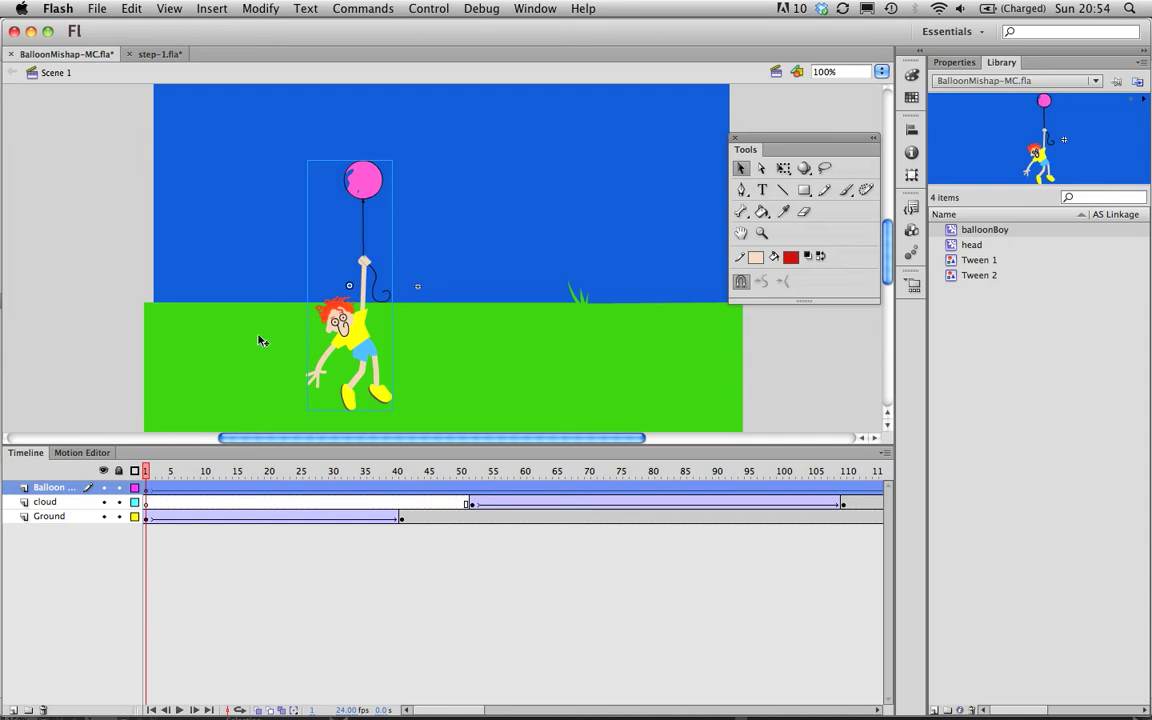
pyautogui.moveTo(368, 344)
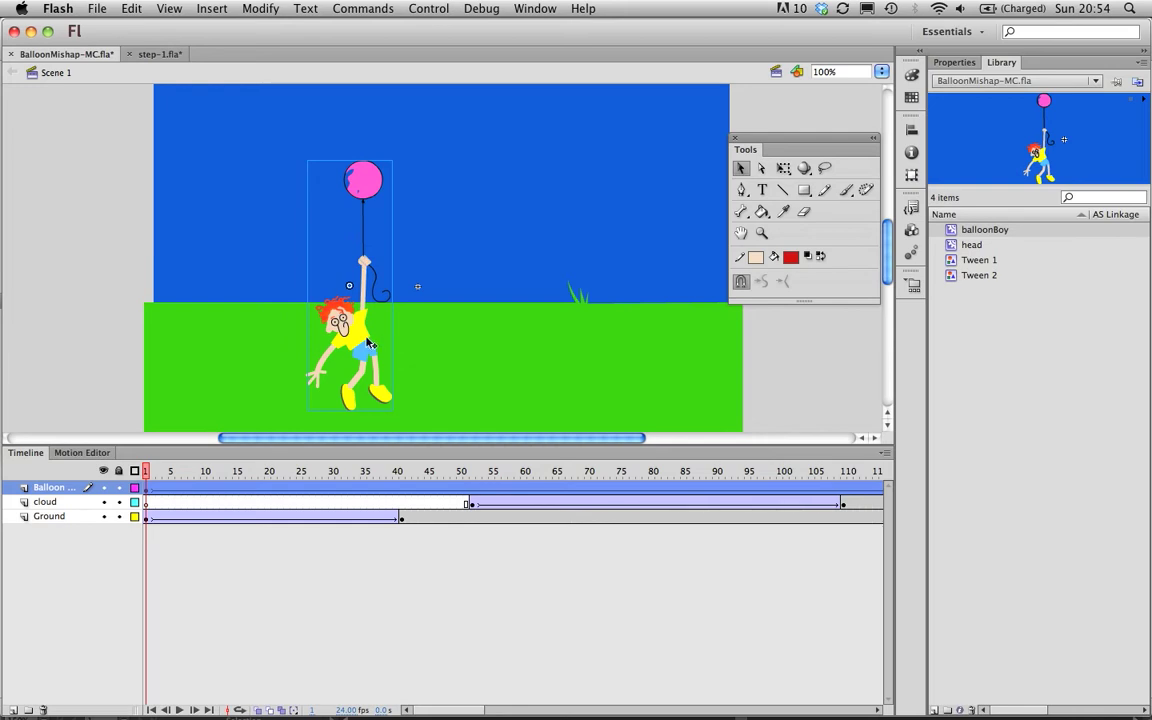
pyautogui.moveTo(358, 330)
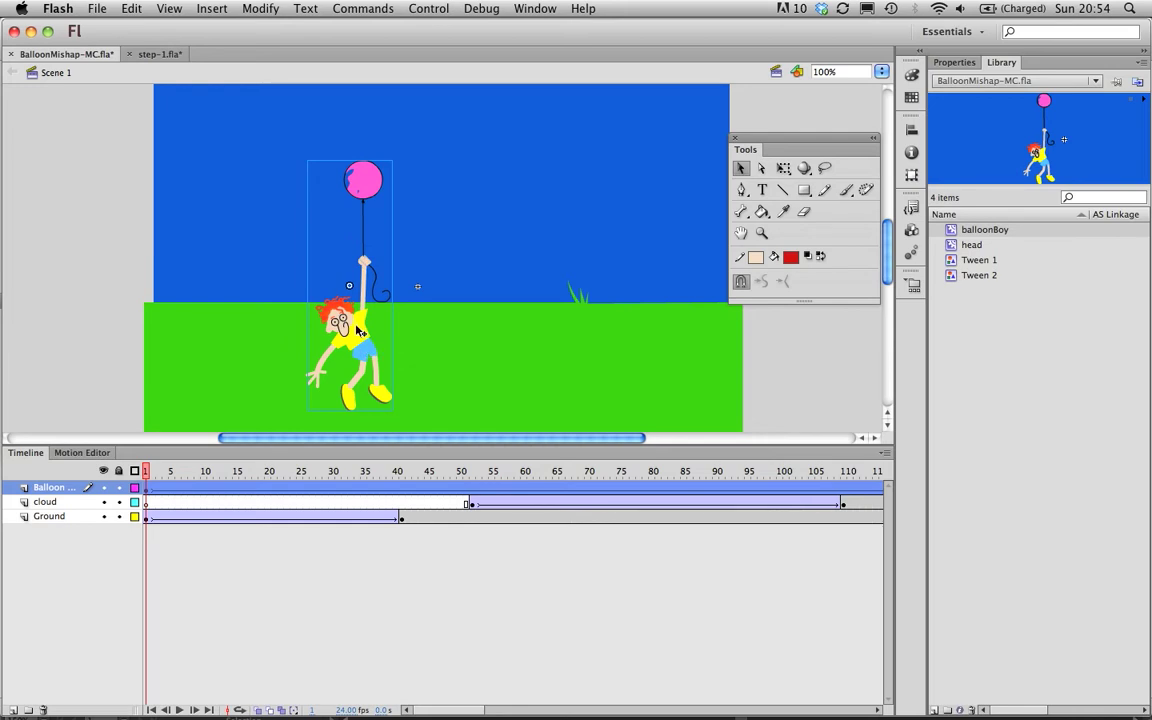
pyautogui.moveTo(368, 356)
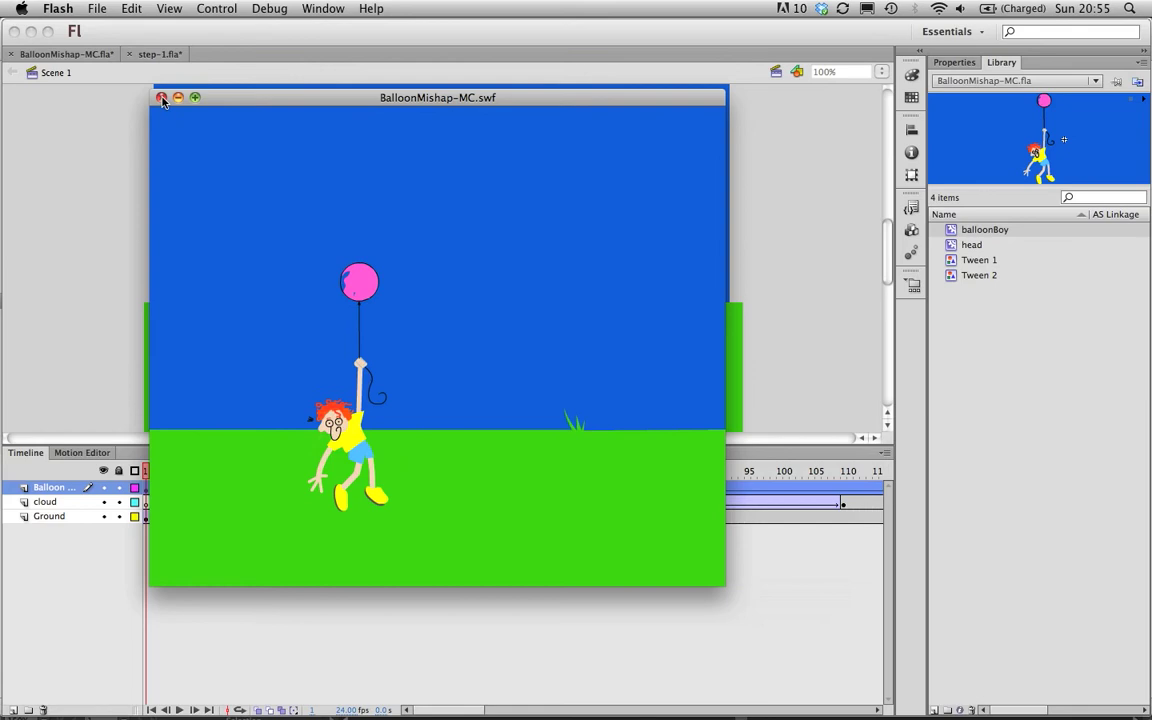
# Close the SWF preview window, scrub the playhead through the tween and return to frame 1.
pyautogui.click(160, 98)
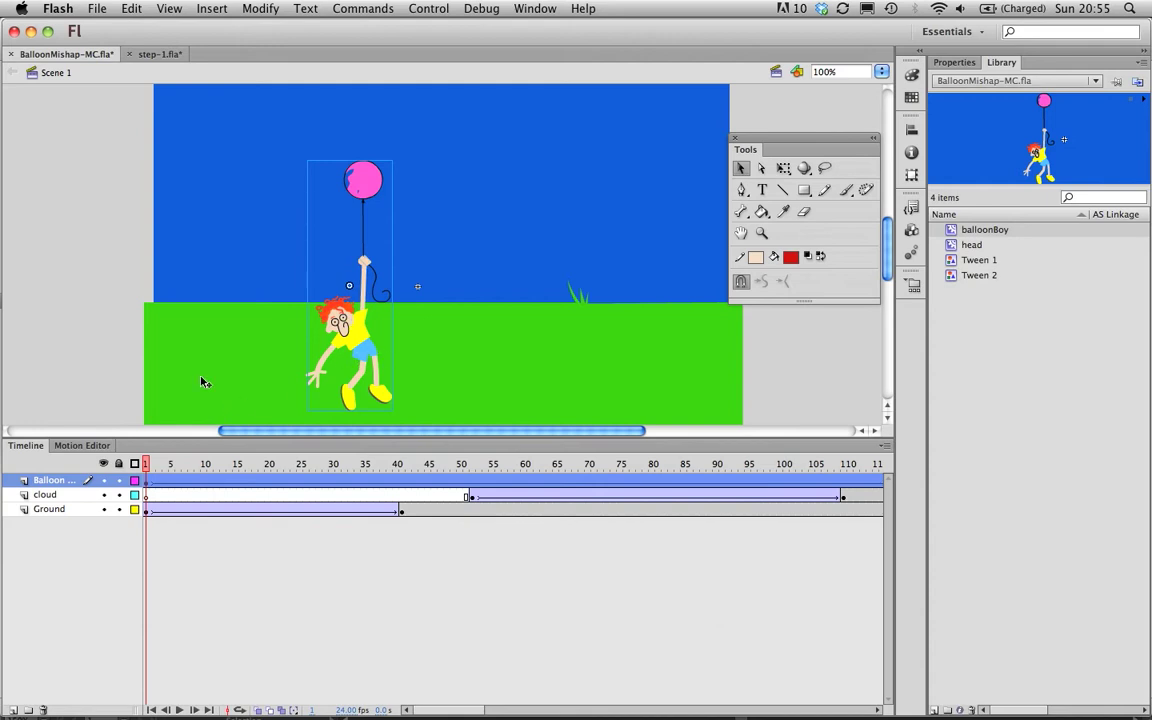
pyautogui.click(336, 464)
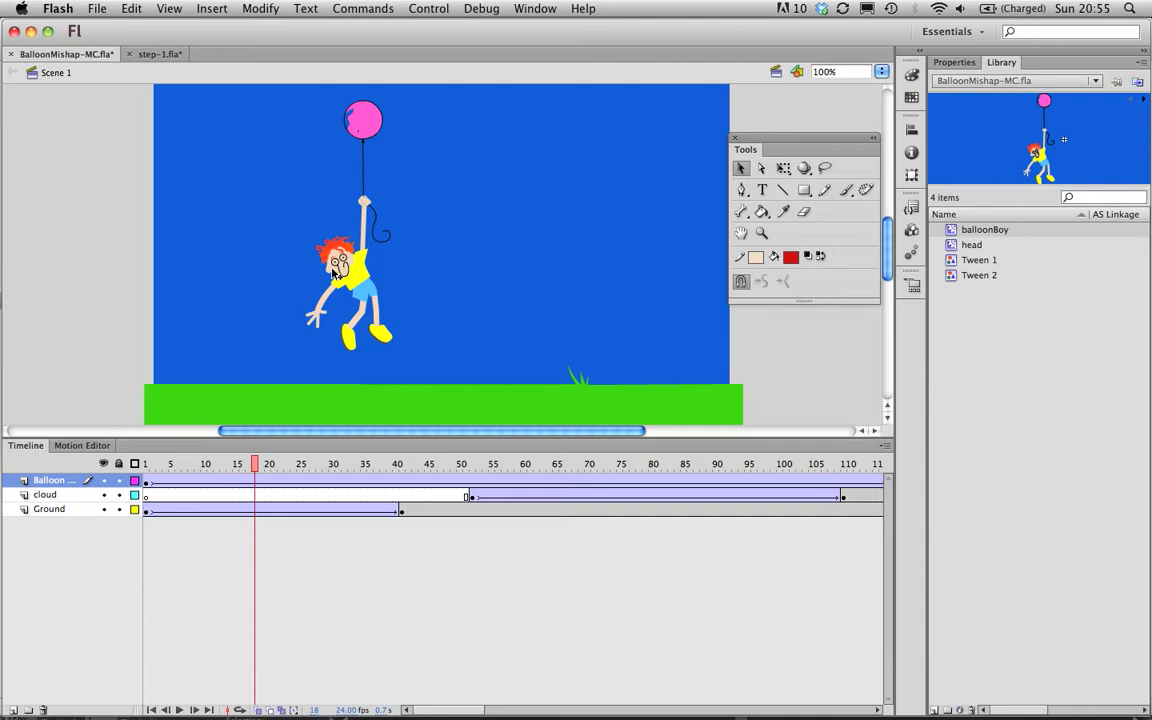
pyautogui.moveTo(356, 292)
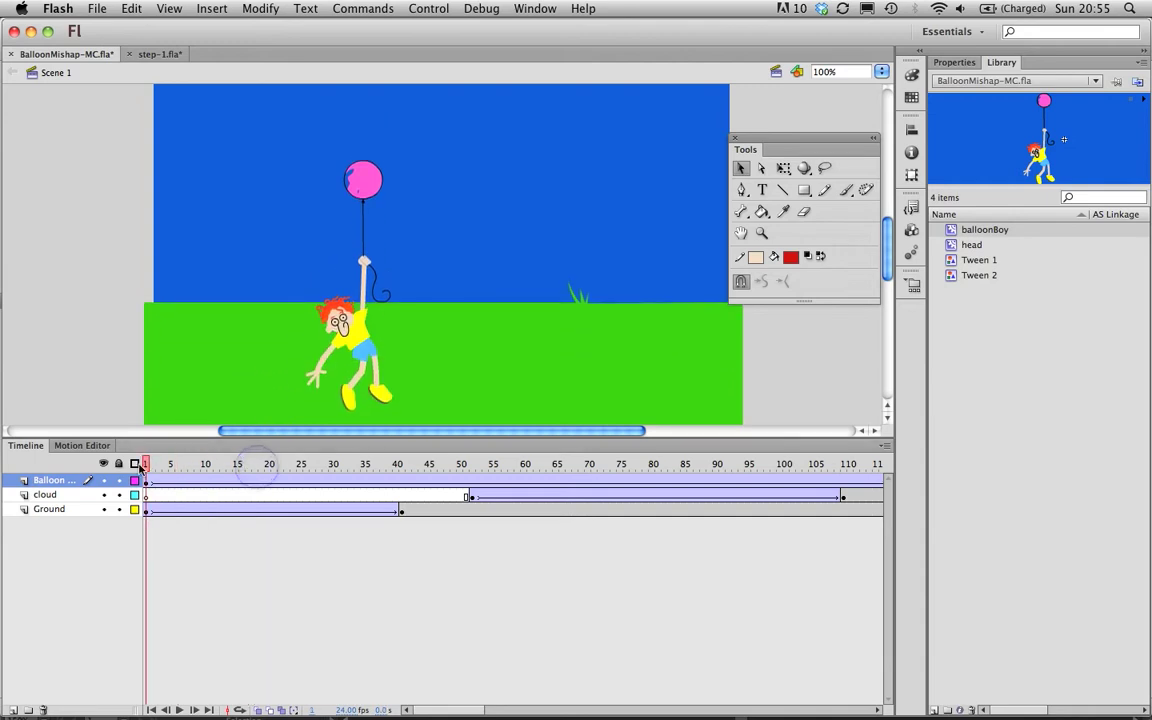
pyautogui.click(350, 360)
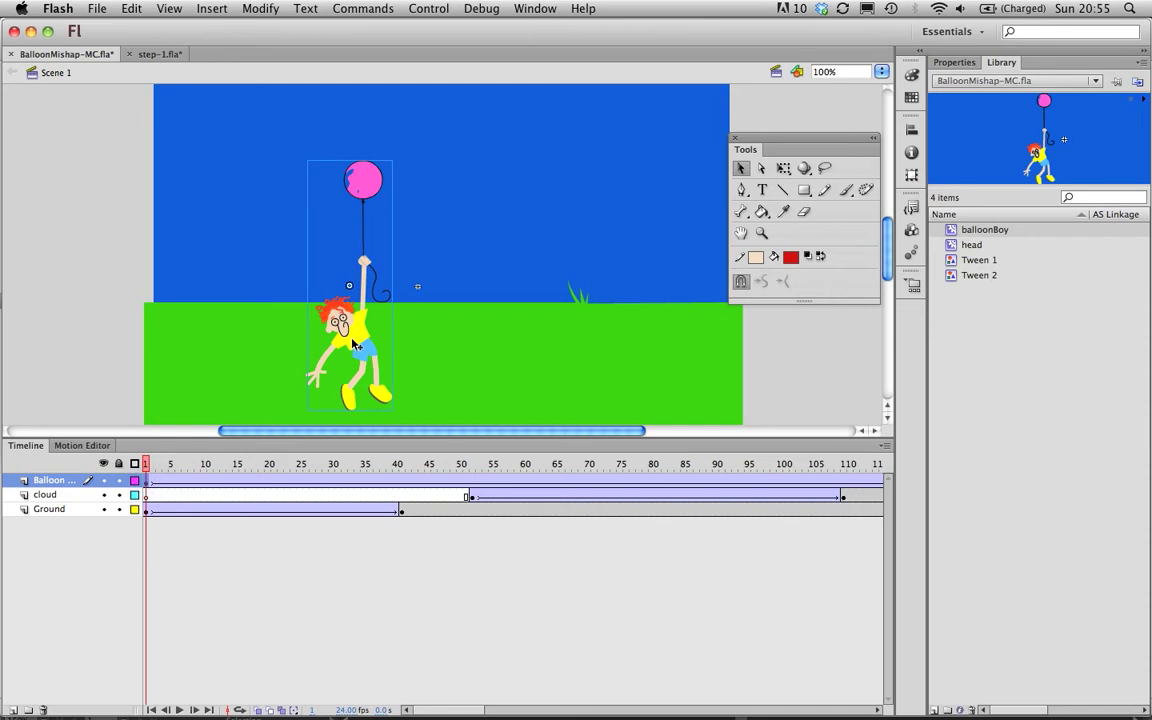
pyautogui.doubleClick(350, 344)
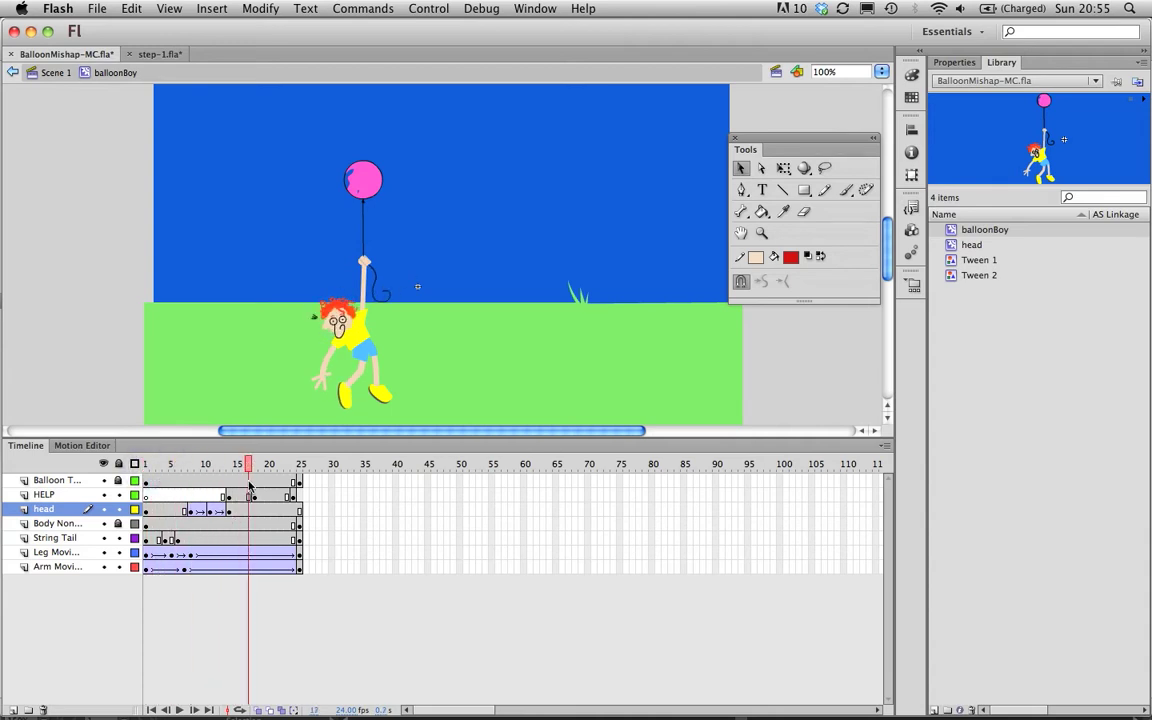
pyautogui.click(148, 464)
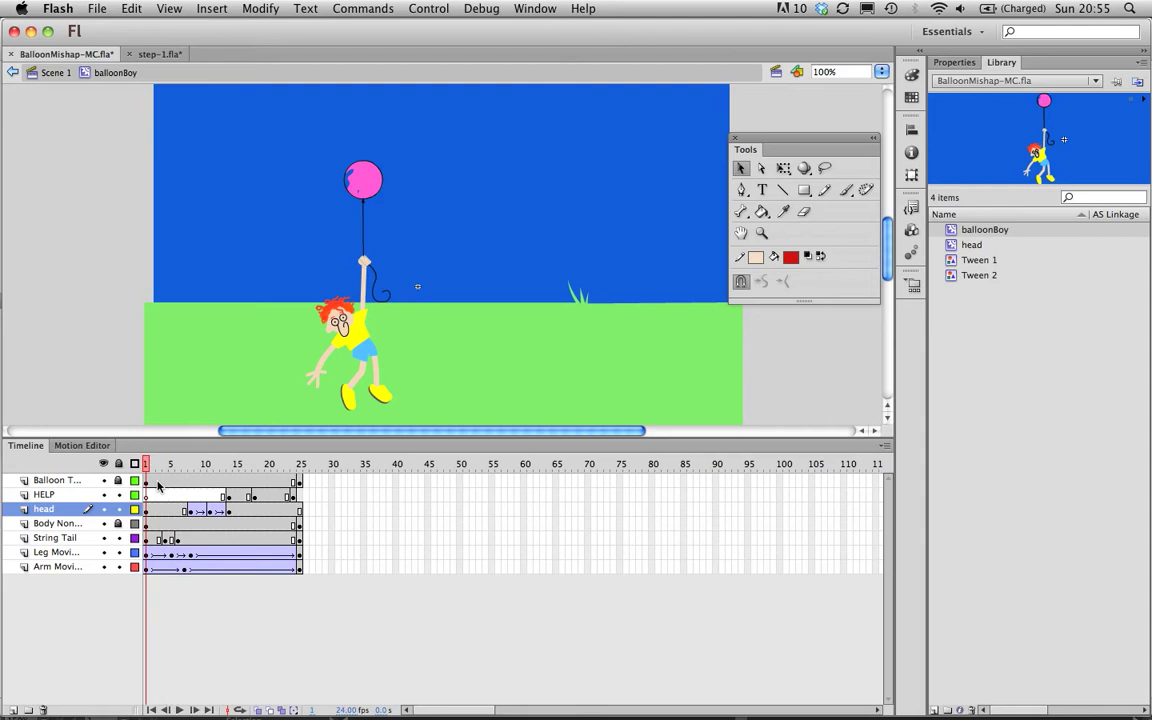
pyautogui.click(280, 464)
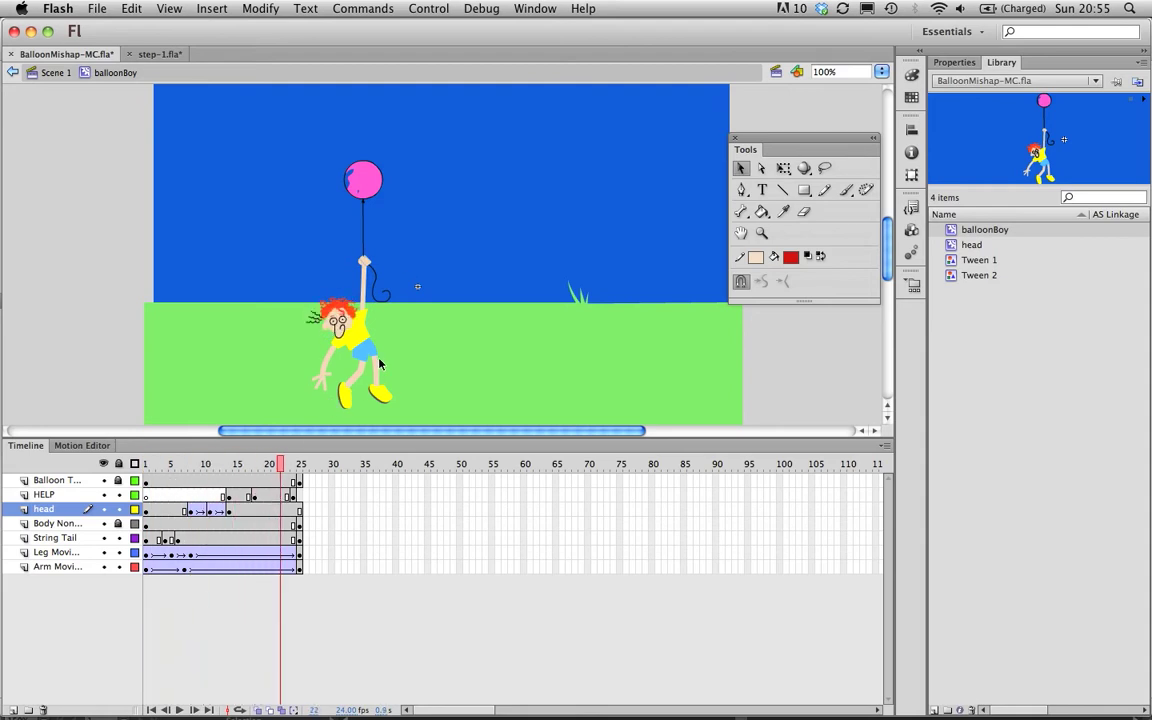
pyautogui.moveTo(340, 338)
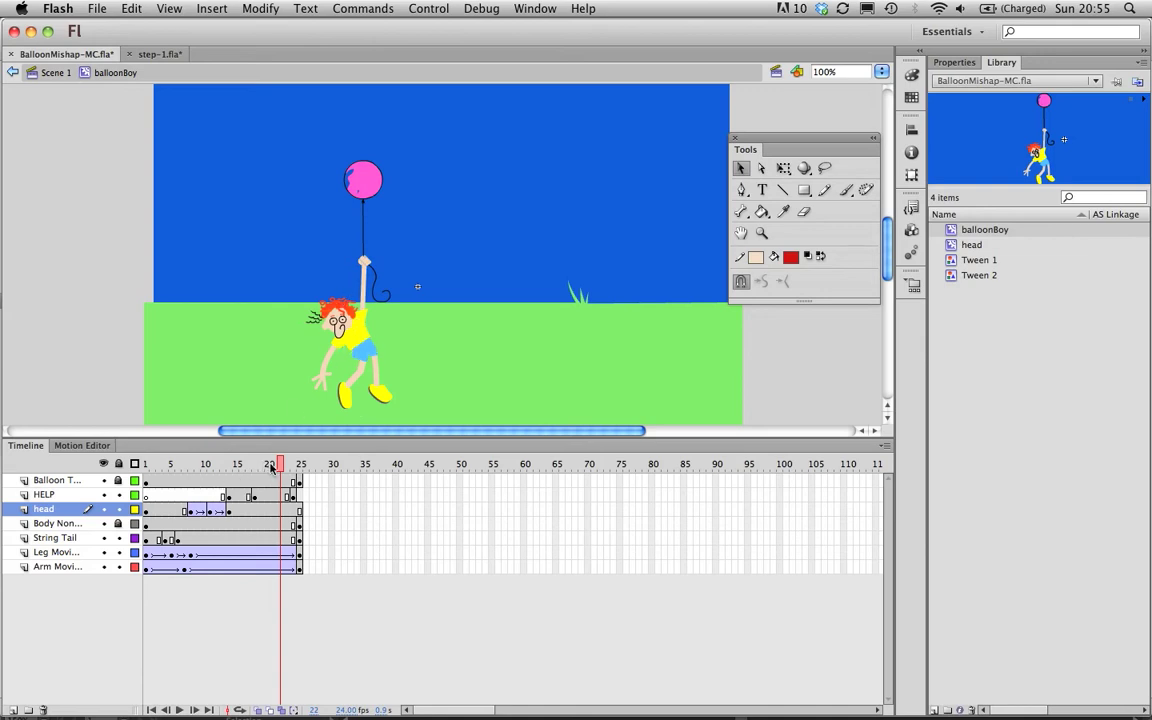
pyautogui.click(146, 464)
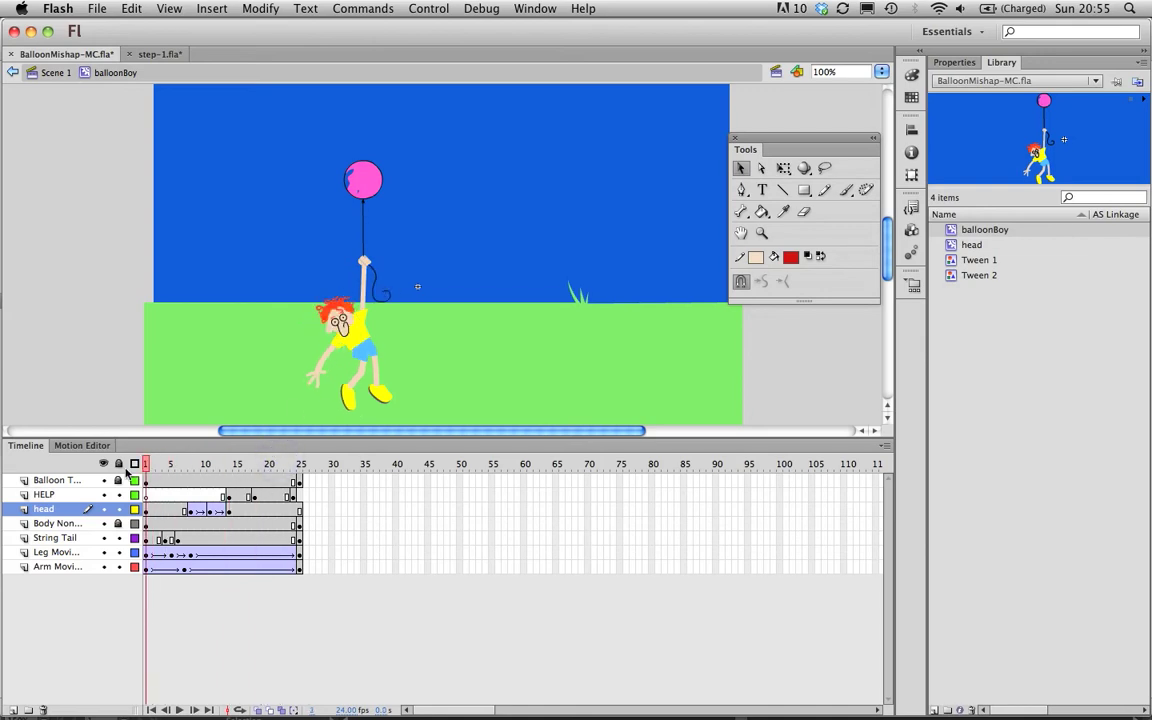
pyautogui.click(296, 464)
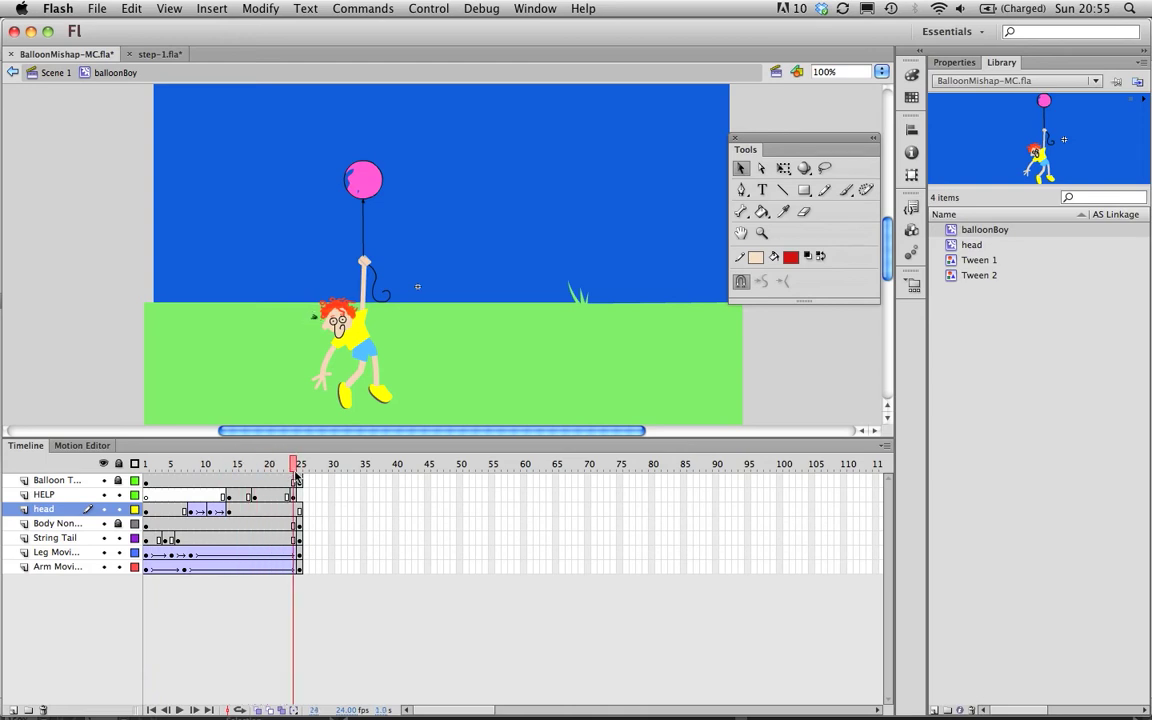
pyautogui.moveTo(308, 540)
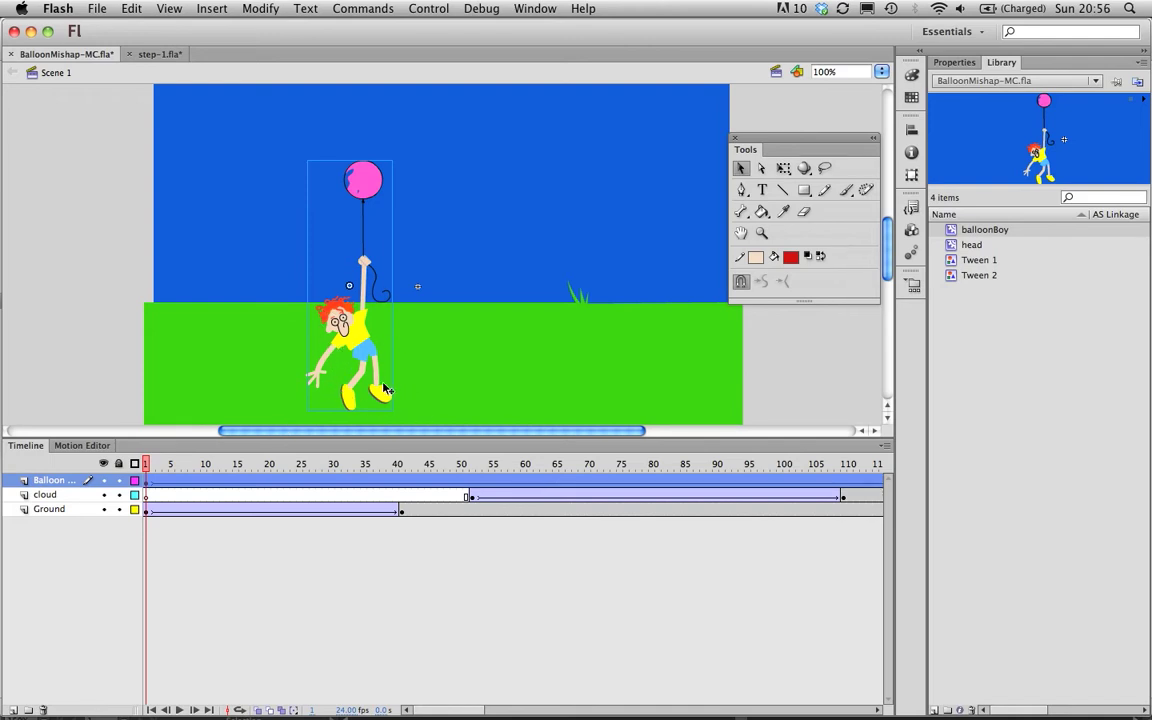
pyautogui.moveTo(286, 448)
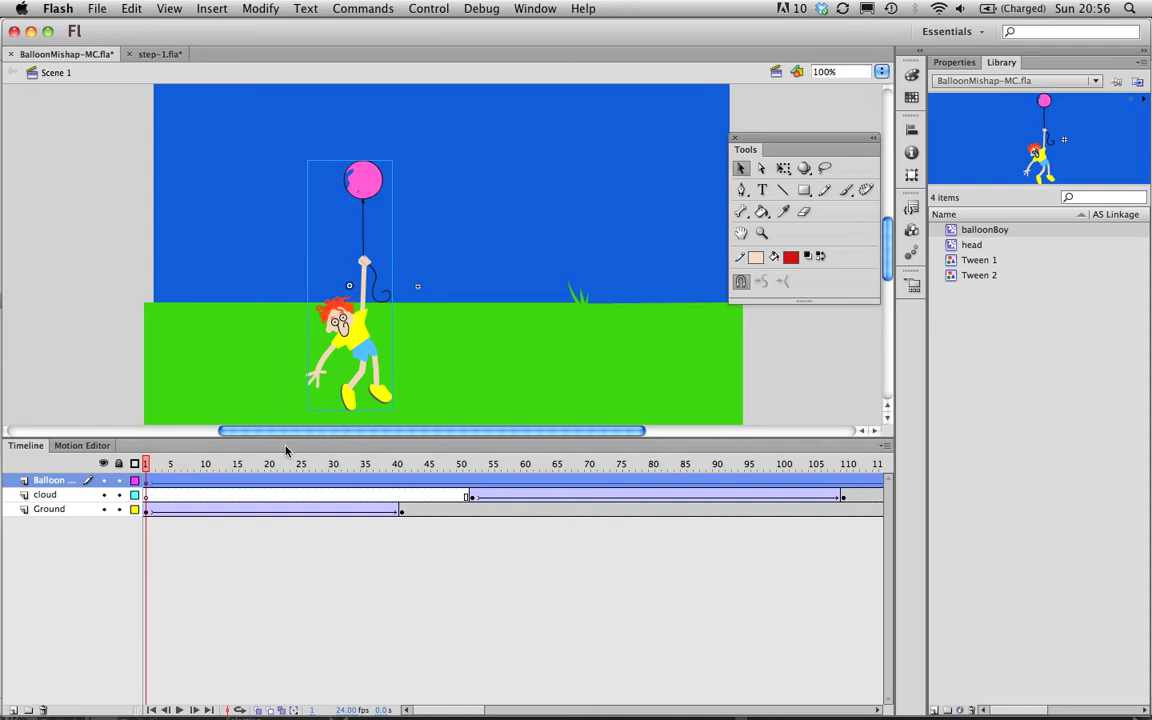
pyautogui.moveTo(372, 340)
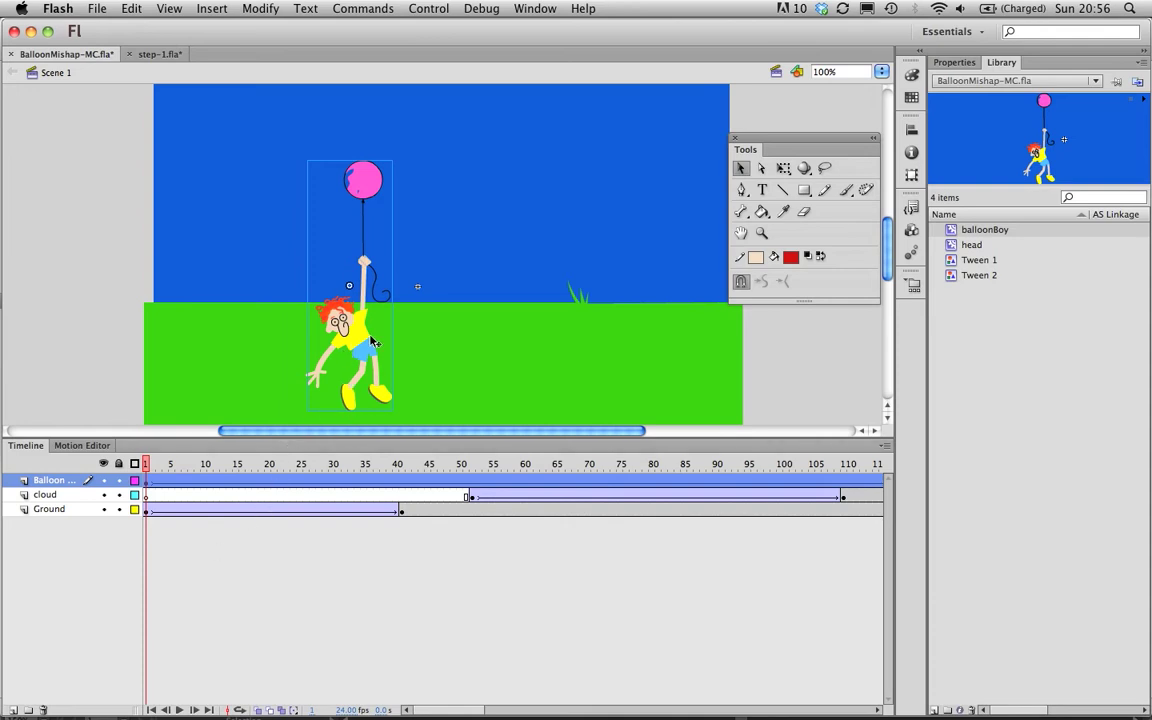
# Enter the balloonBoy symbol from the Library, then return to Scene 1 and bring up the app switcher.
pyautogui.doubleClick(344, 340)
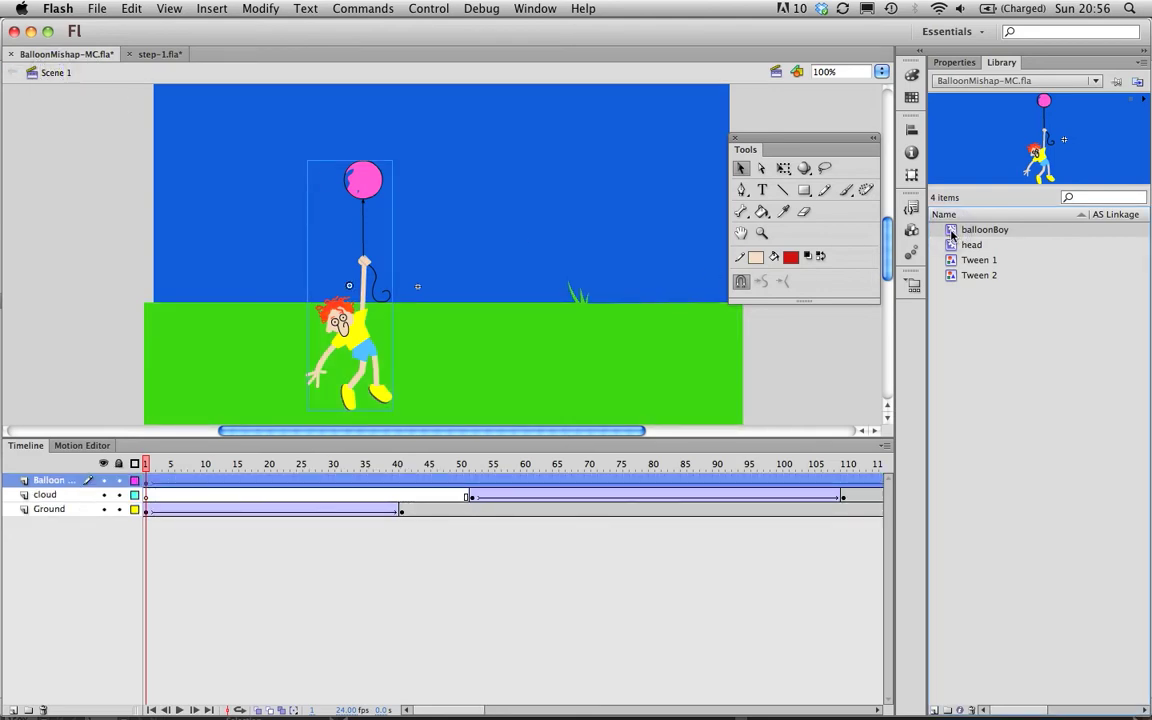
pyautogui.doubleClick(352, 350)
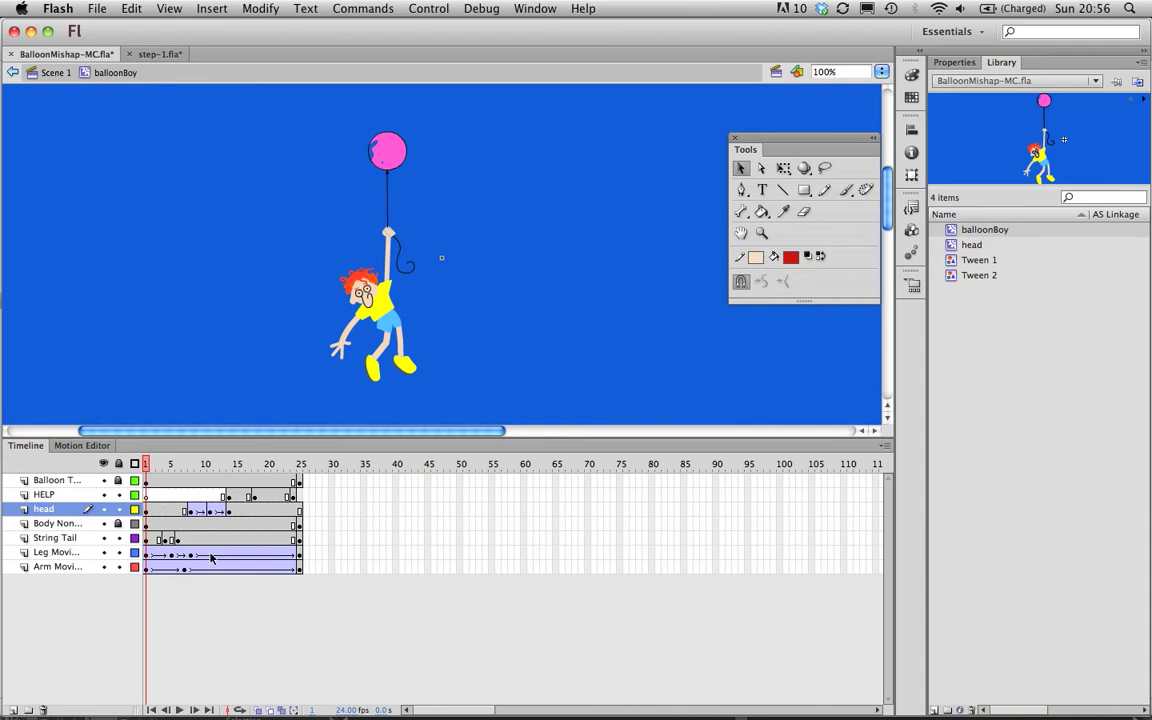
pyautogui.moveTo(232, 510)
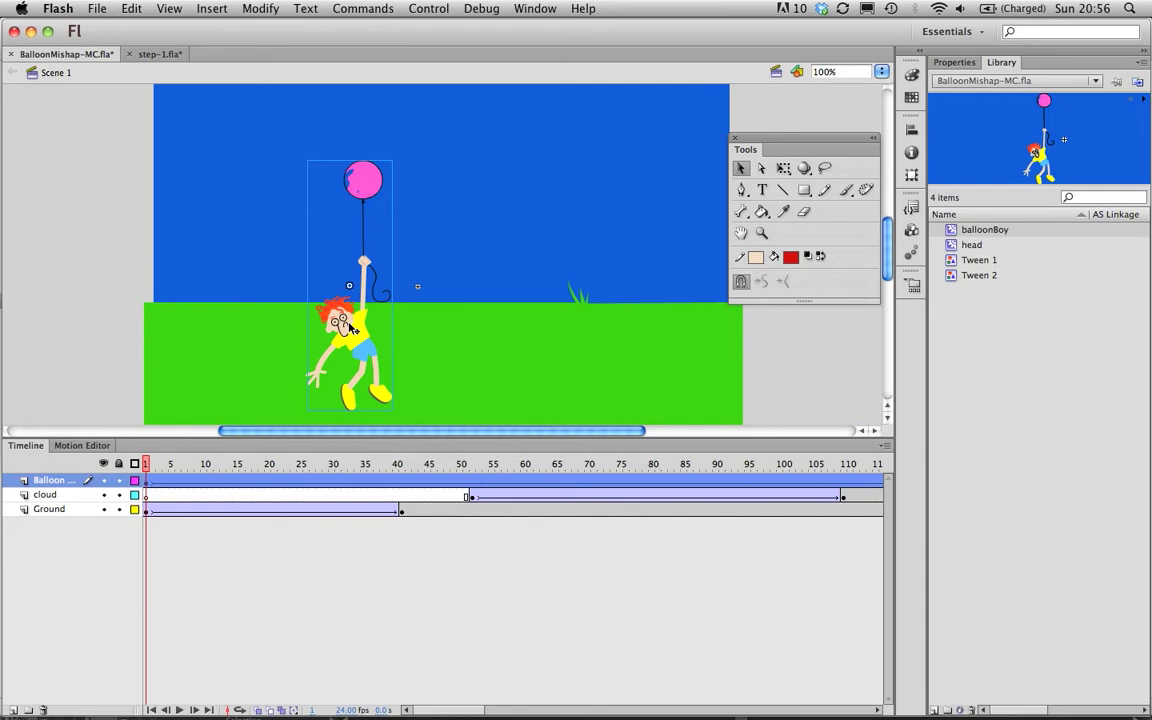
pyautogui.moveTo(500, 508)
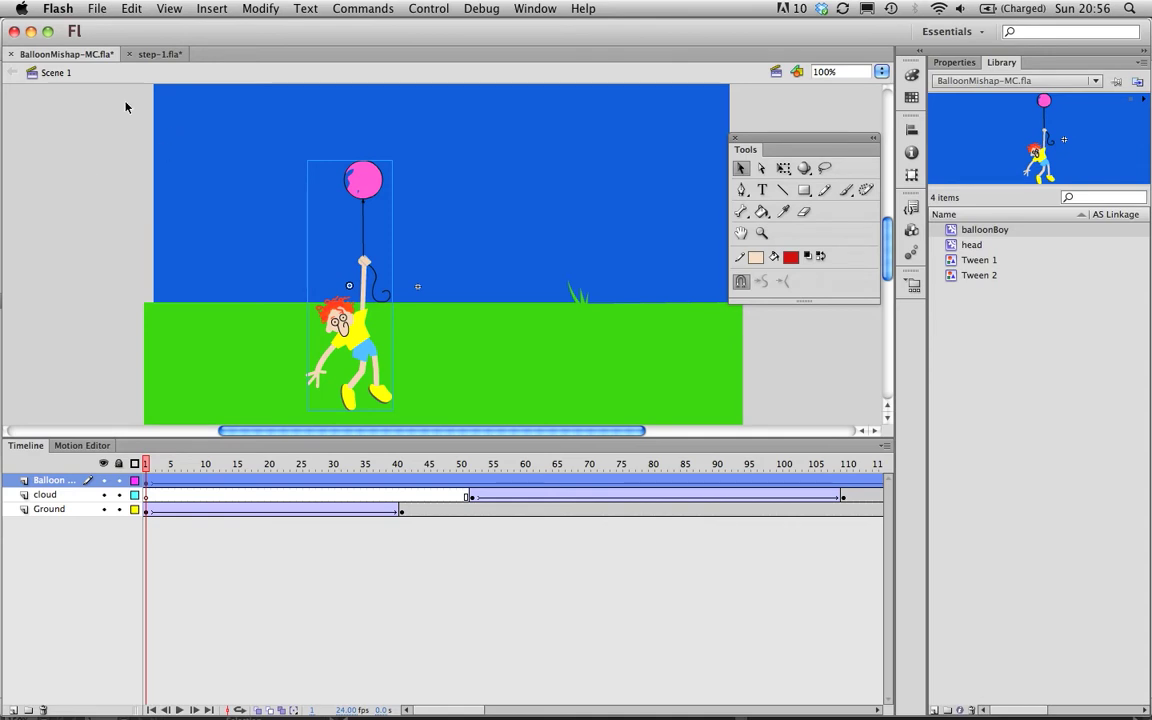
pyautogui.moveTo(356, 344)
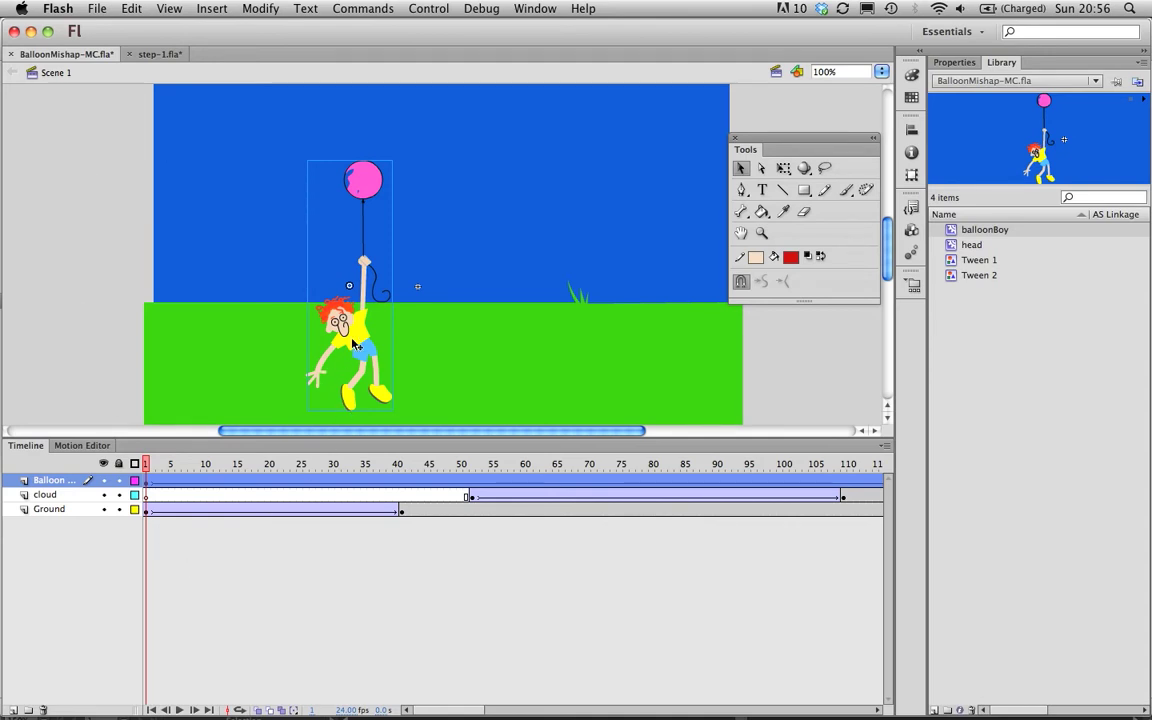
pyautogui.doubleClick(350, 344)
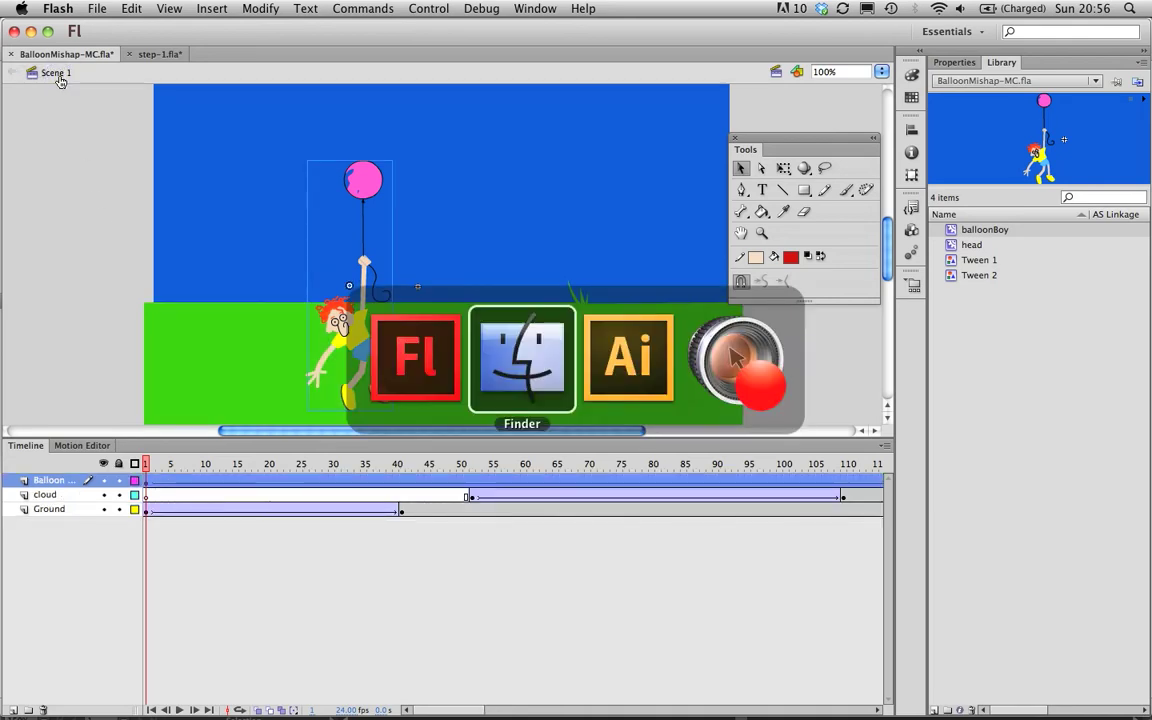
# Switch to Illustrator to view the balloon boy artwork, then switch back to Flash.
pyautogui.click(628, 358)
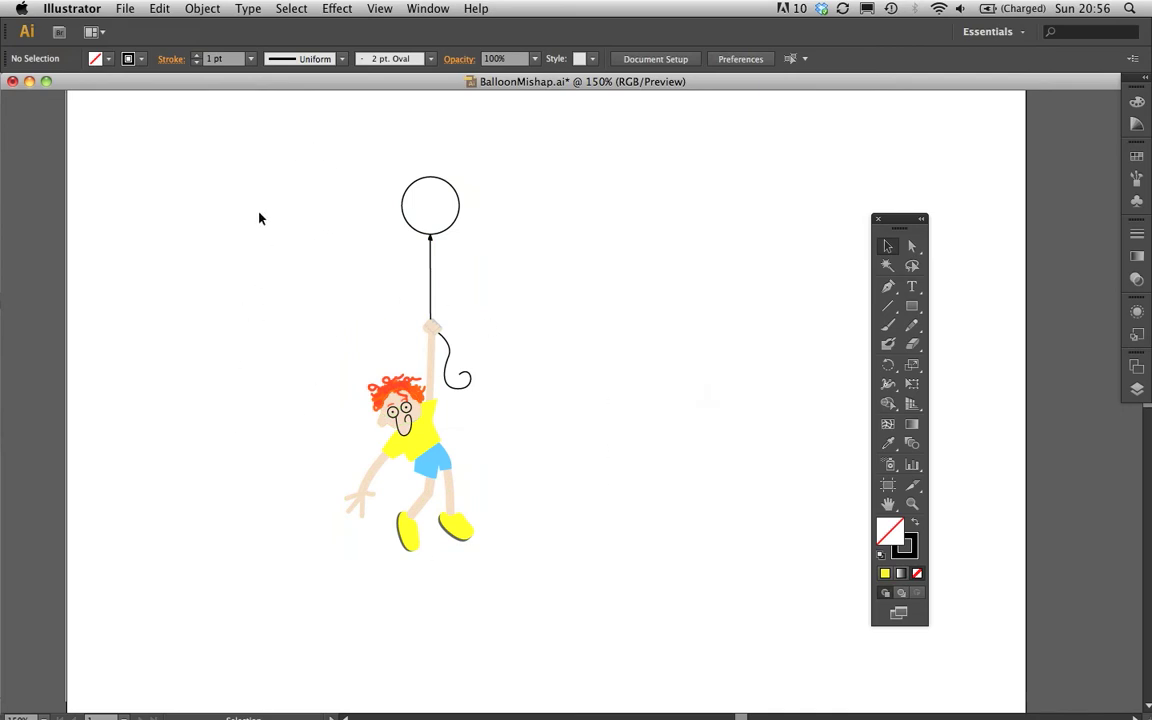
pyautogui.press('cmd+a')
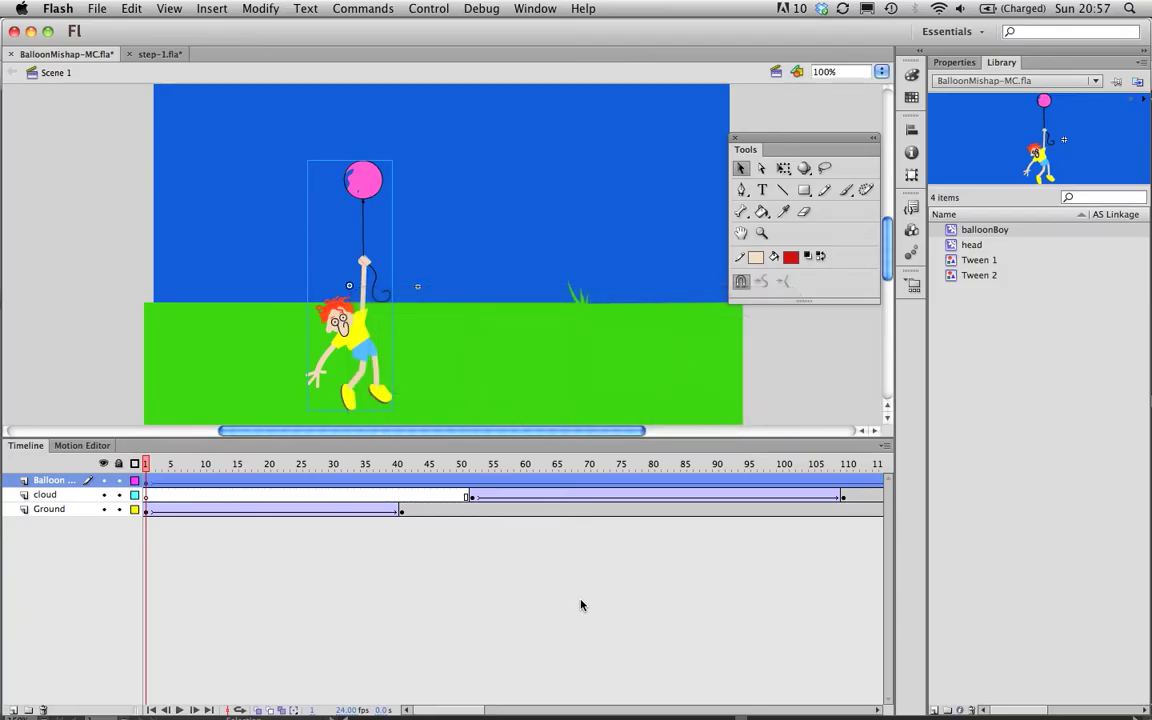
pyautogui.moveTo(170, 56)
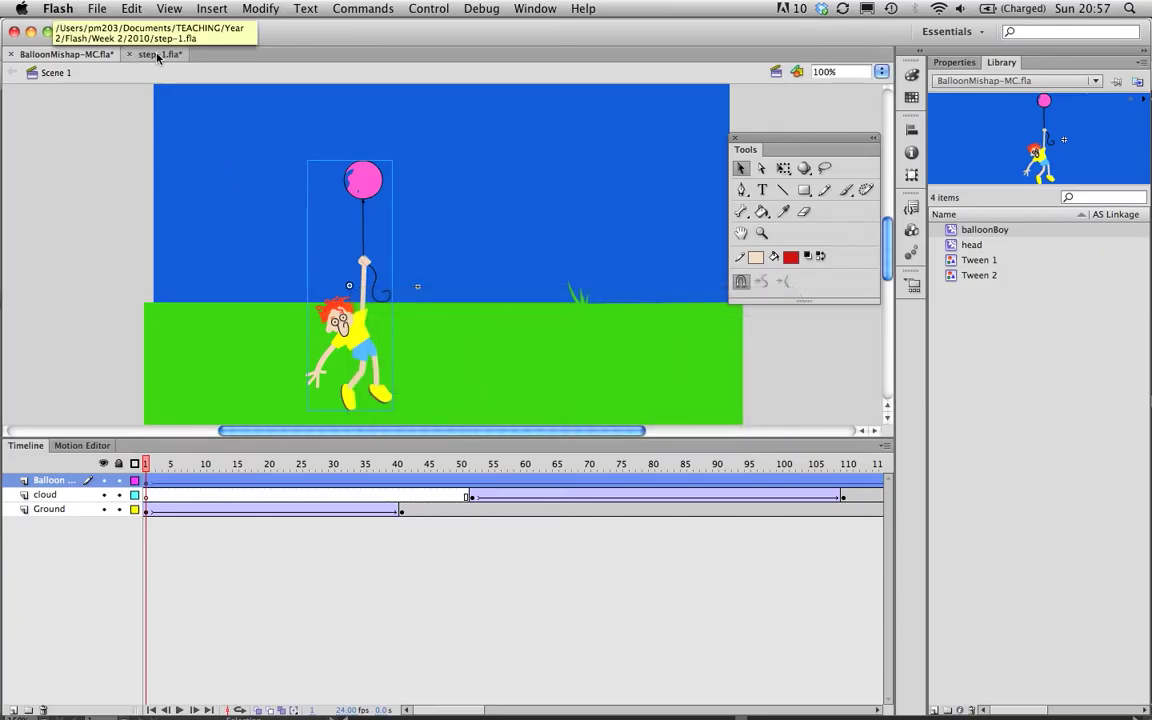
# Paste the artwork via AI File Importer preferences with Maintain layers kept, into the other Flash document.
pyautogui.click(160, 56)
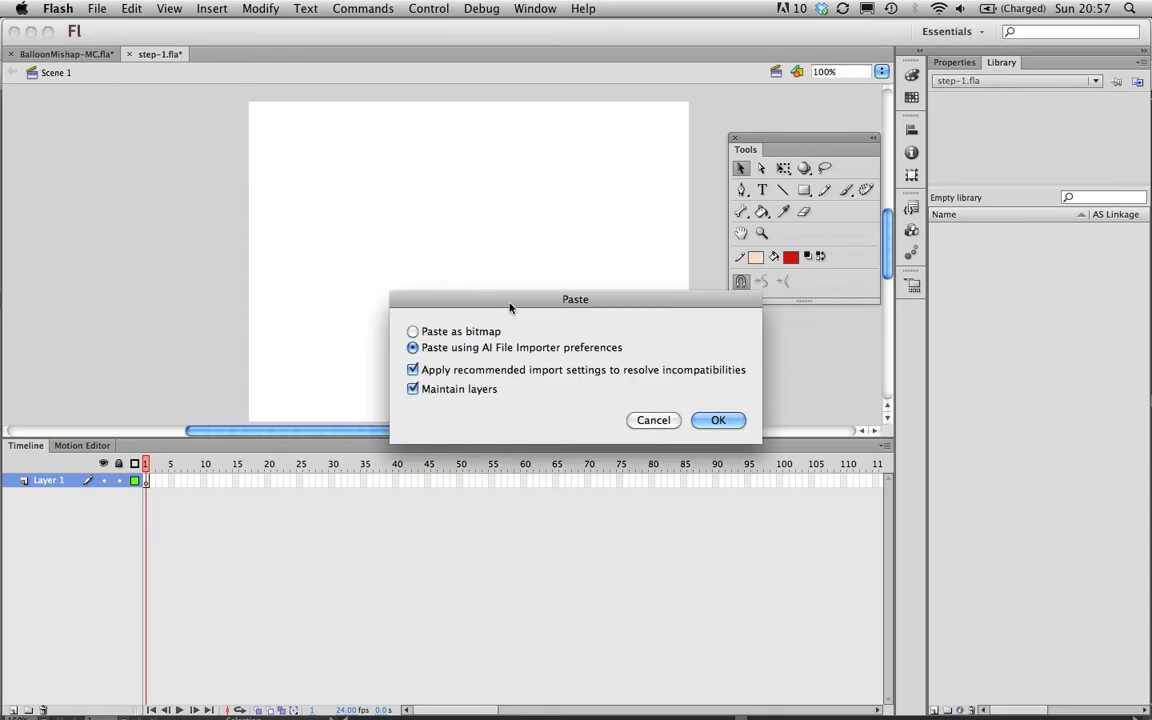
pyautogui.moveTo(576, 300); pyautogui.dragTo(440, 164)
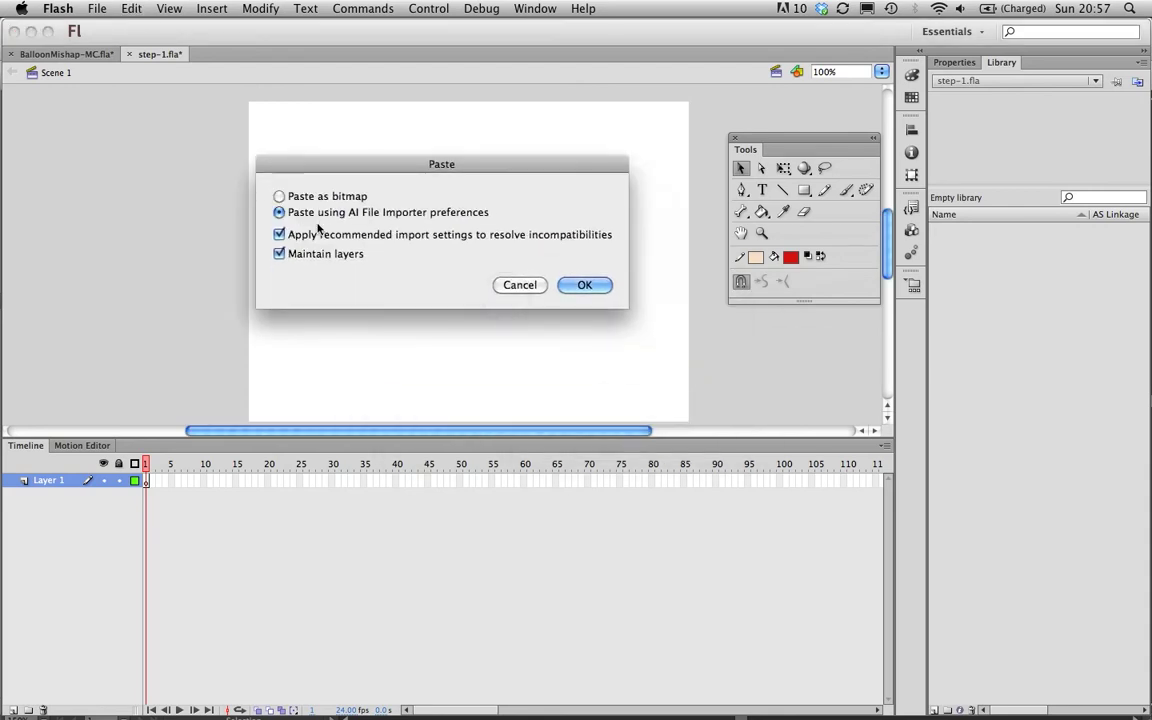
pyautogui.moveTo(444, 240)
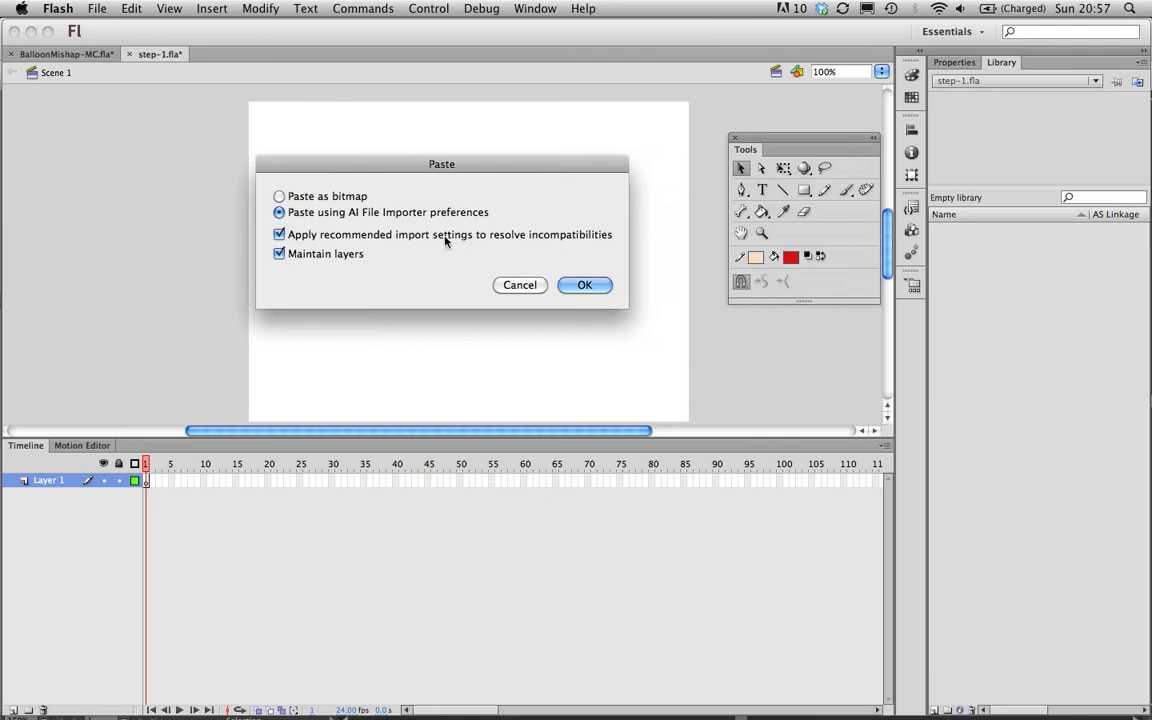
pyautogui.moveTo(392, 220)
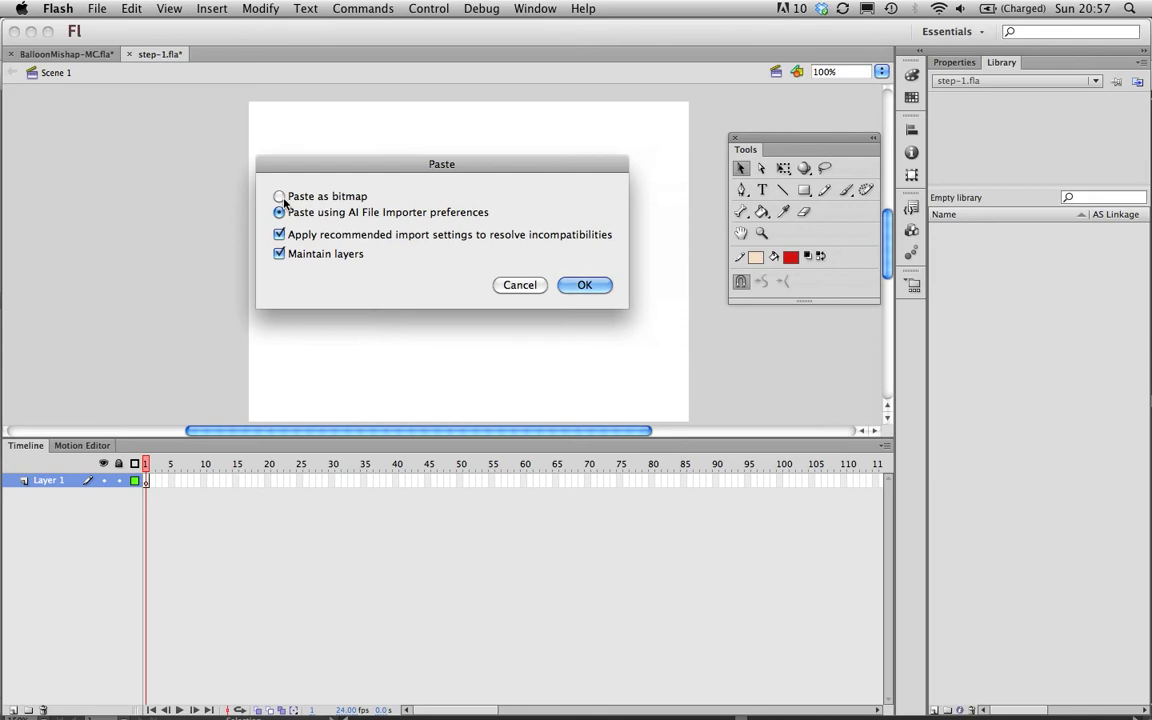
pyautogui.moveTo(352, 204)
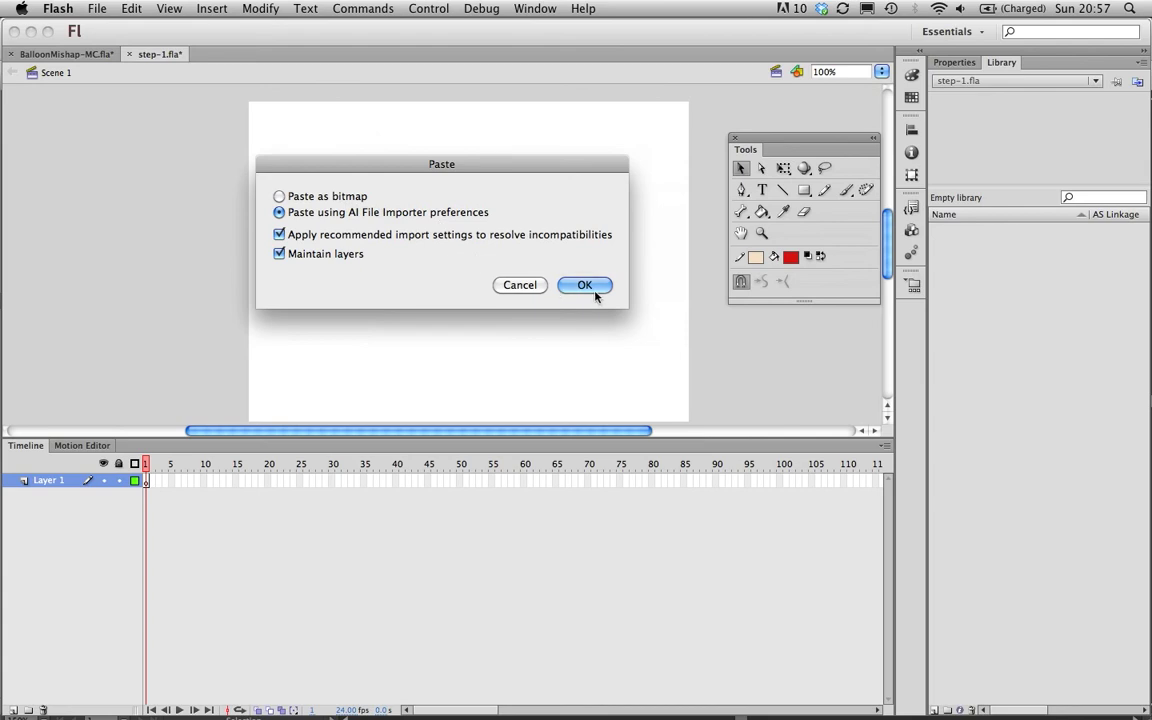
pyautogui.moveTo(590, 288)
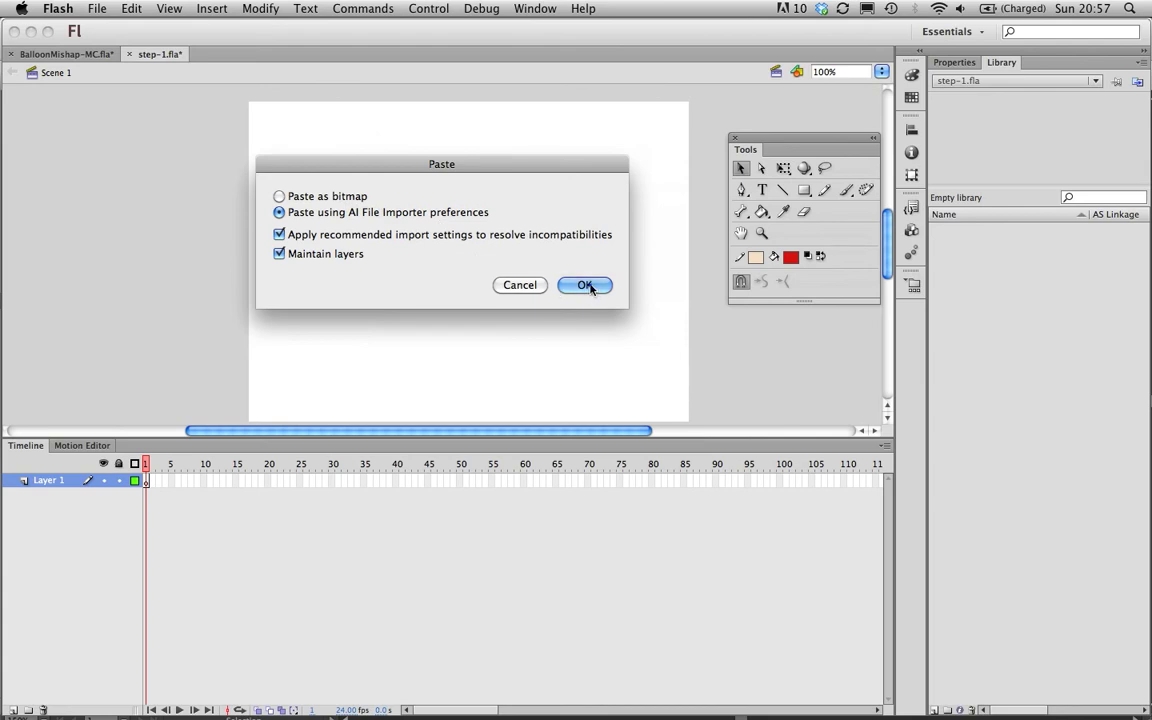
pyautogui.click(584, 284)
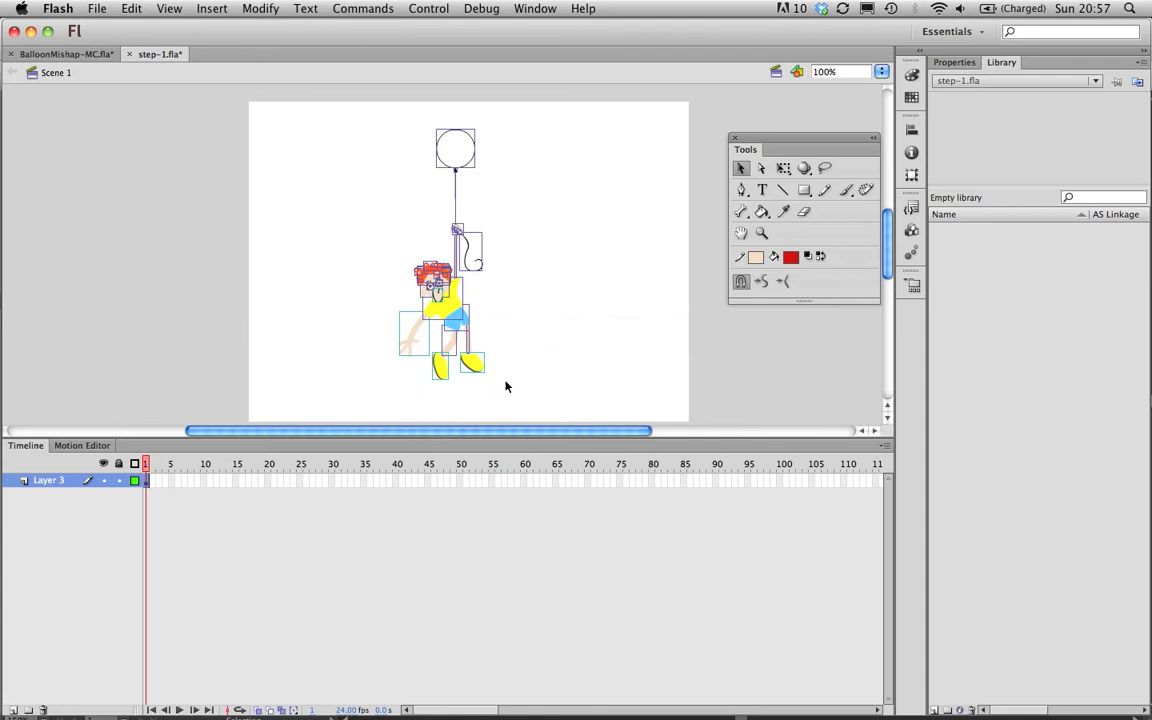
pyautogui.moveTo(382, 318)
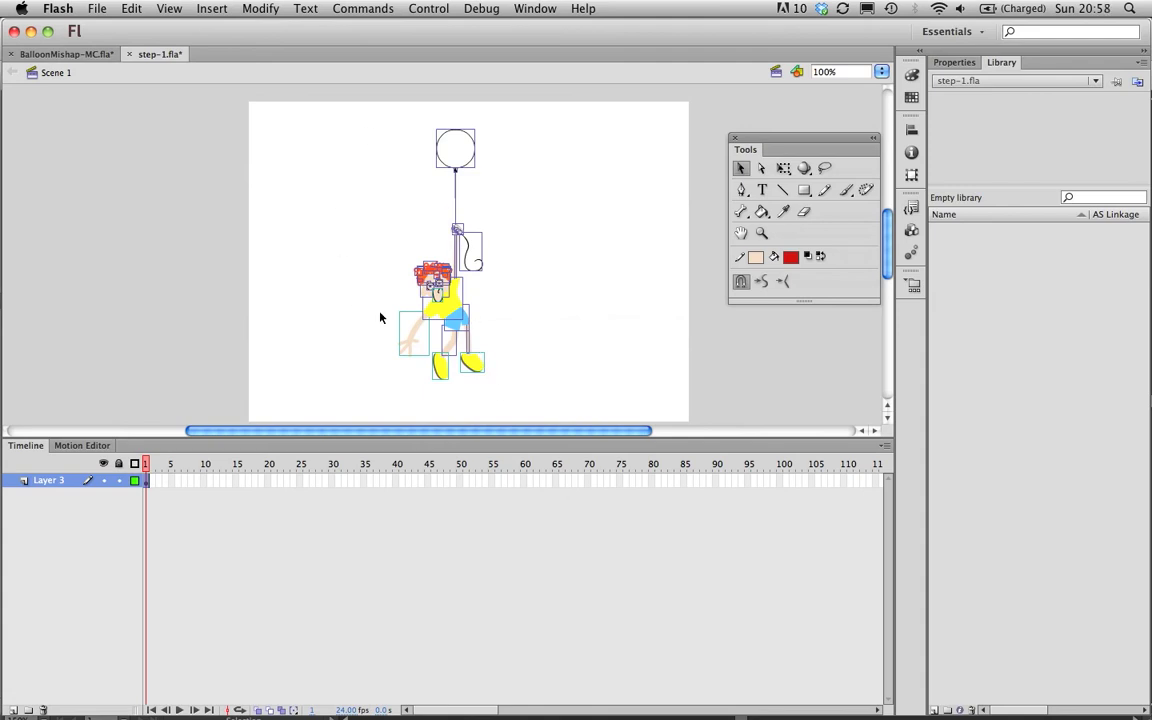
pyautogui.moveTo(408, 308)
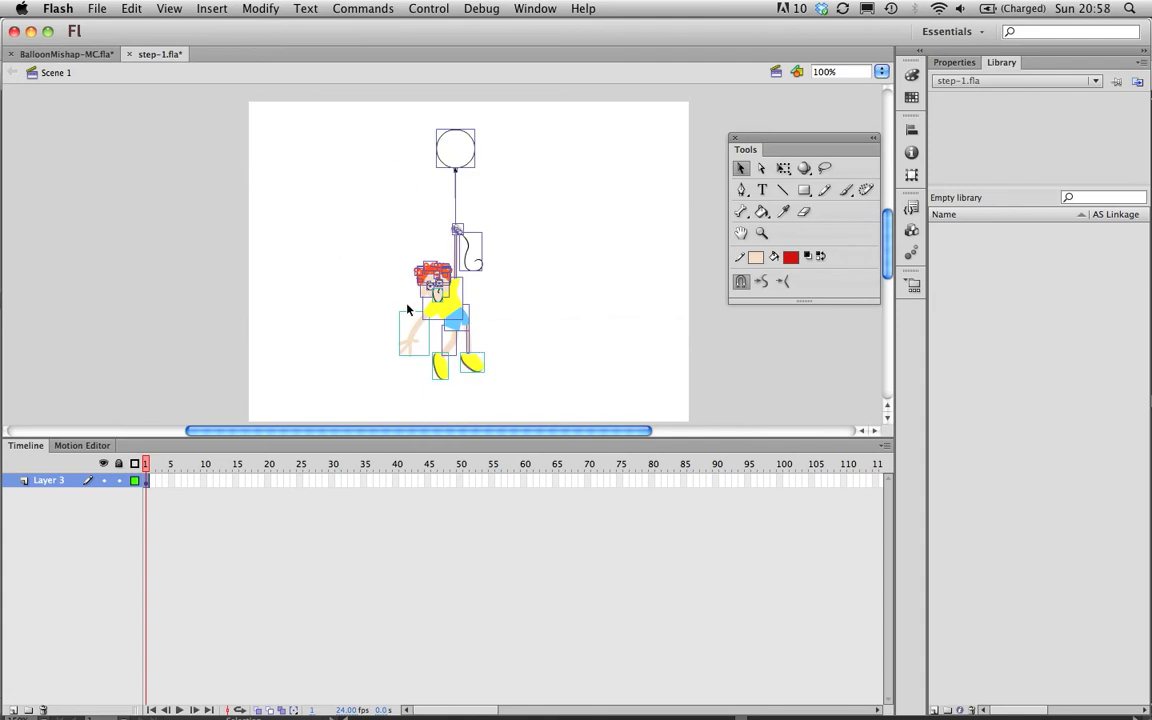
pyautogui.moveTo(418, 322)
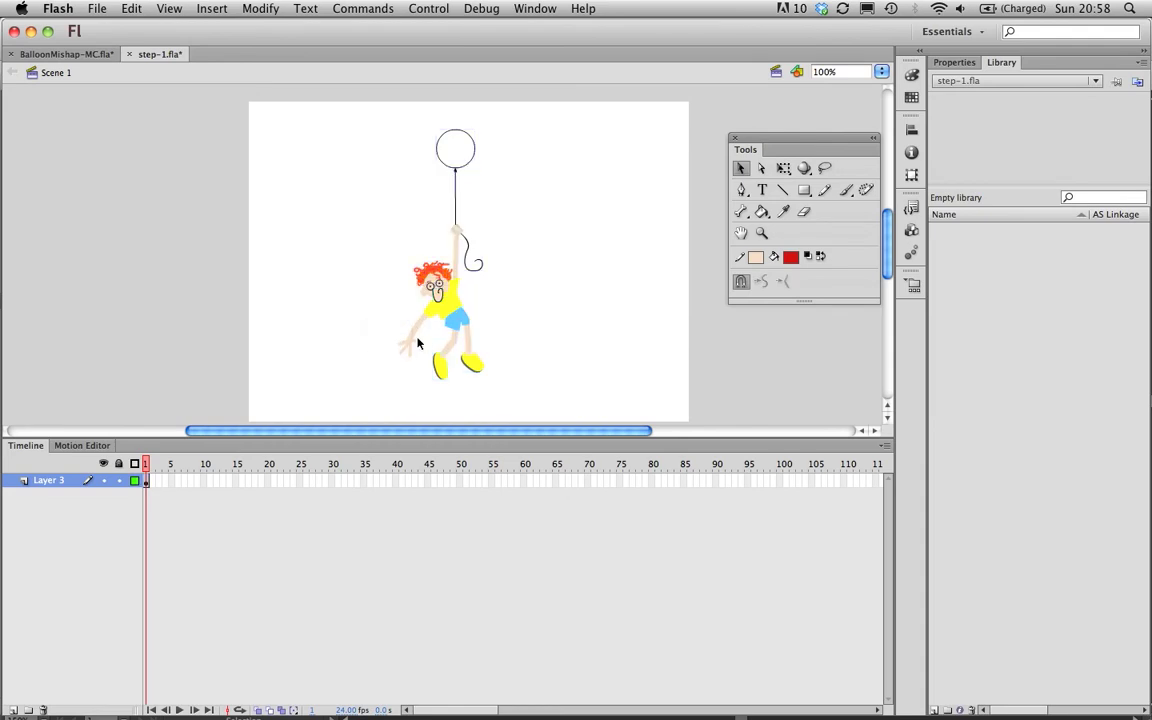
# Rename the two pasted layers to arm and body.
pyautogui.click(416, 340)
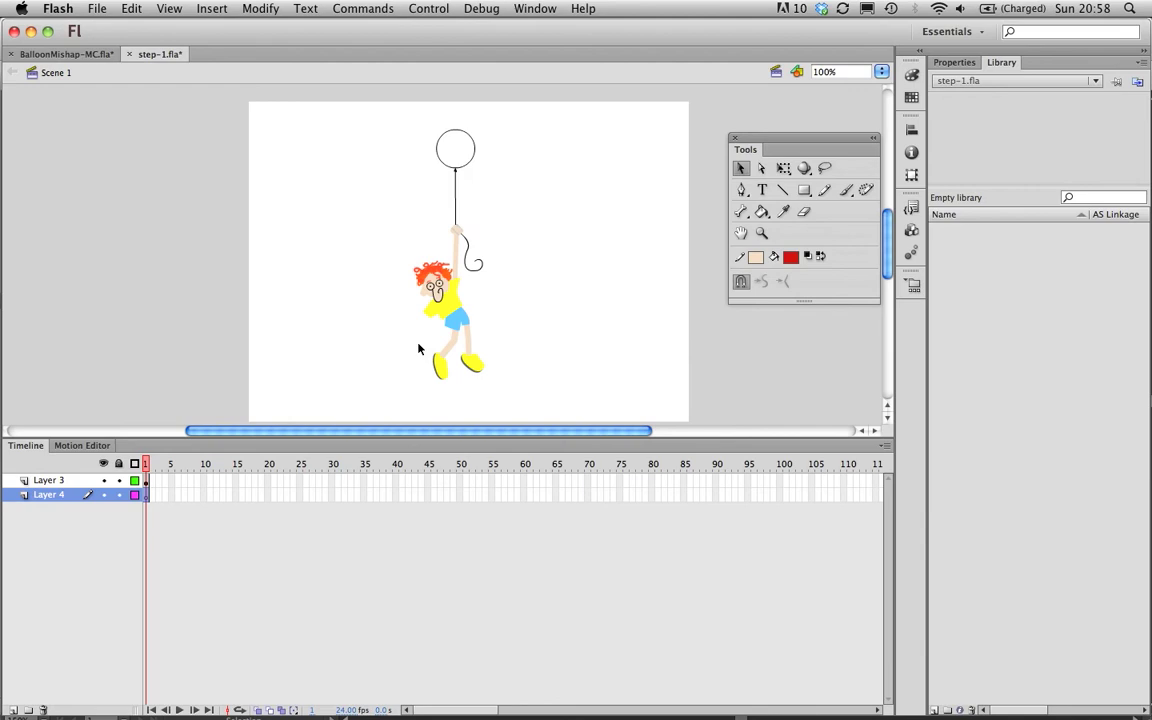
pyautogui.doubleClick(48, 496)
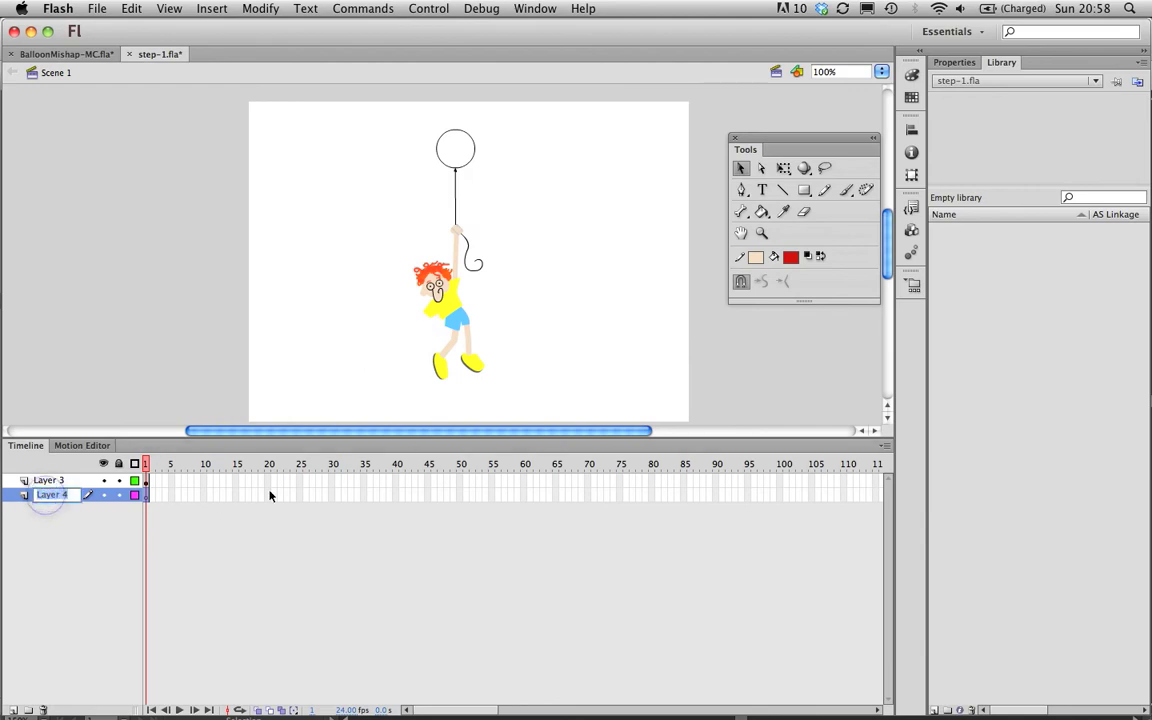
pyautogui.write('arm')
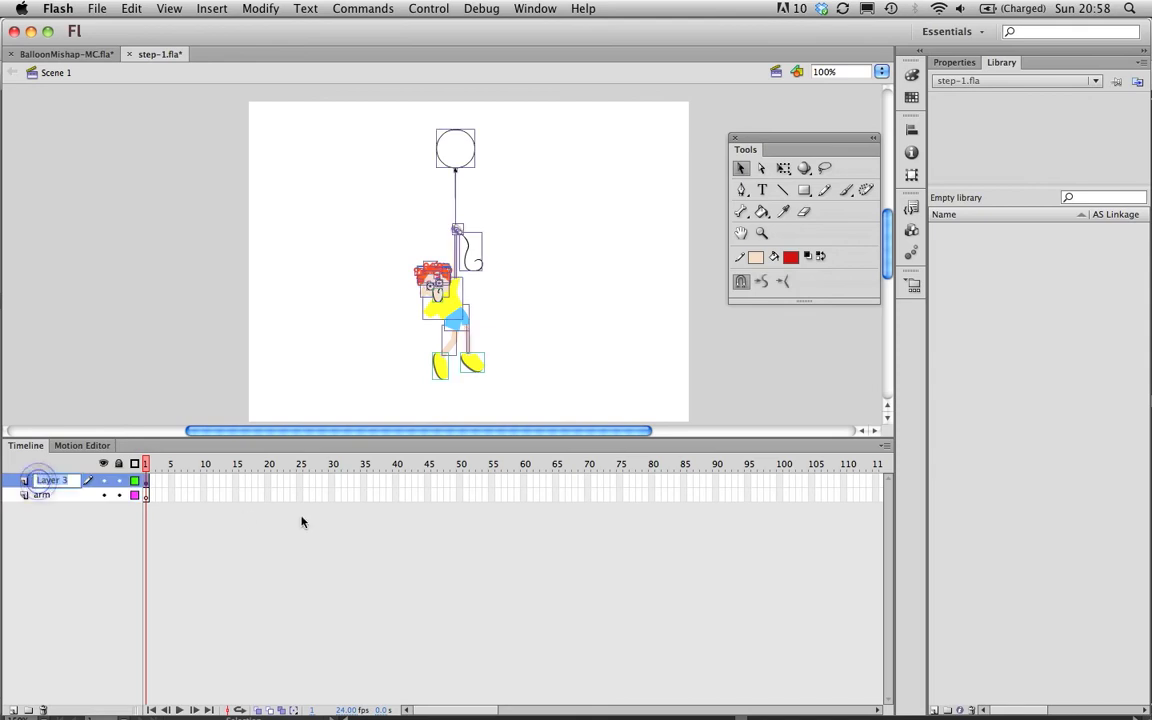
pyautogui.write('body')
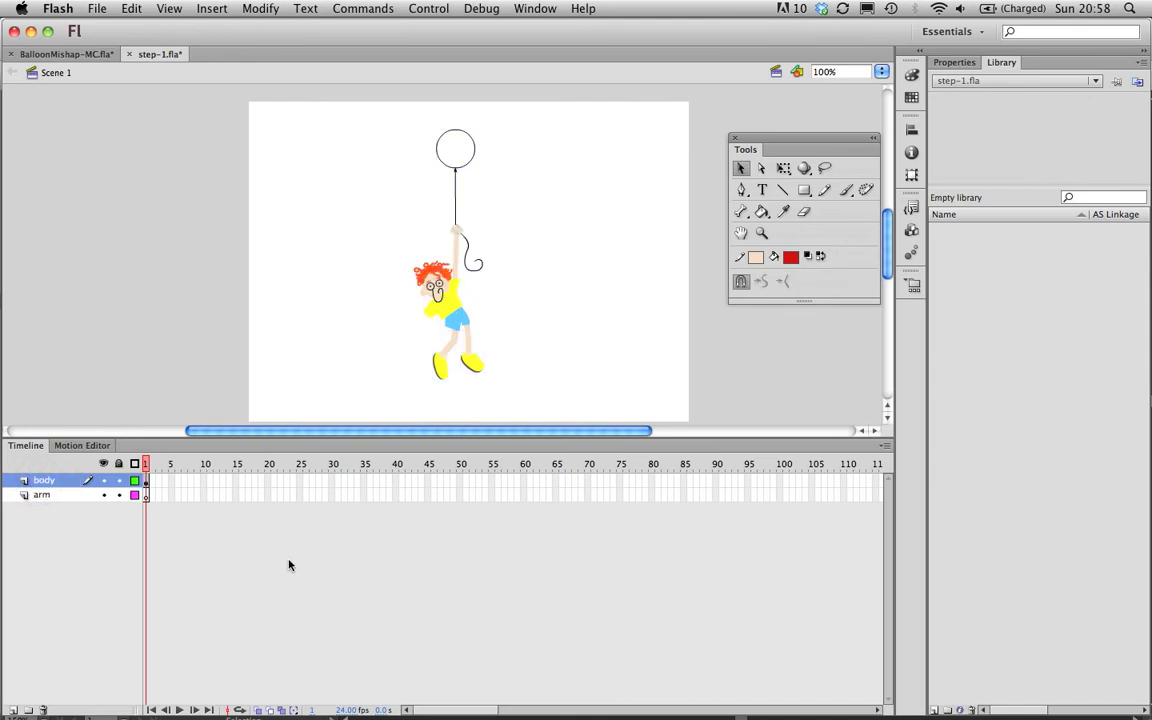
pyautogui.click(40, 496)
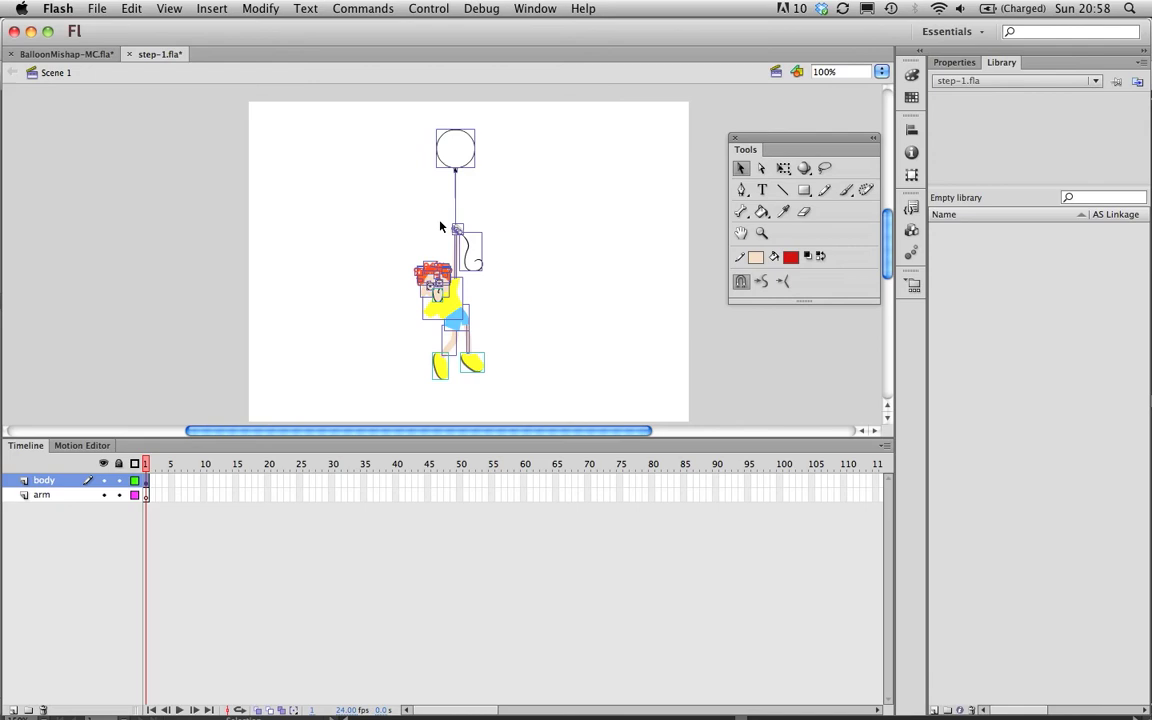
pyautogui.moveTo(416, 304)
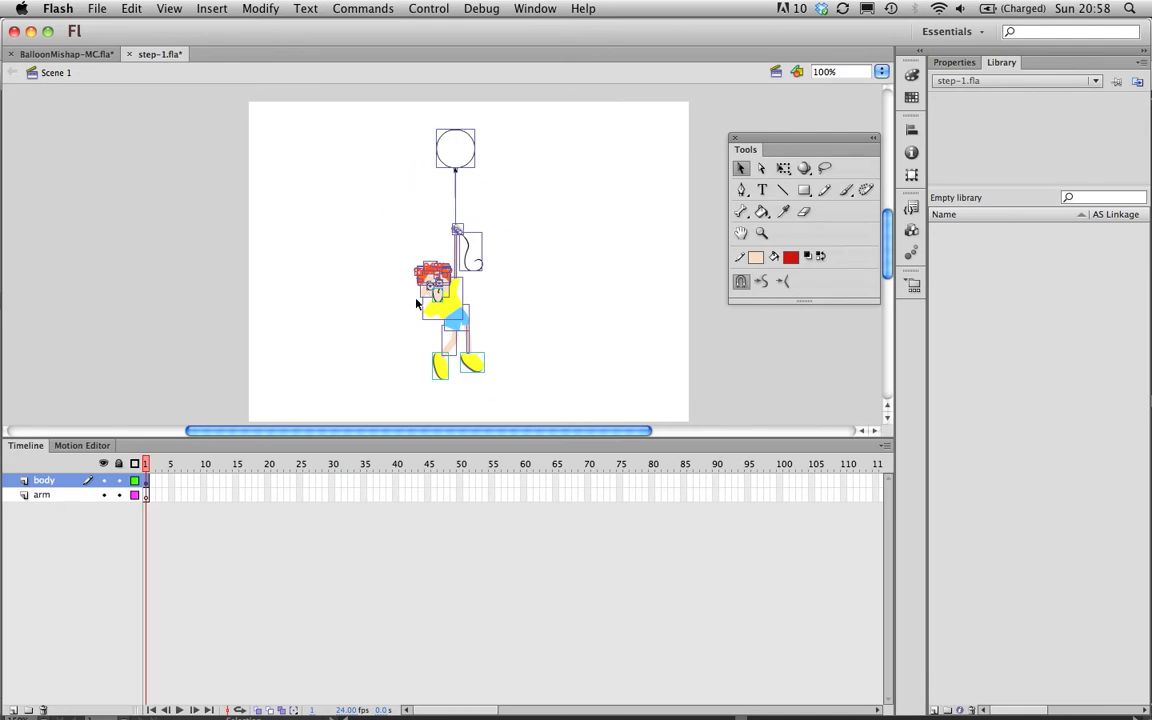
pyautogui.moveTo(340, 224)
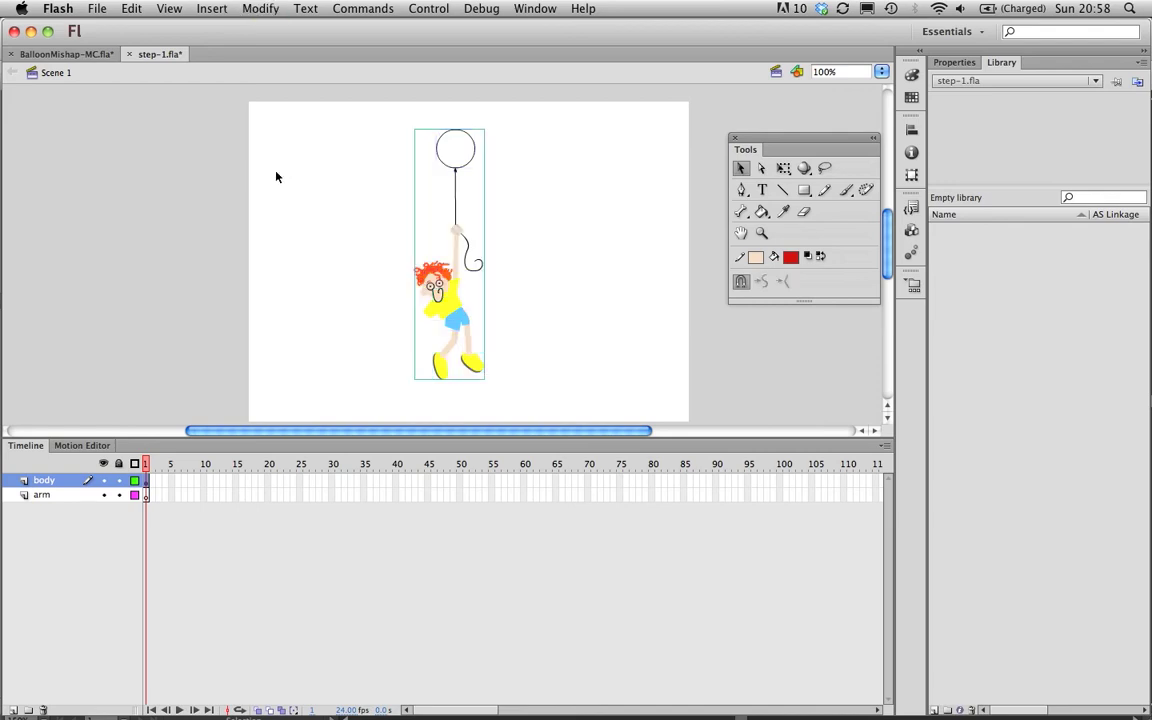
# Select the arm piece of the boy and zoom the stage to 200% for a closer look.
pyautogui.click(264, 8)
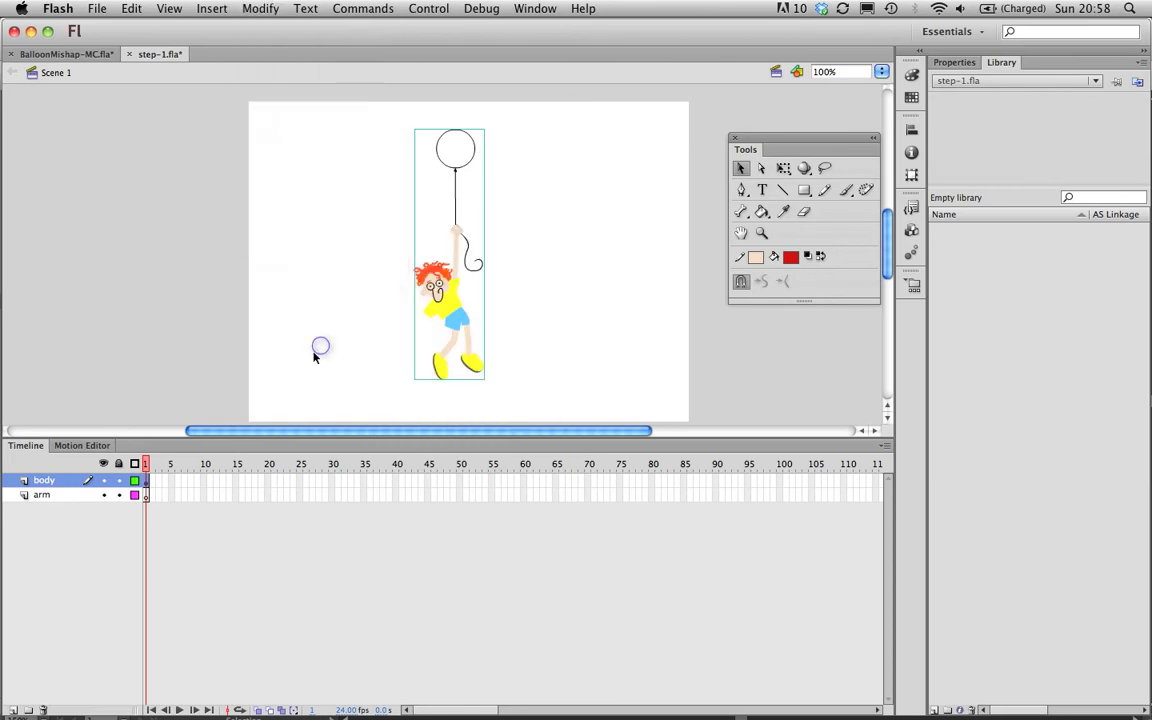
pyautogui.click(44, 496)
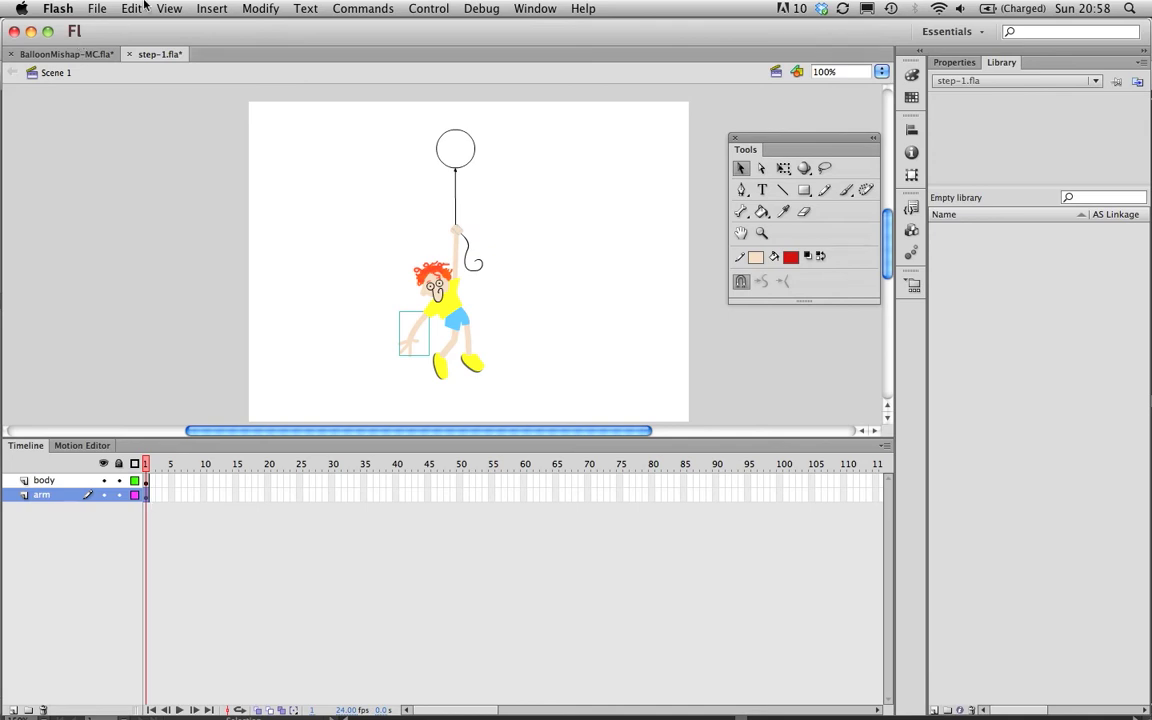
pyautogui.click(130, 8)
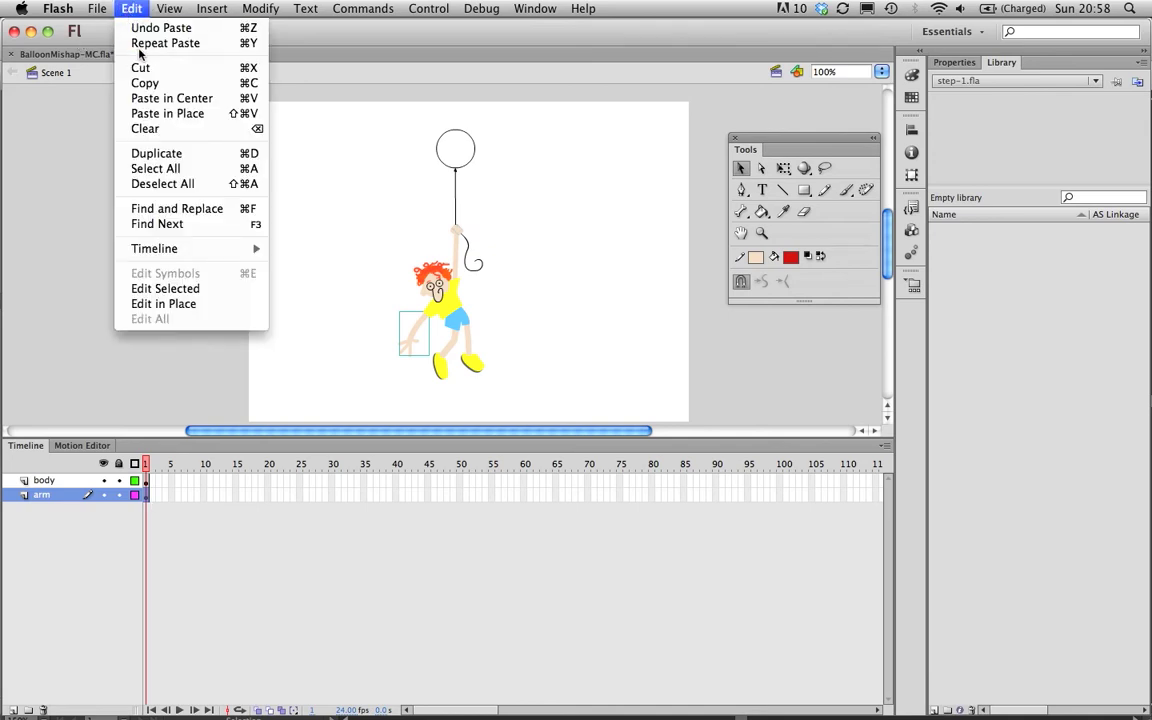
pyautogui.moveTo(166, 112)
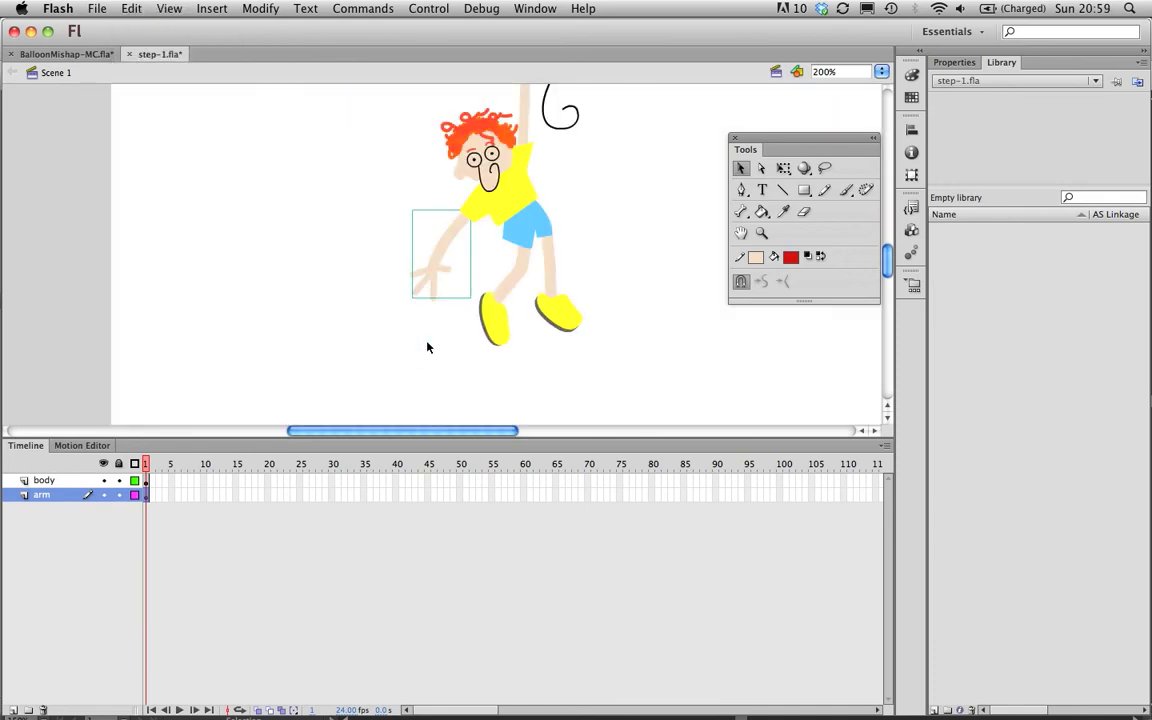
pyautogui.moveTo(448, 204)
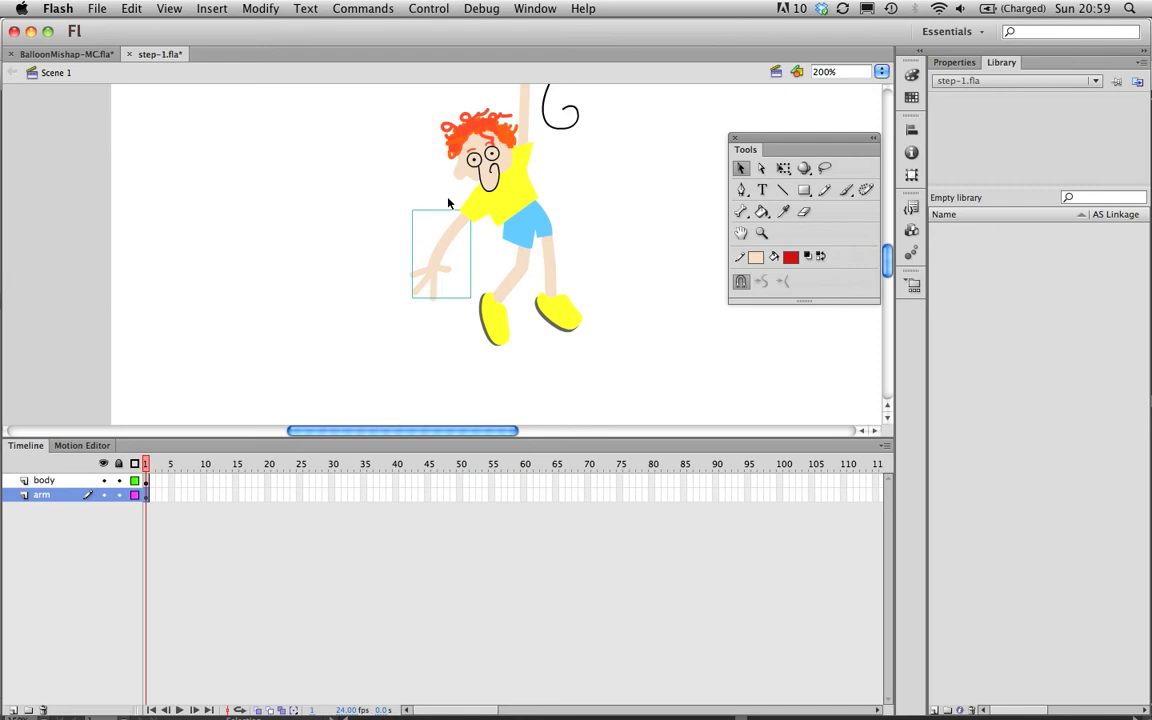
pyautogui.moveTo(392, 502)
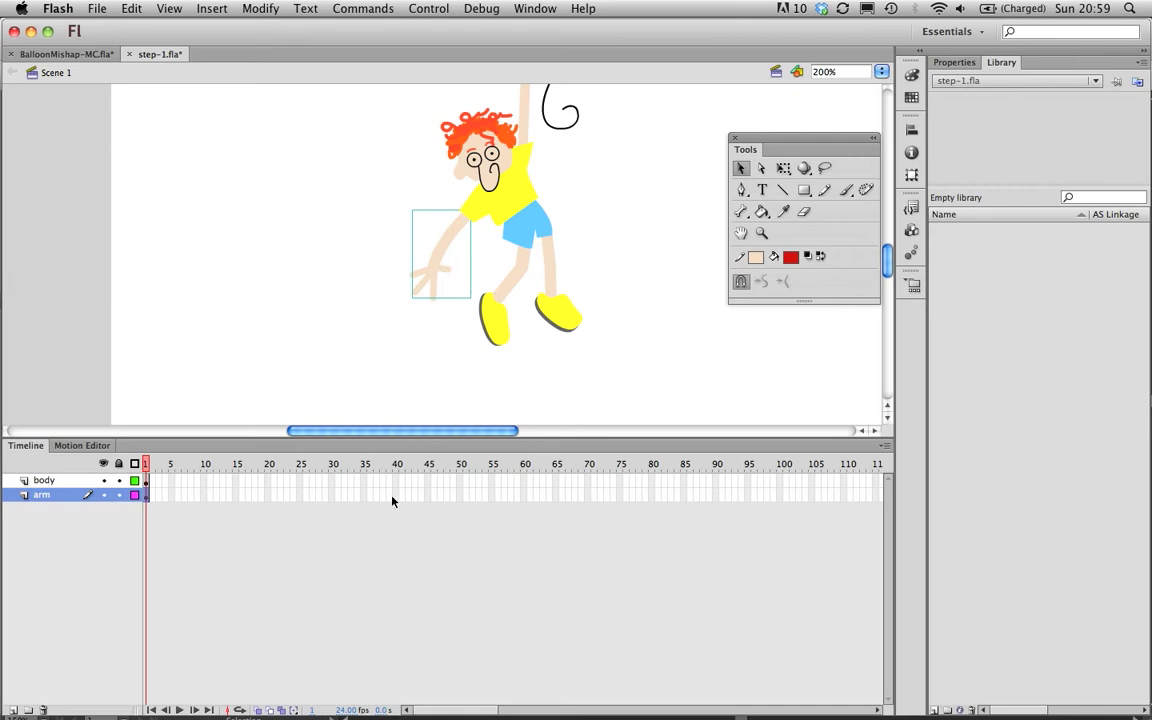
# Add a blank keyframe at frame 15 and a keyframe at frame 10 on the arm layer.
pyautogui.rightClick(300, 480)
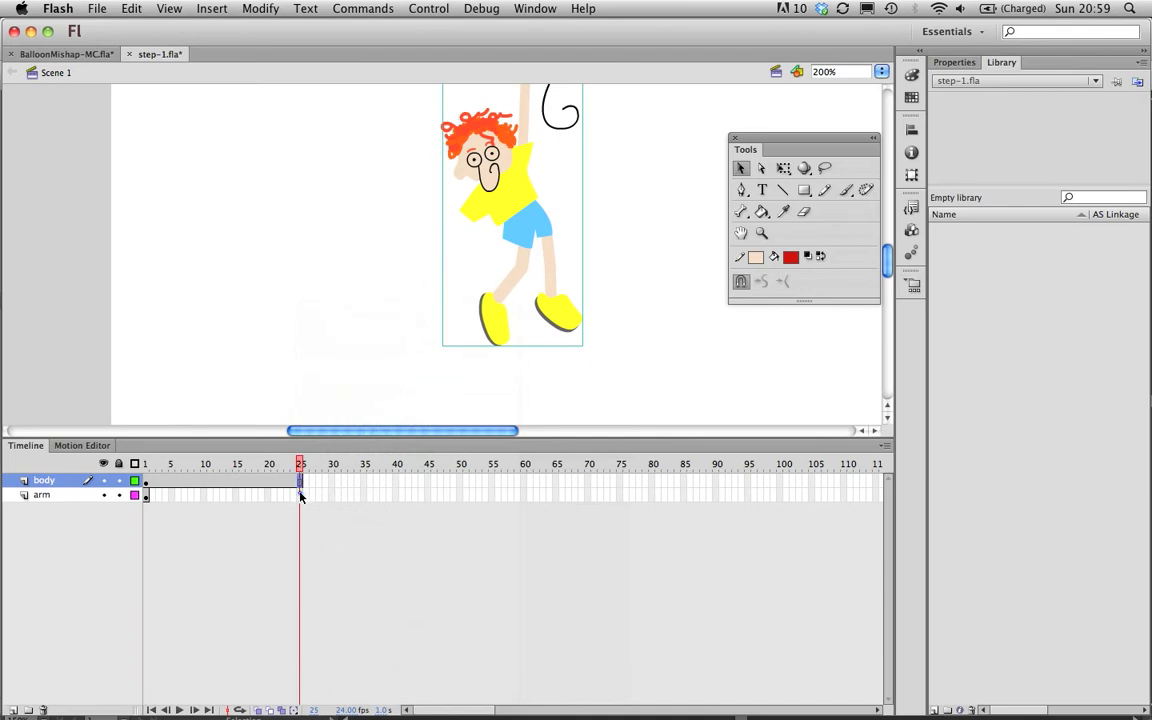
pyautogui.rightClick(300, 496)
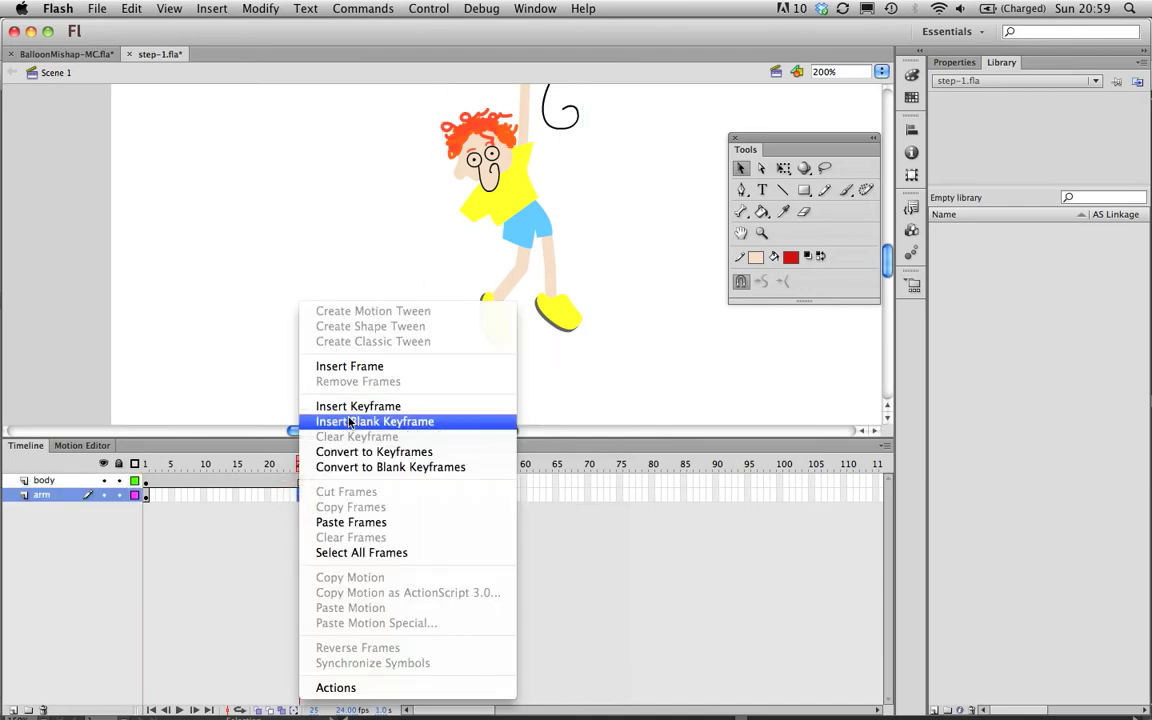
pyautogui.click(374, 420)
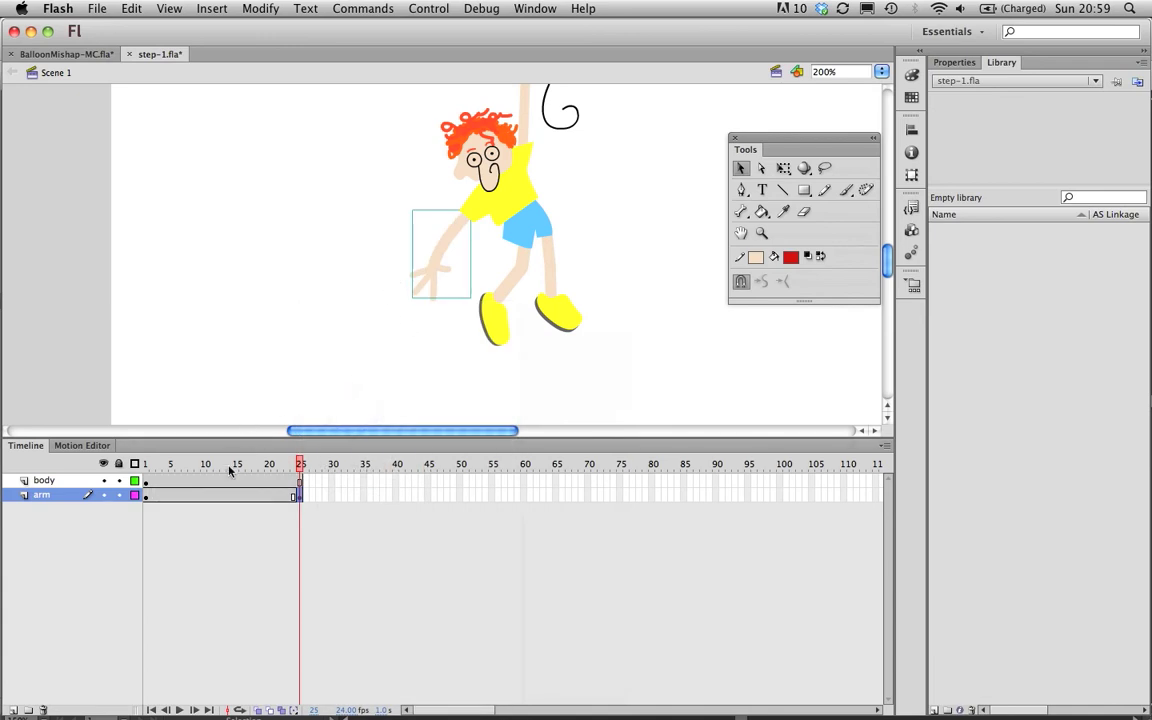
pyautogui.click(204, 464)
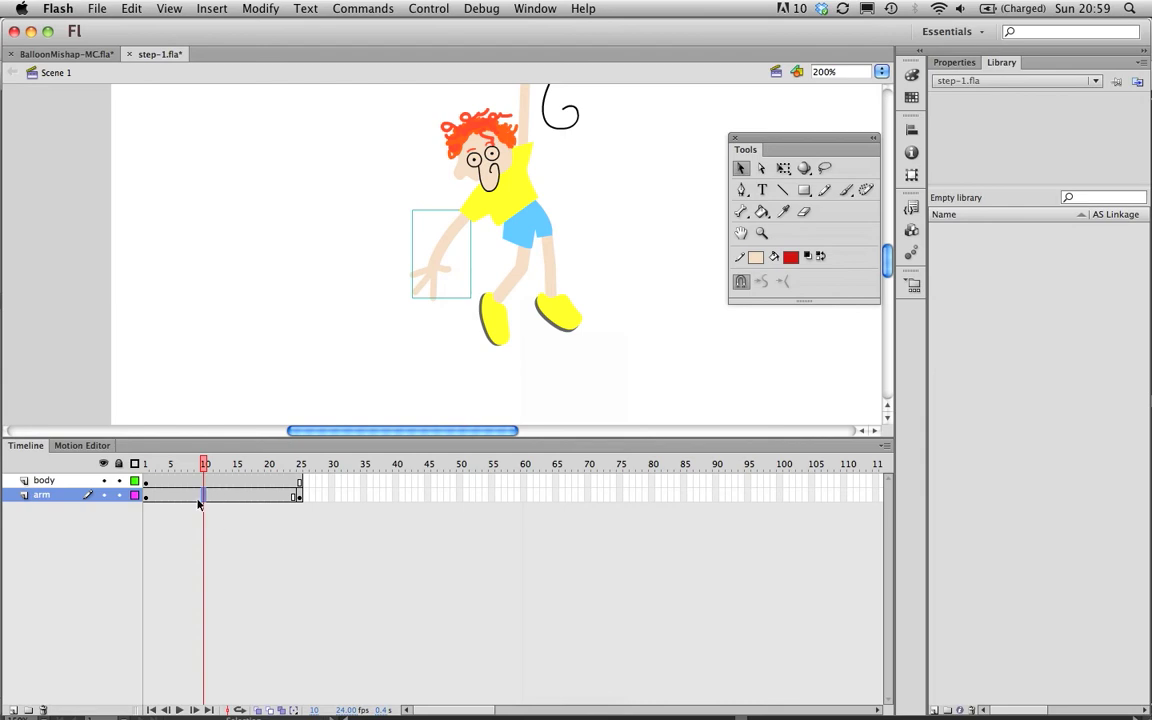
pyautogui.rightClick(200, 500)
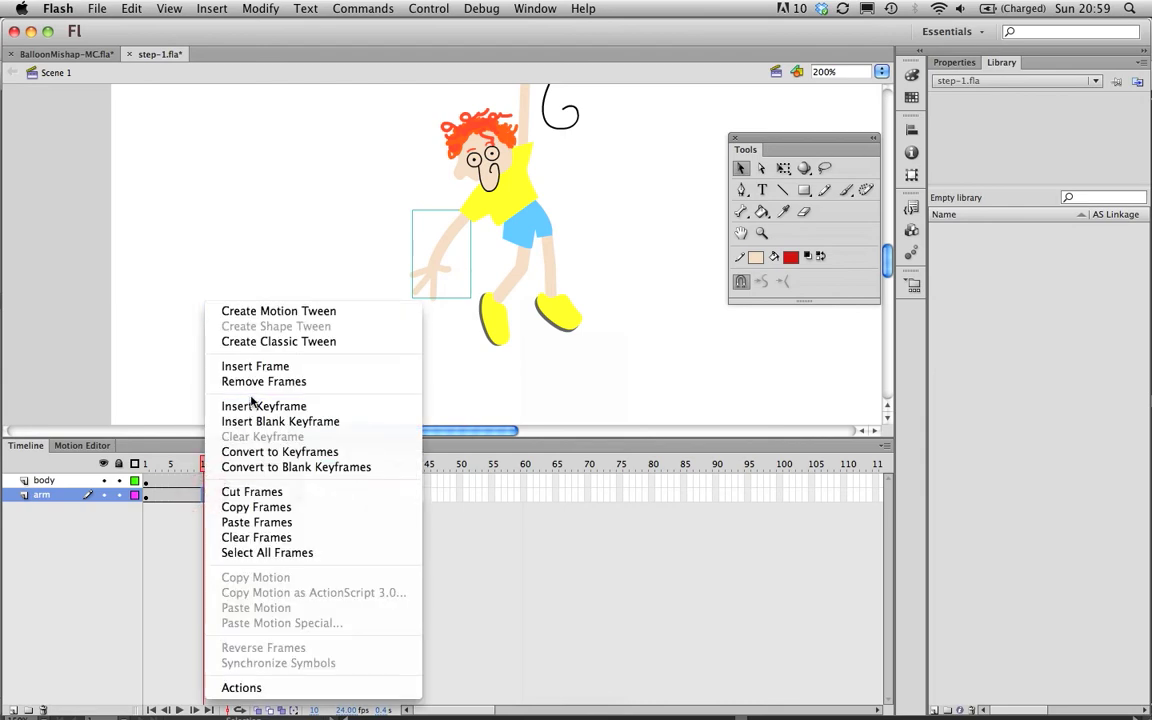
pyautogui.click(262, 404)
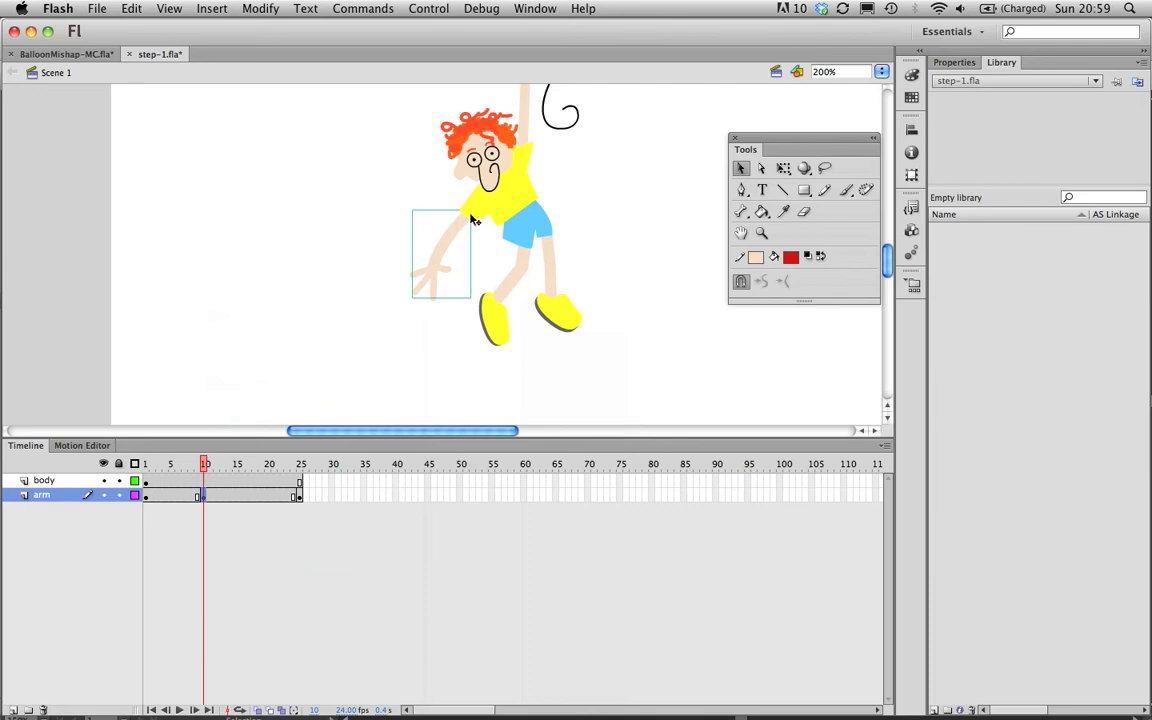
pyautogui.moveTo(672, 230)
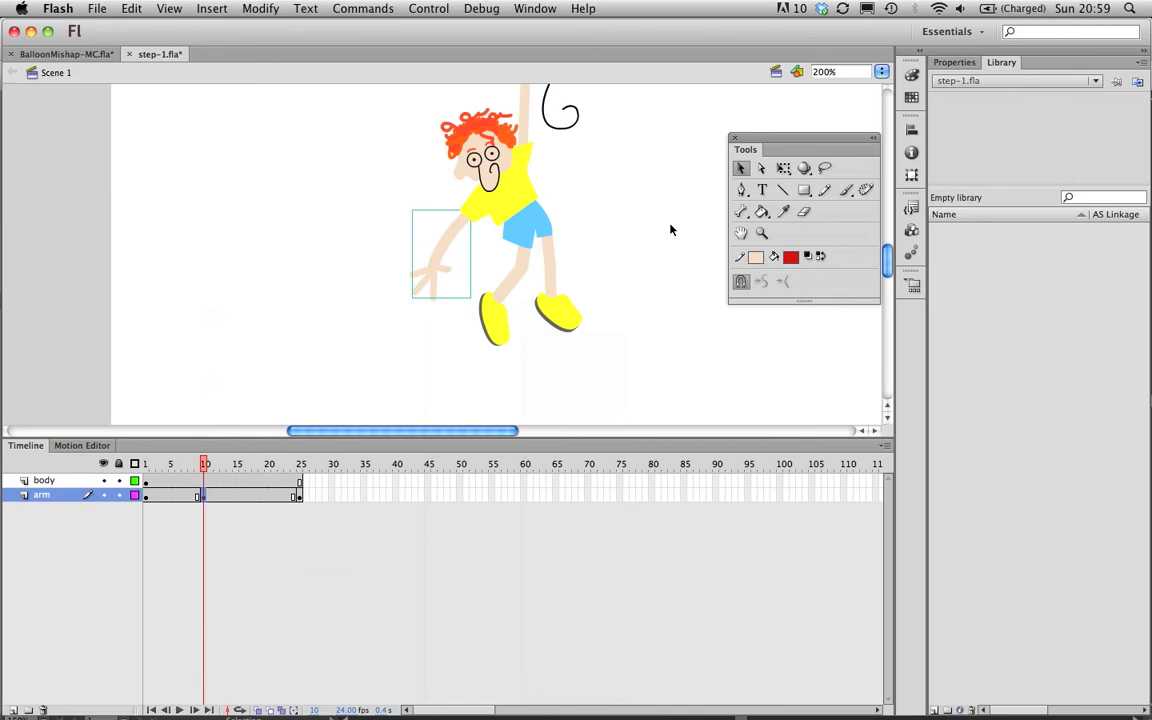
pyautogui.moveTo(782, 168)
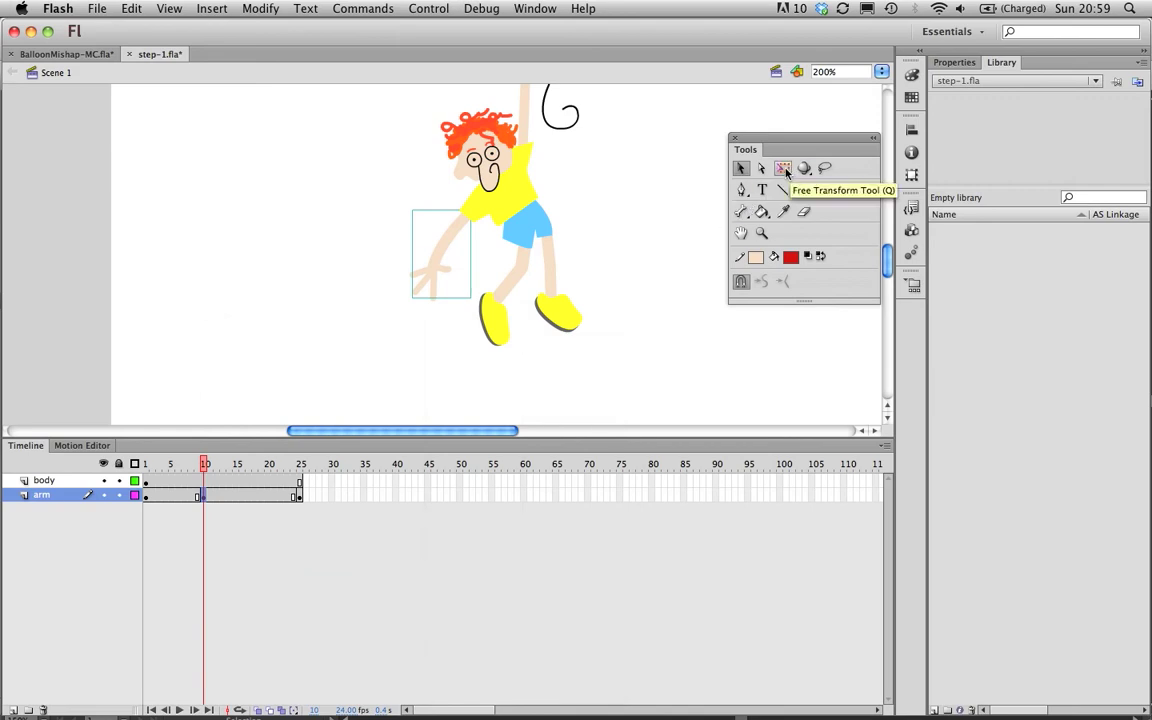
# Pick the Free Transform Tool and select the arm for rotating.
pyautogui.click(782, 168)
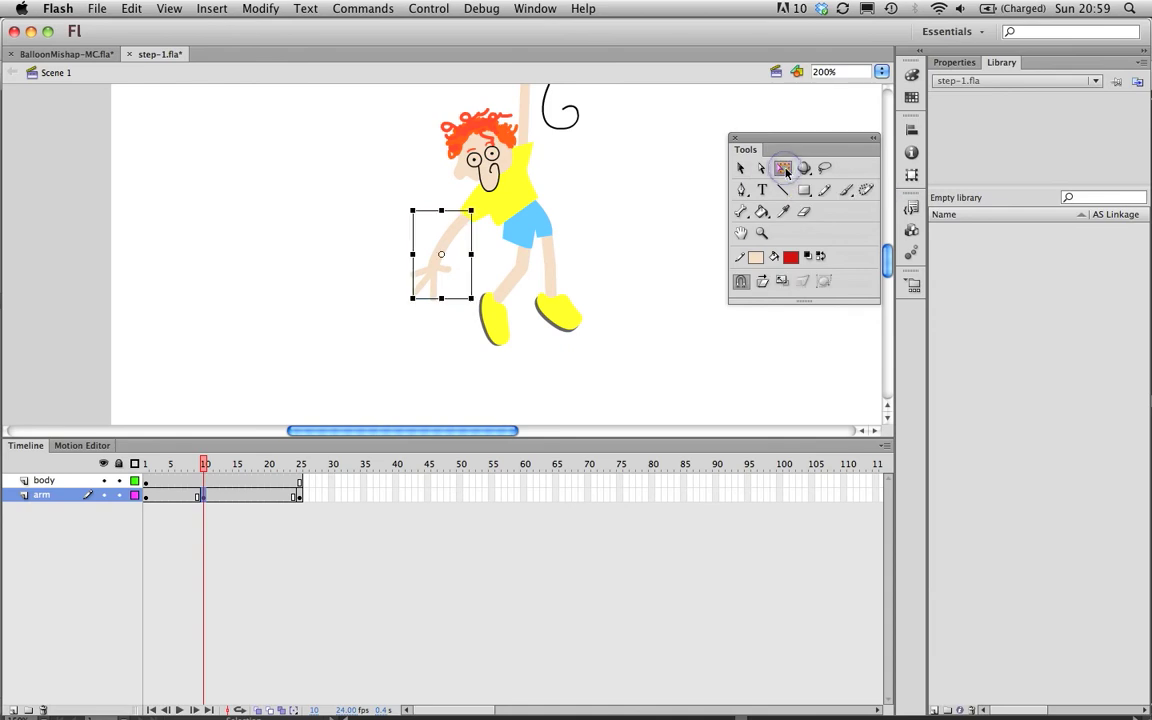
pyautogui.click(784, 168)
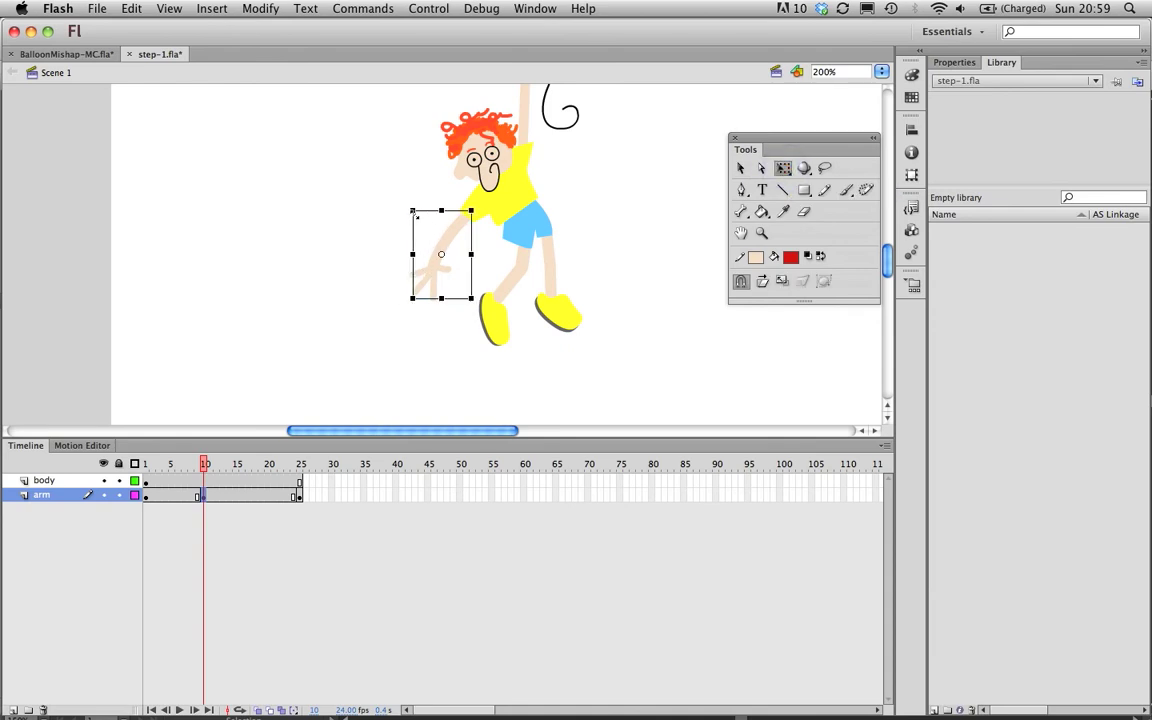
pyautogui.moveTo(424, 236)
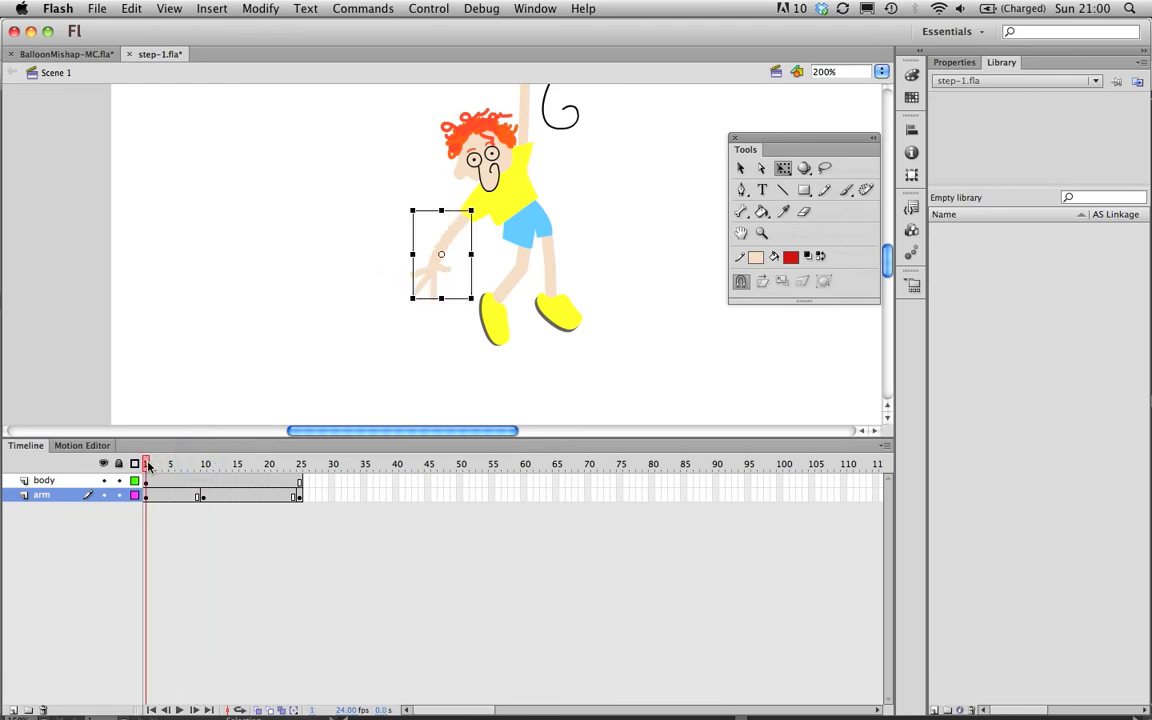
# Preview the arm pose around frames 15 and 22, then return to frame 1.
pyautogui.click(236, 464)
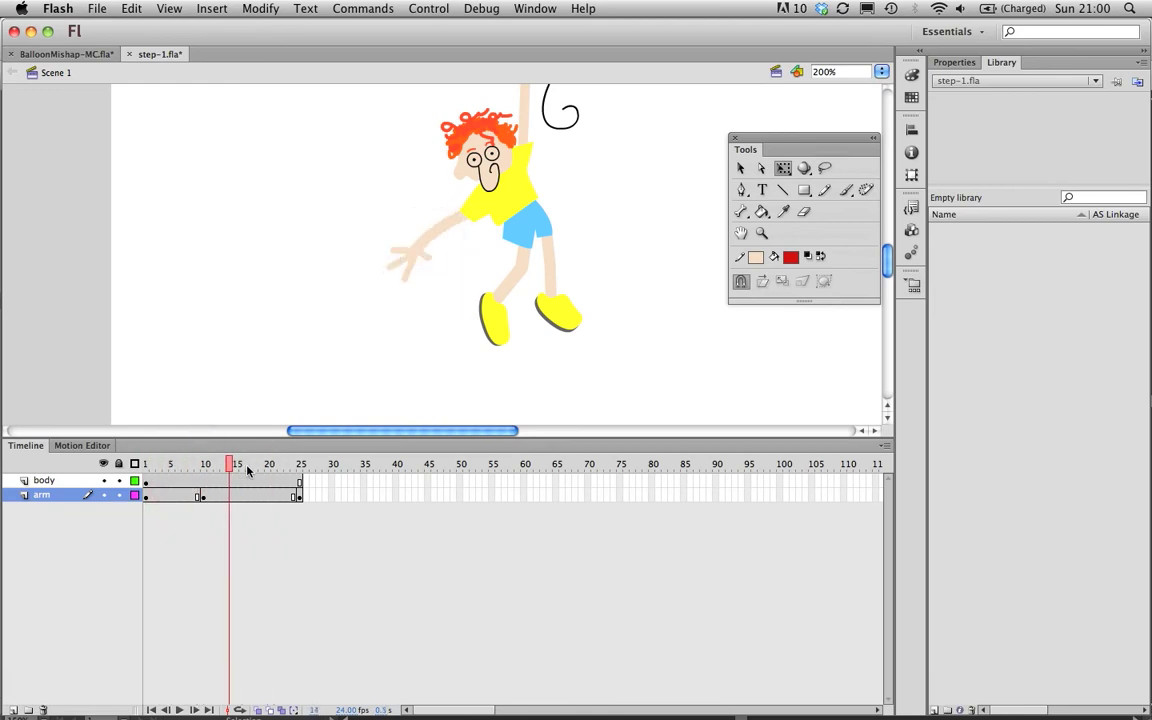
pyautogui.click(288, 464)
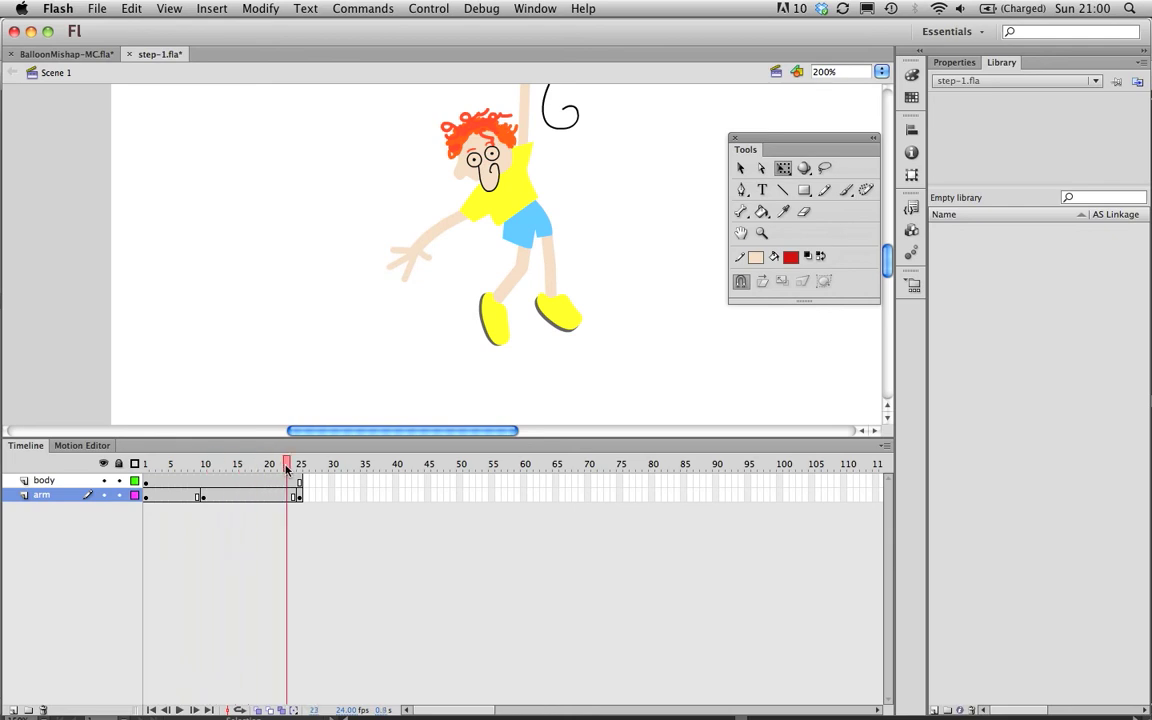
pyautogui.click(150, 464)
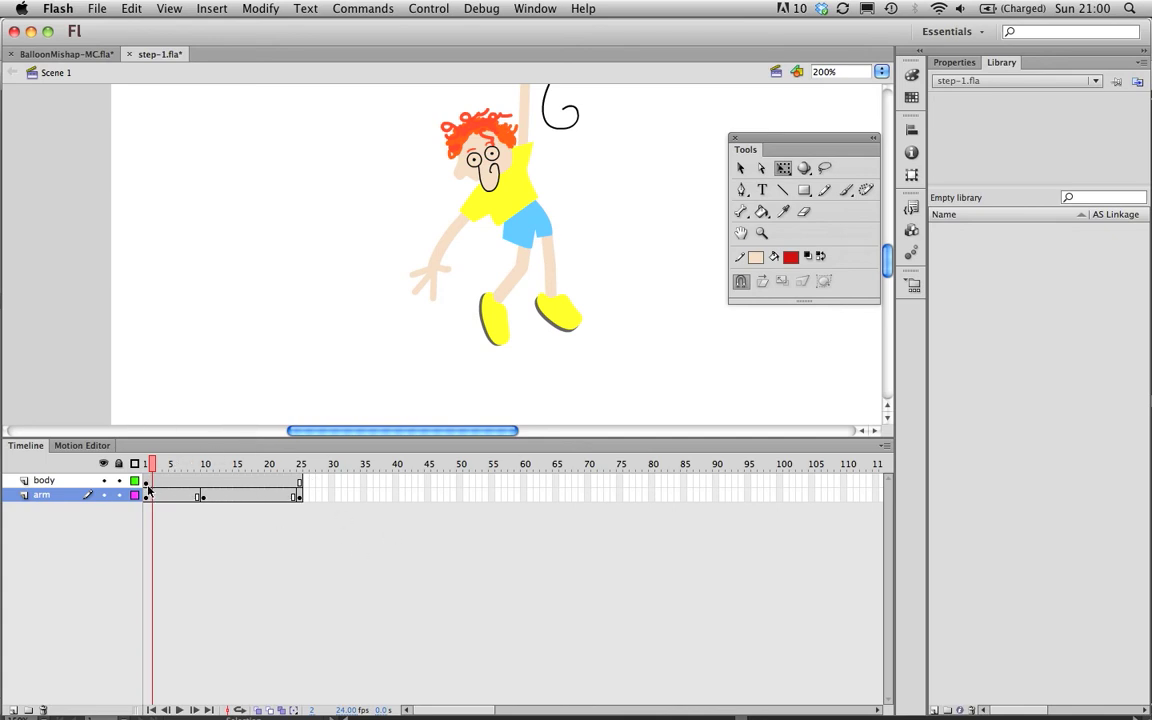
# Select all frames on the body and arm layers and cut them via Edit > Timeline > Cut Frames.
pyautogui.click(38, 482)
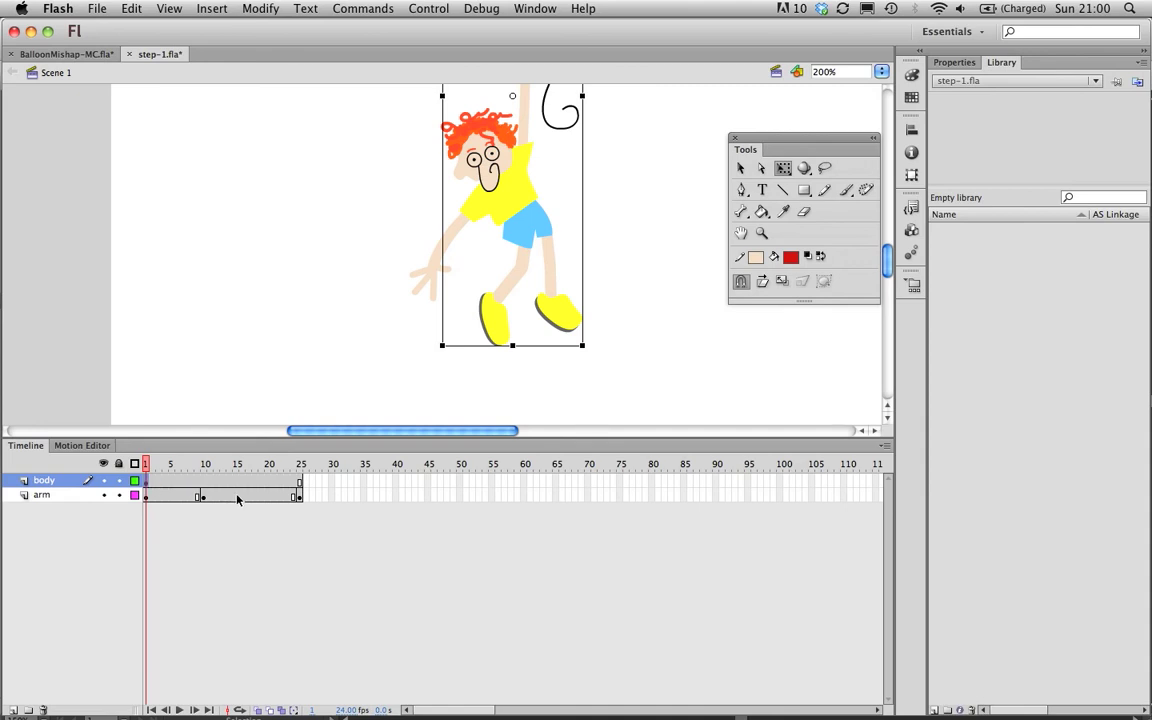
pyautogui.moveTo(312, 516)
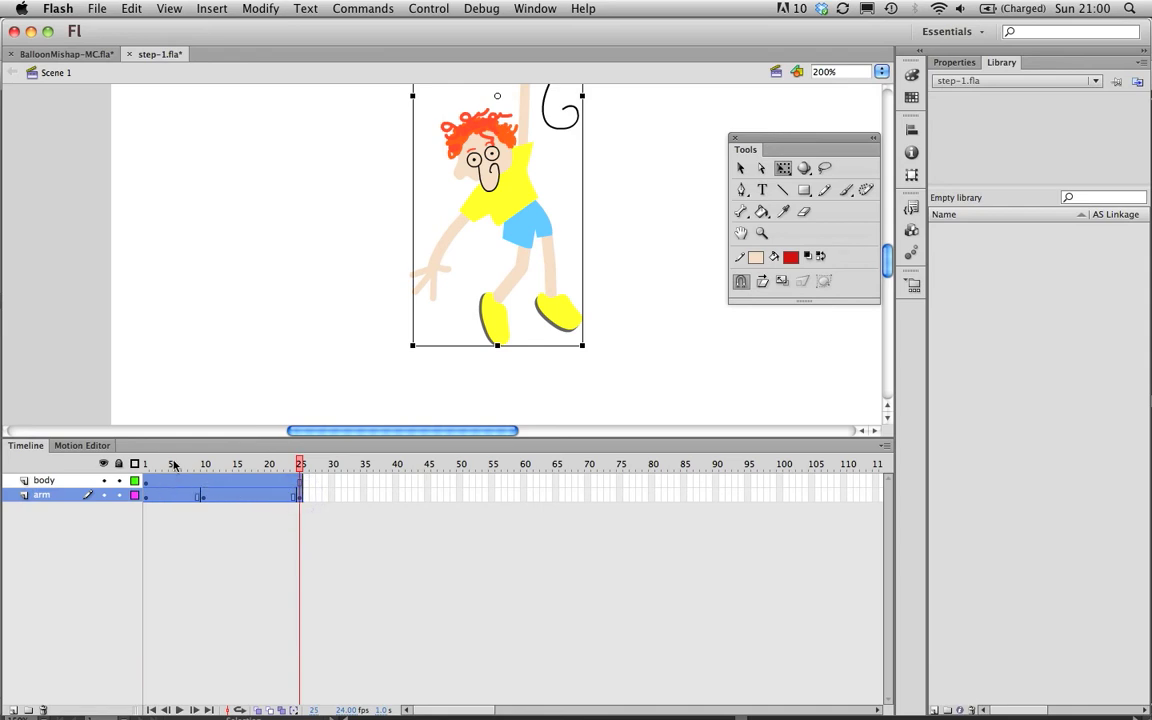
pyautogui.click(136, 8)
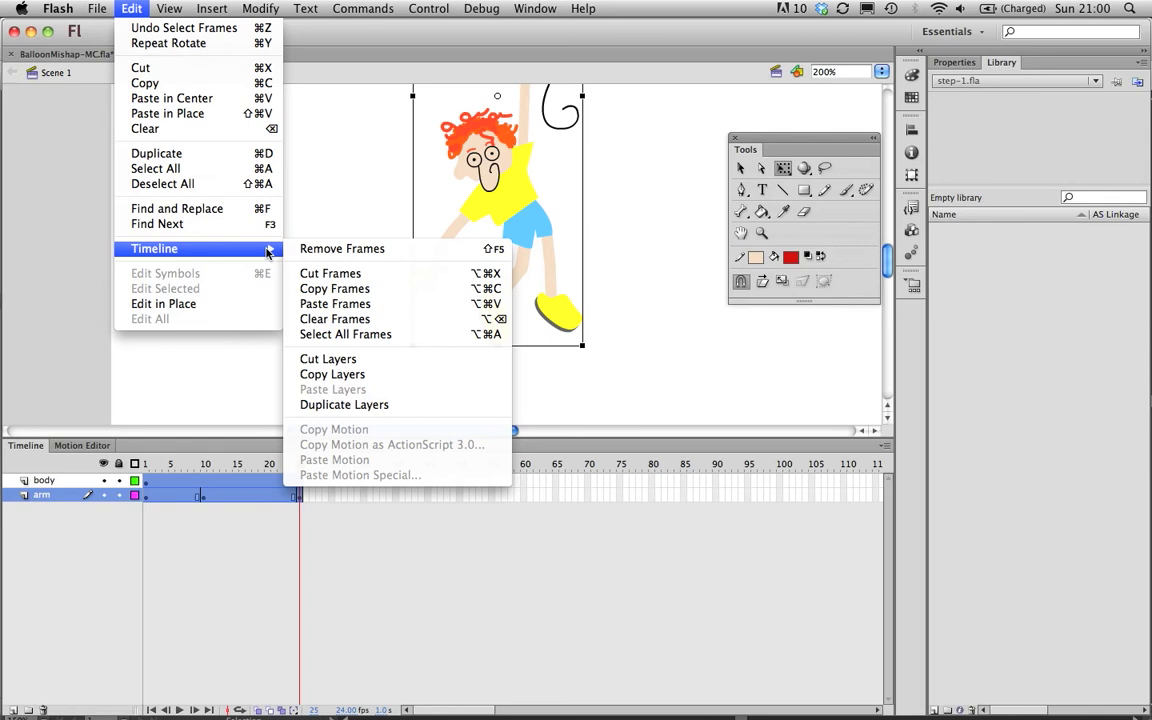
pyautogui.moveTo(330, 272)
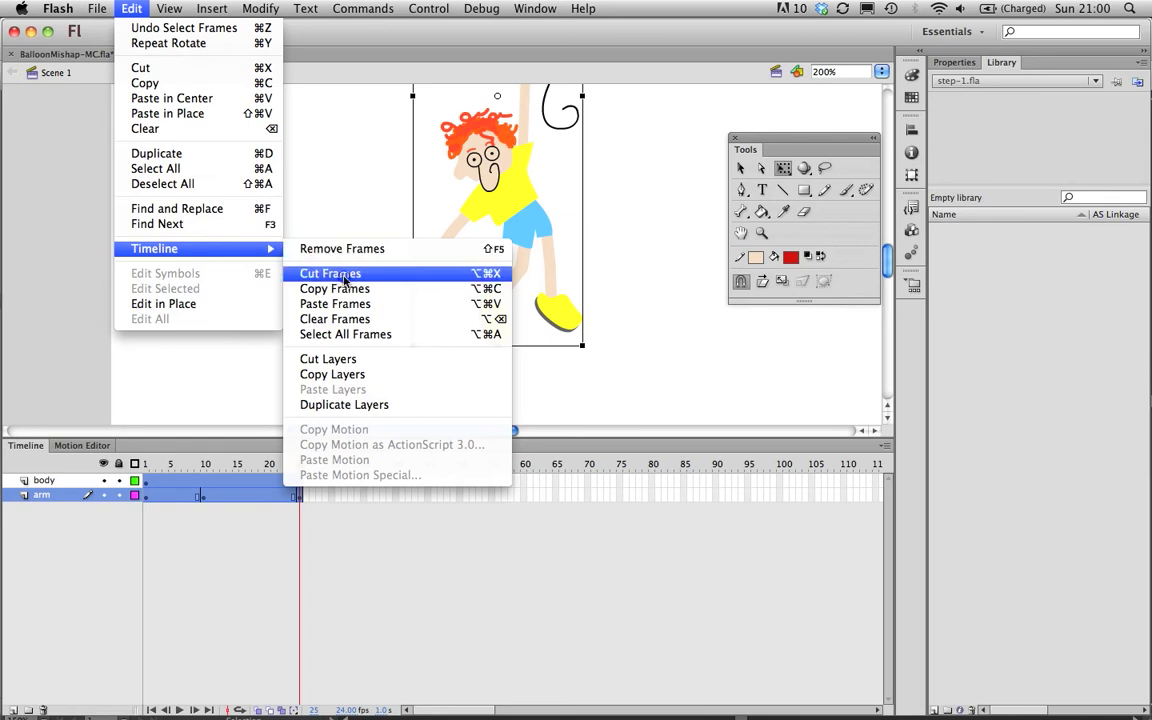
pyautogui.click(328, 272)
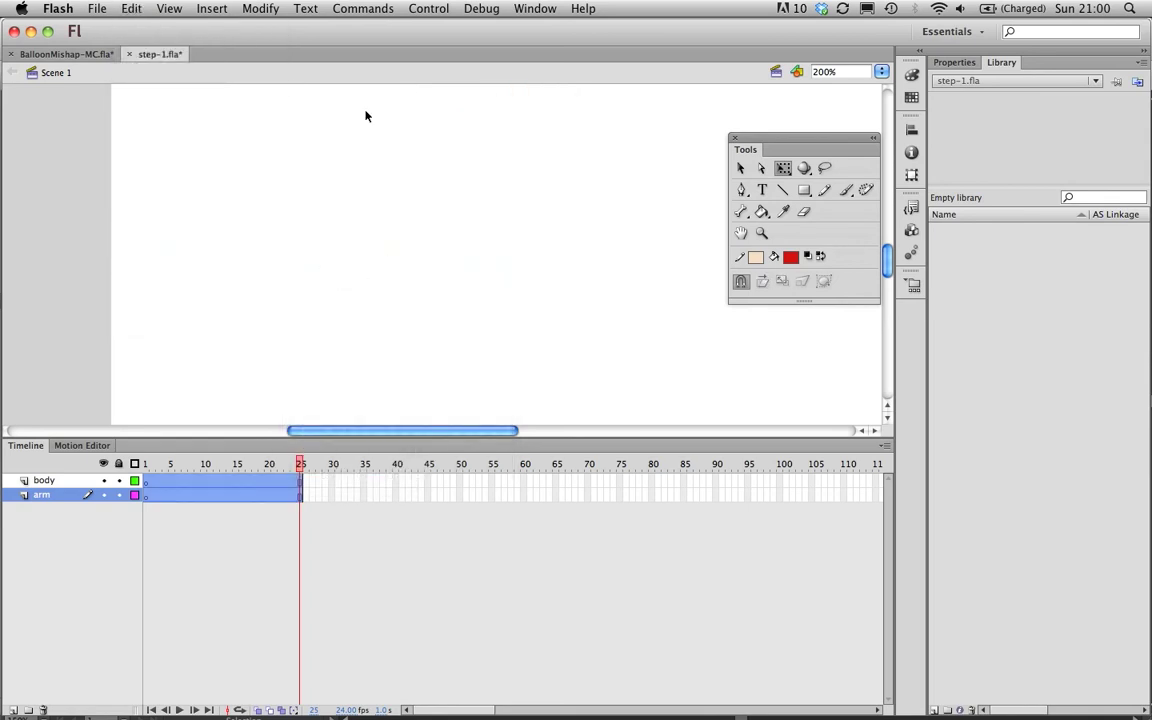
# Create a new Movie Clip symbol named balloonBoy via Insert > New Symbol.
pyautogui.click(210, 8)
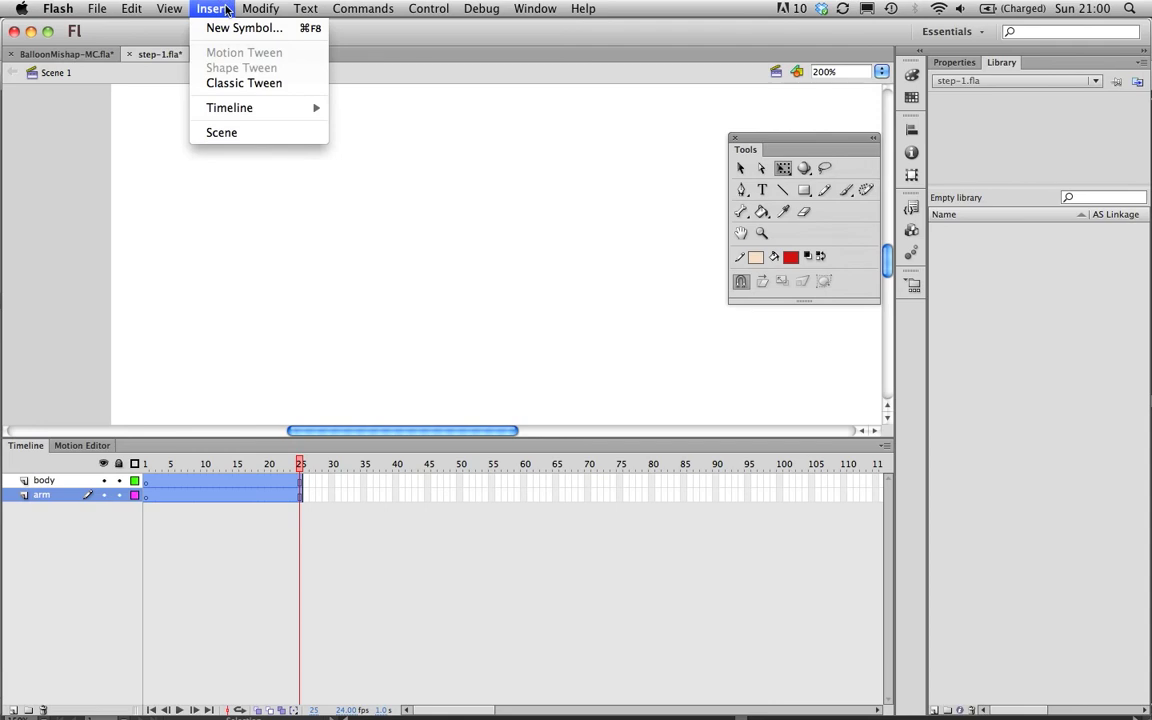
pyautogui.moveTo(238, 28)
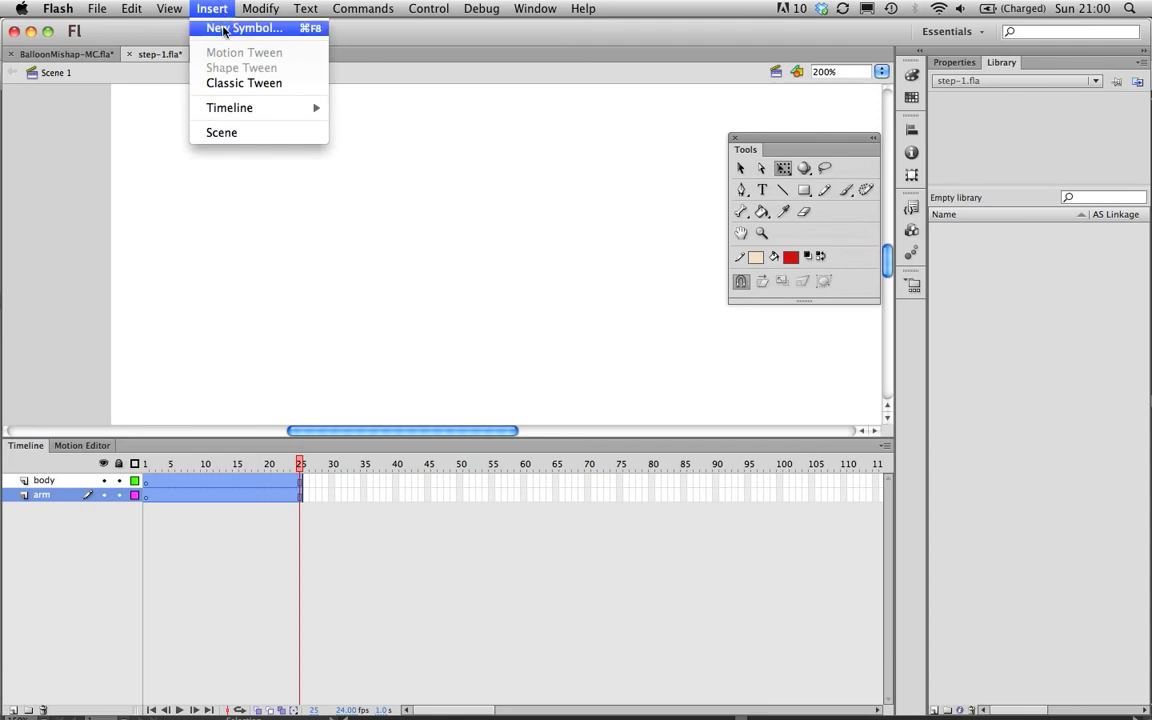
pyautogui.click(224, 24)
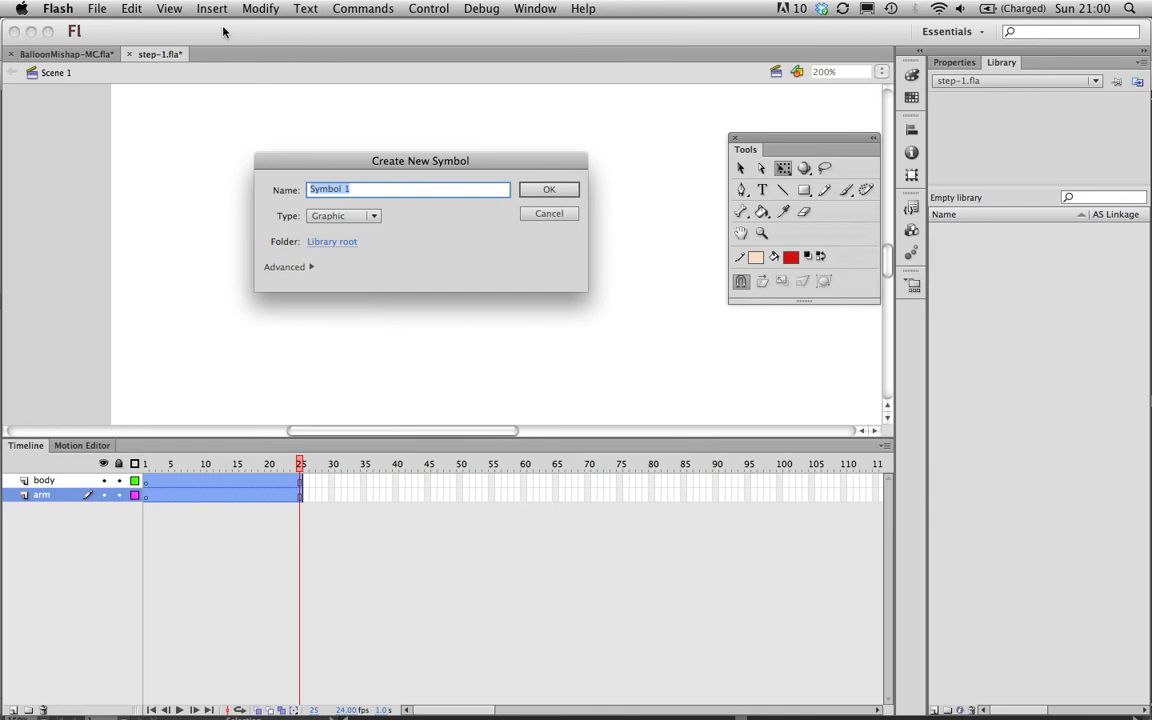
pyautogui.write('balloonBoy')
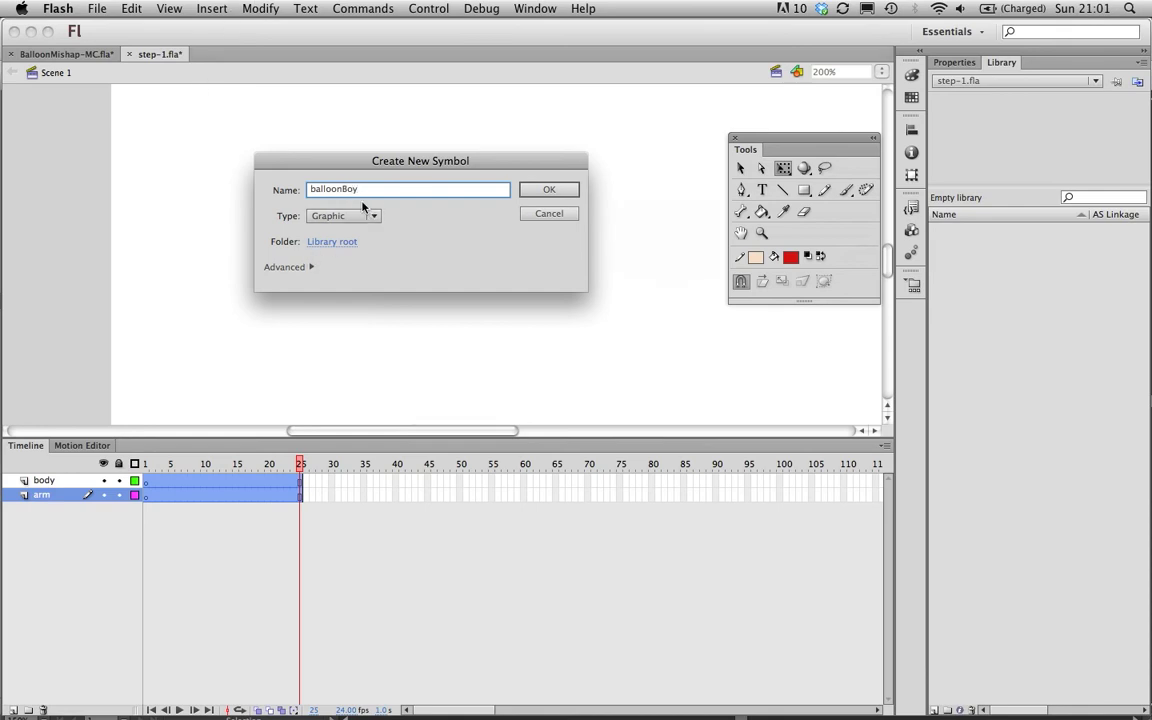
pyautogui.click(372, 216)
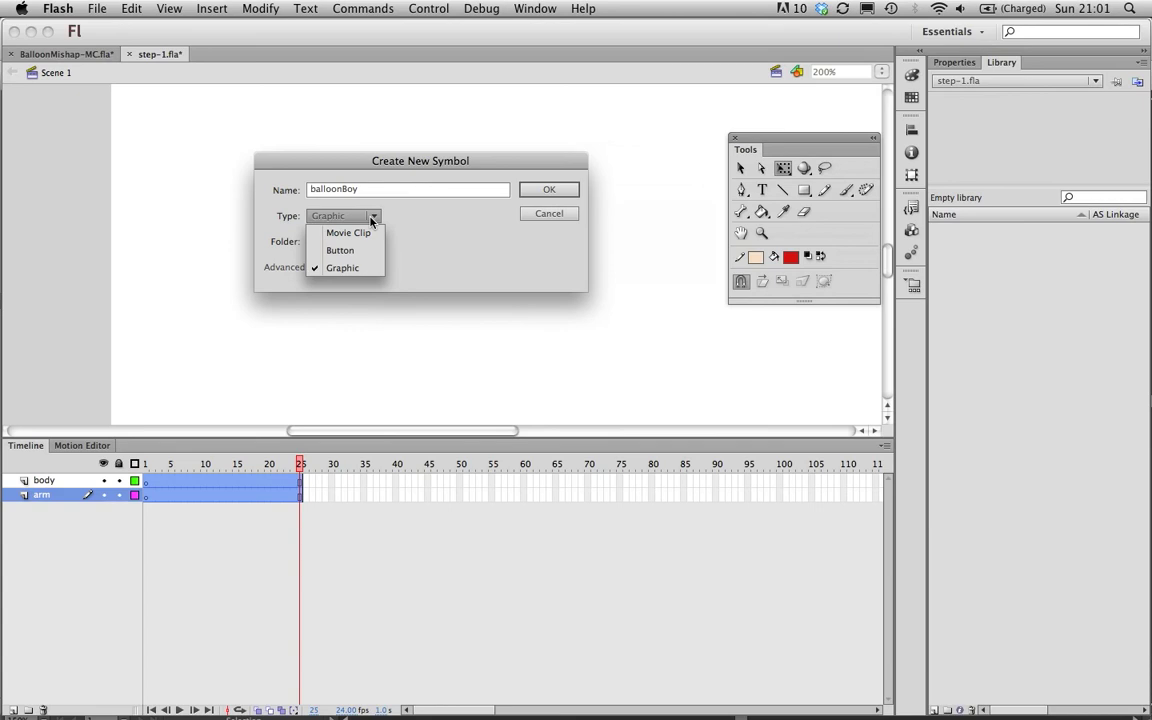
pyautogui.click(348, 232)
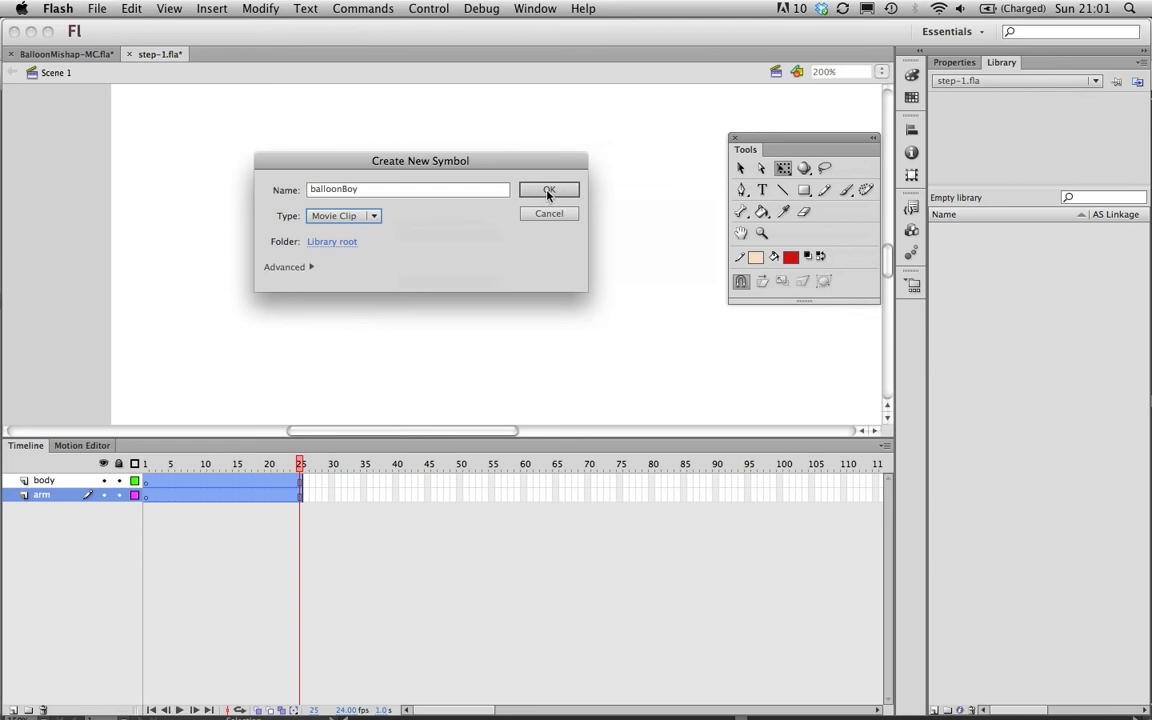
pyautogui.click(548, 190)
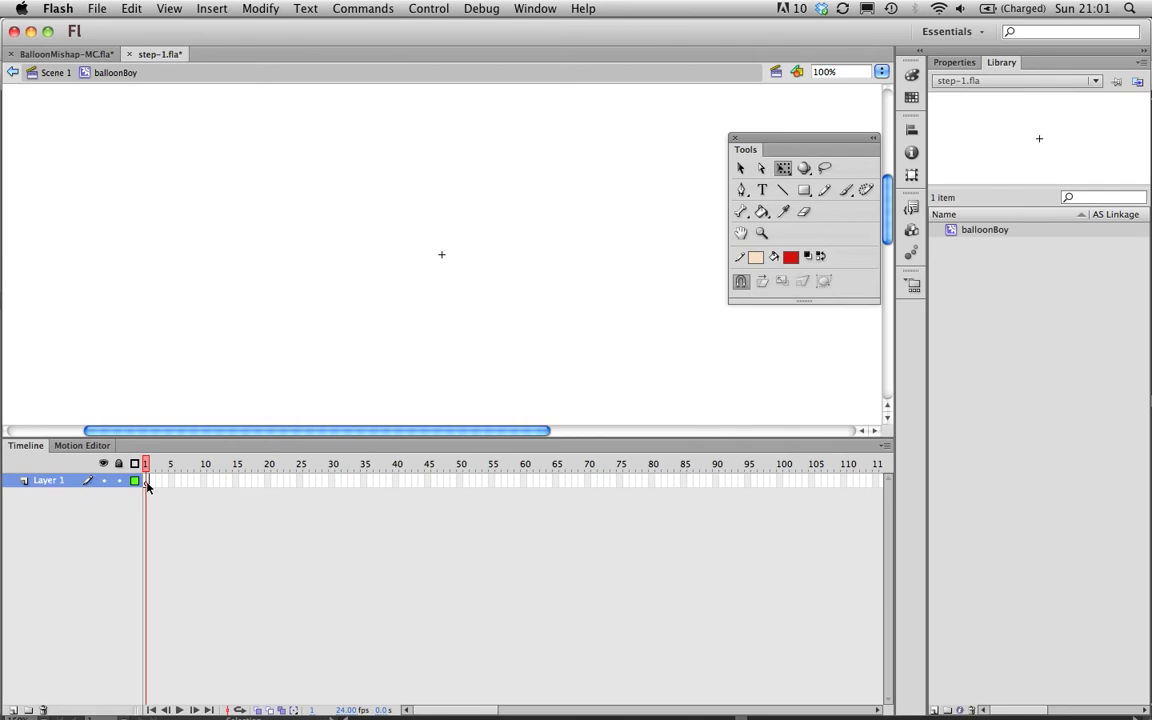
# Paste the cut frames inside balloonBoy, return to Scene 1 and select the arm layer.
pyautogui.click(136, 8)
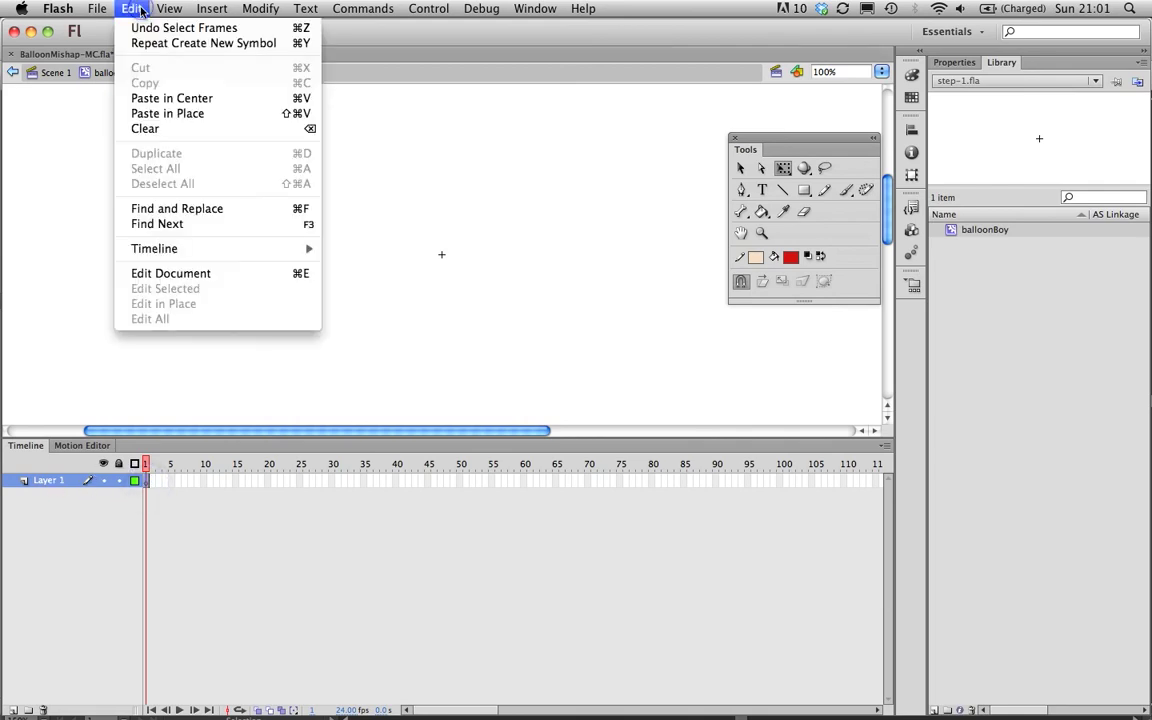
pyautogui.moveTo(154, 248)
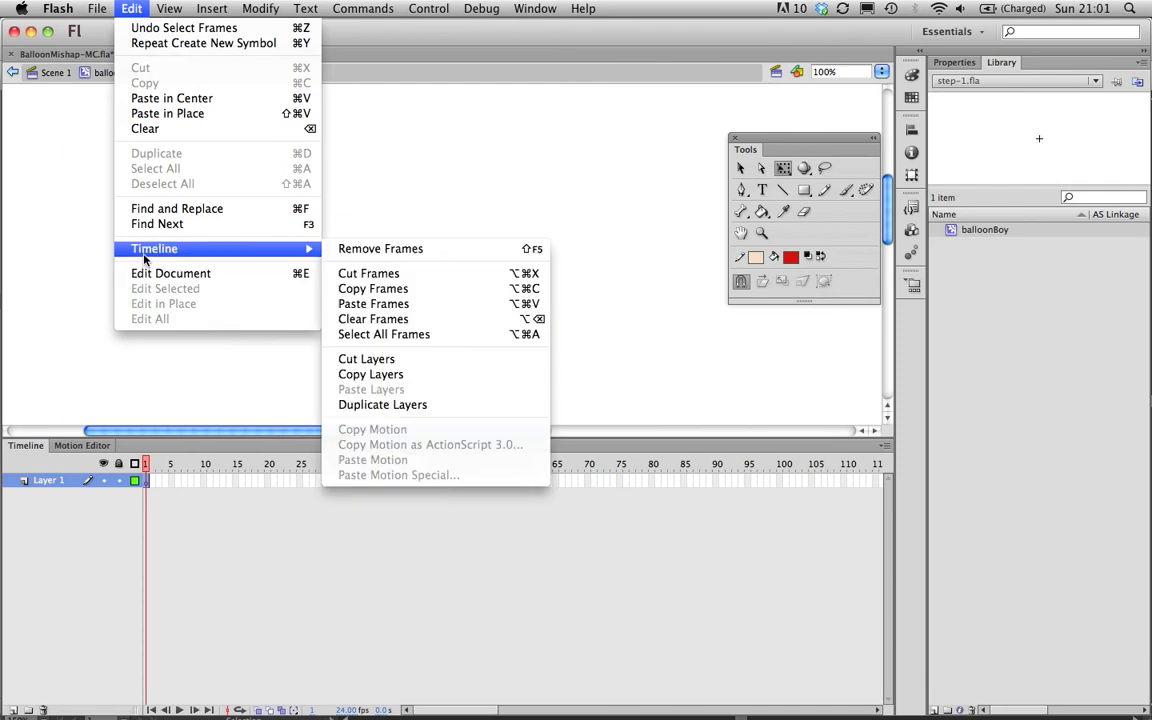
pyautogui.moveTo(372, 304)
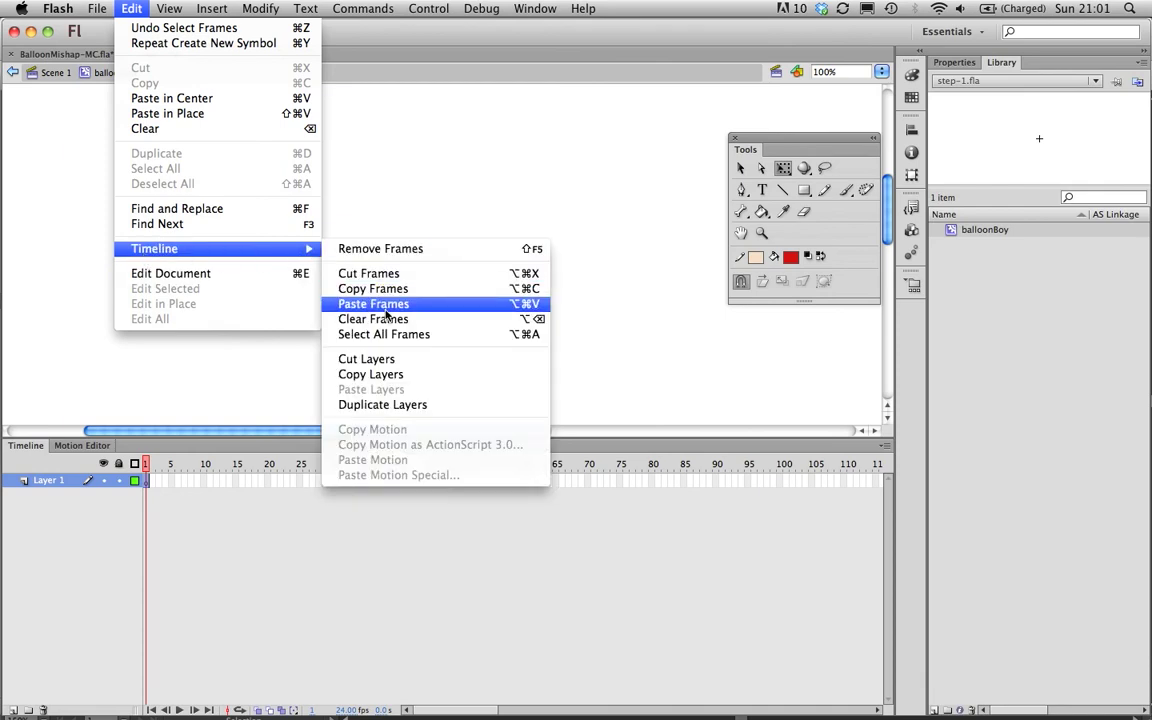
pyautogui.click(372, 304)
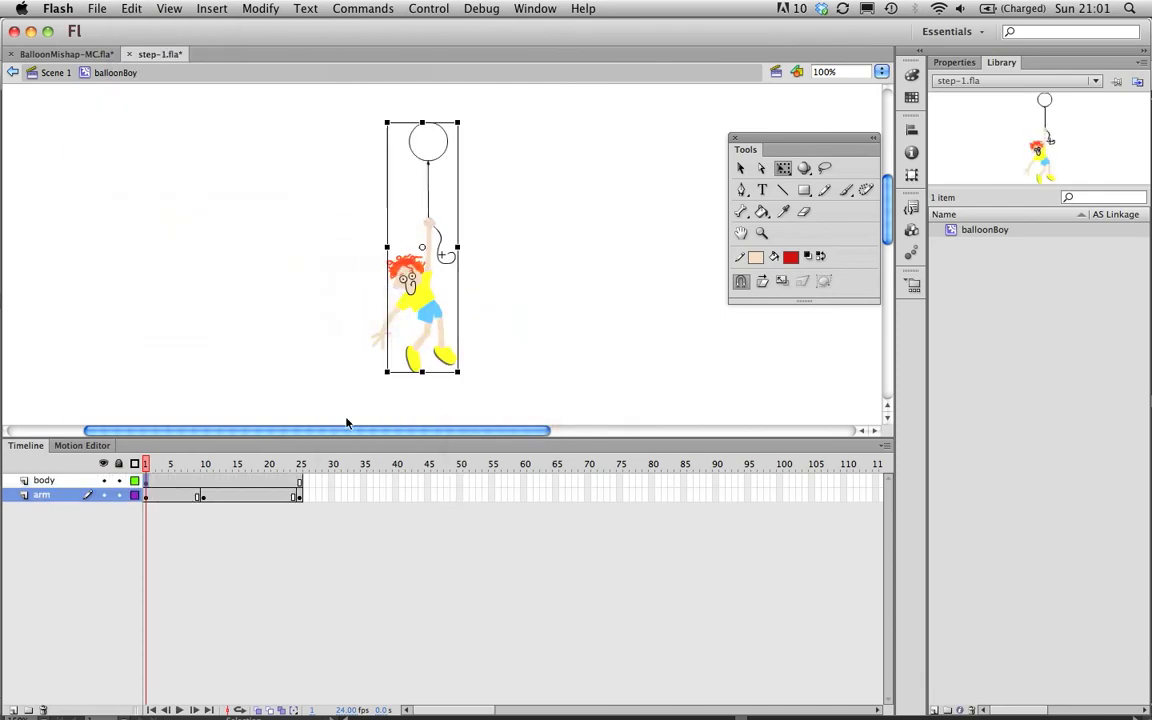
pyautogui.click(260, 464)
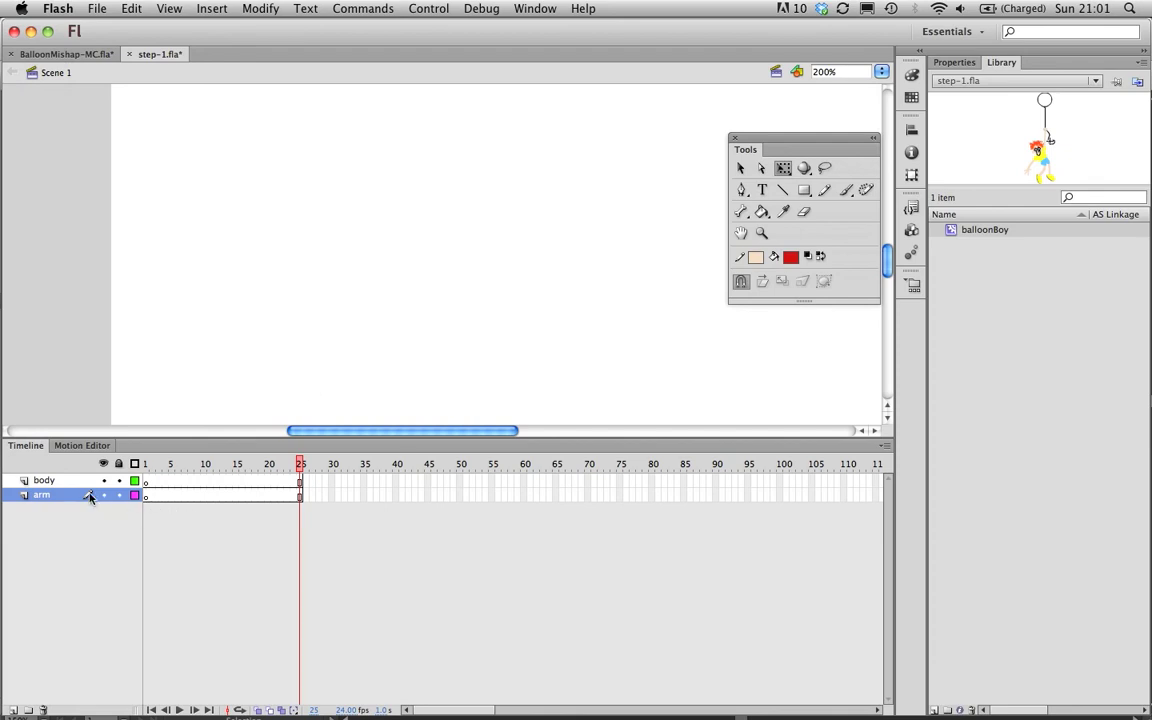
pyautogui.click(44, 480)
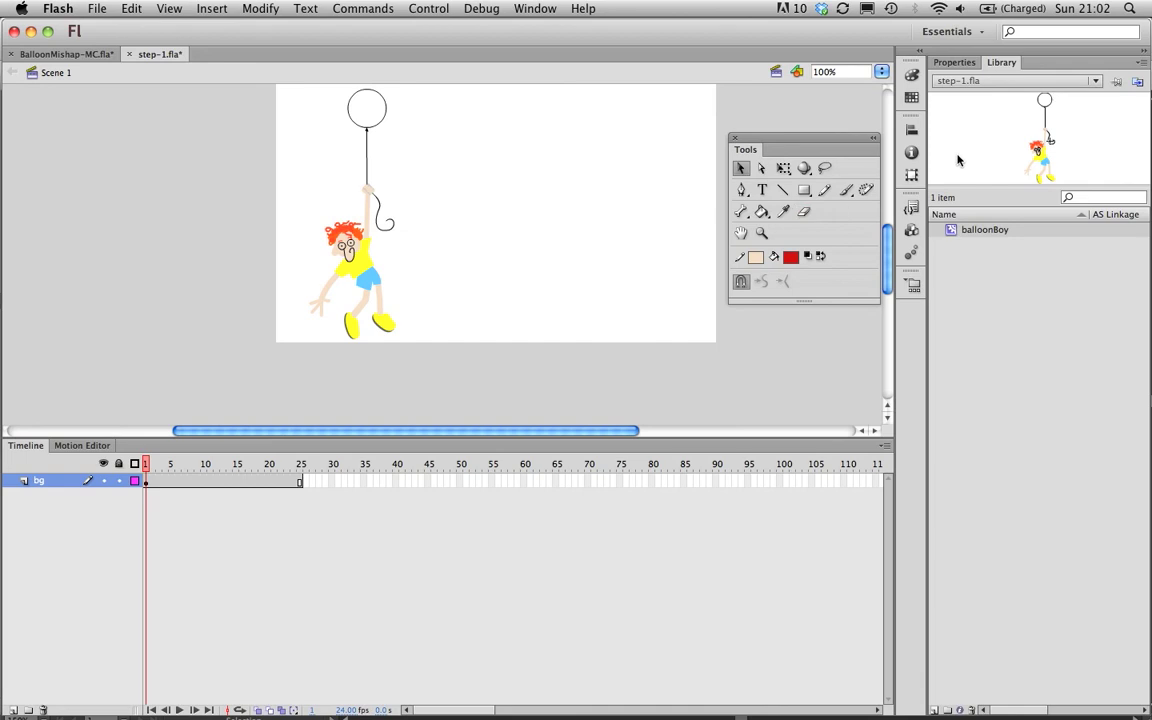
# Set the stage background colour to blue in the document Properties.
pyautogui.click(960, 62)
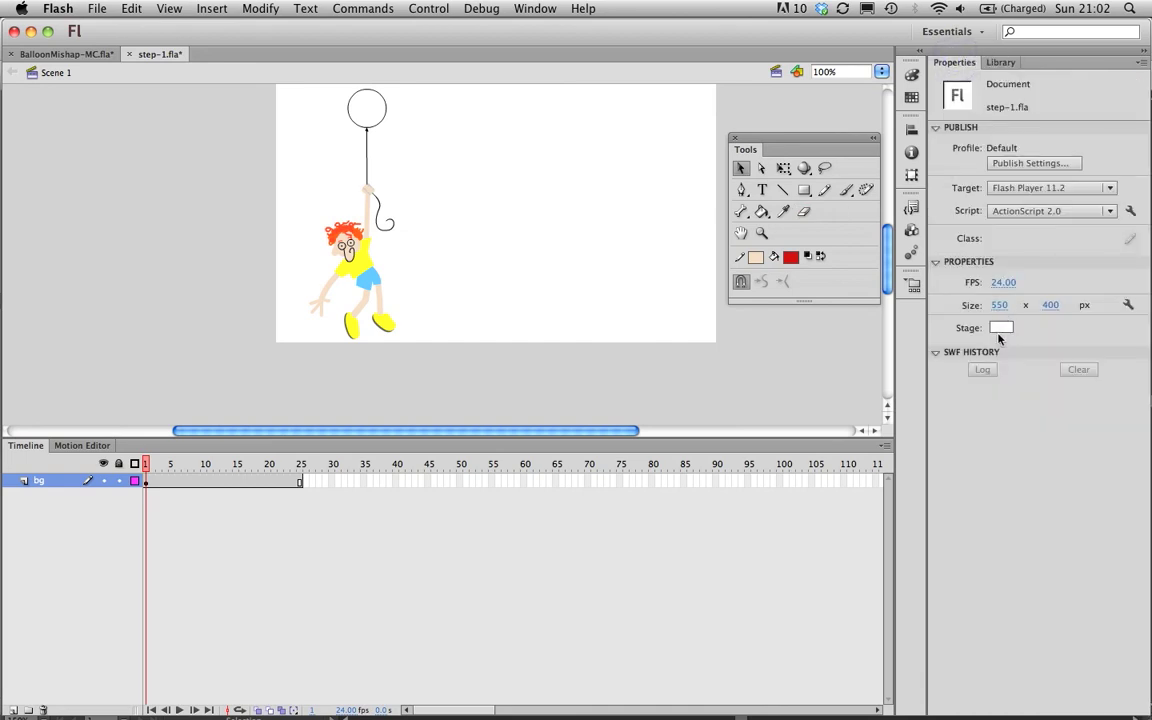
pyautogui.click(1012, 328)
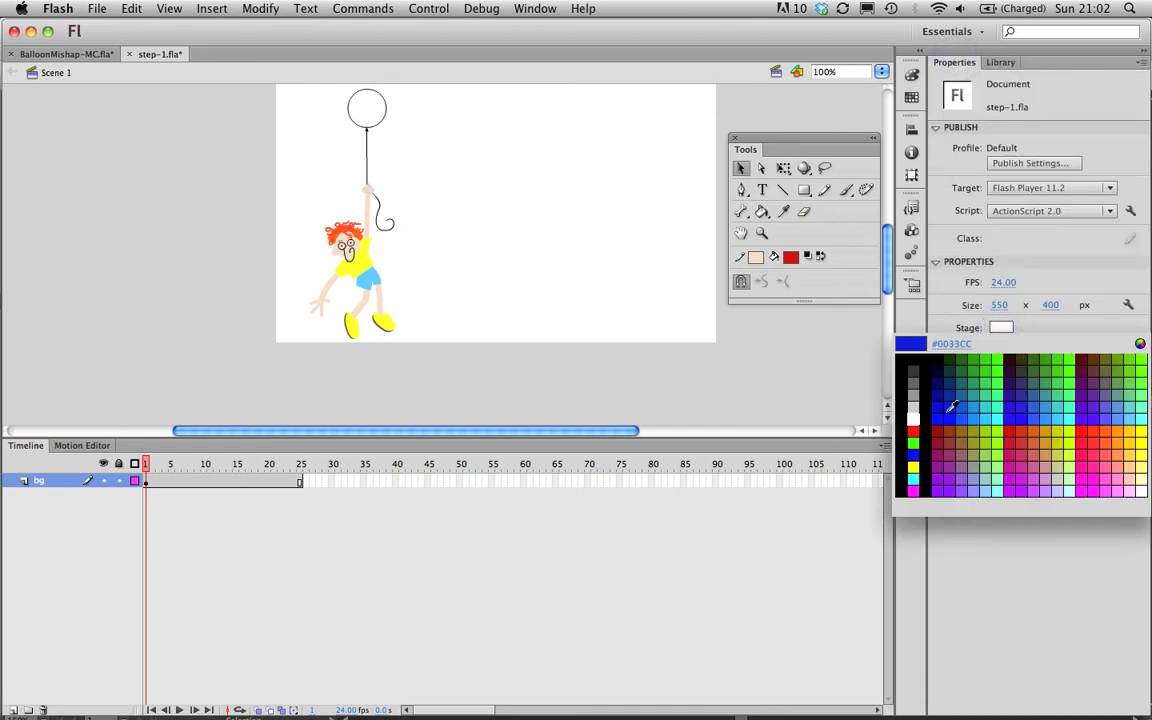
pyautogui.click(952, 408)
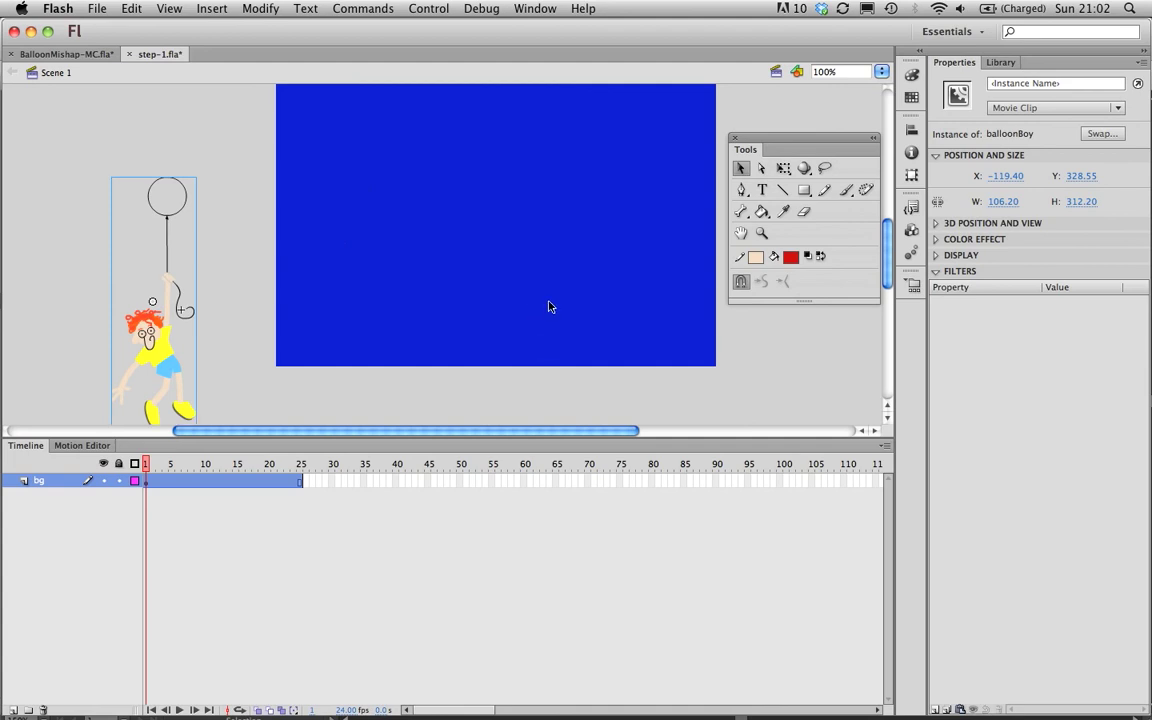
# Insert keyframes at frames 25 and 60 on the bg layer.
pyautogui.click(300, 482)
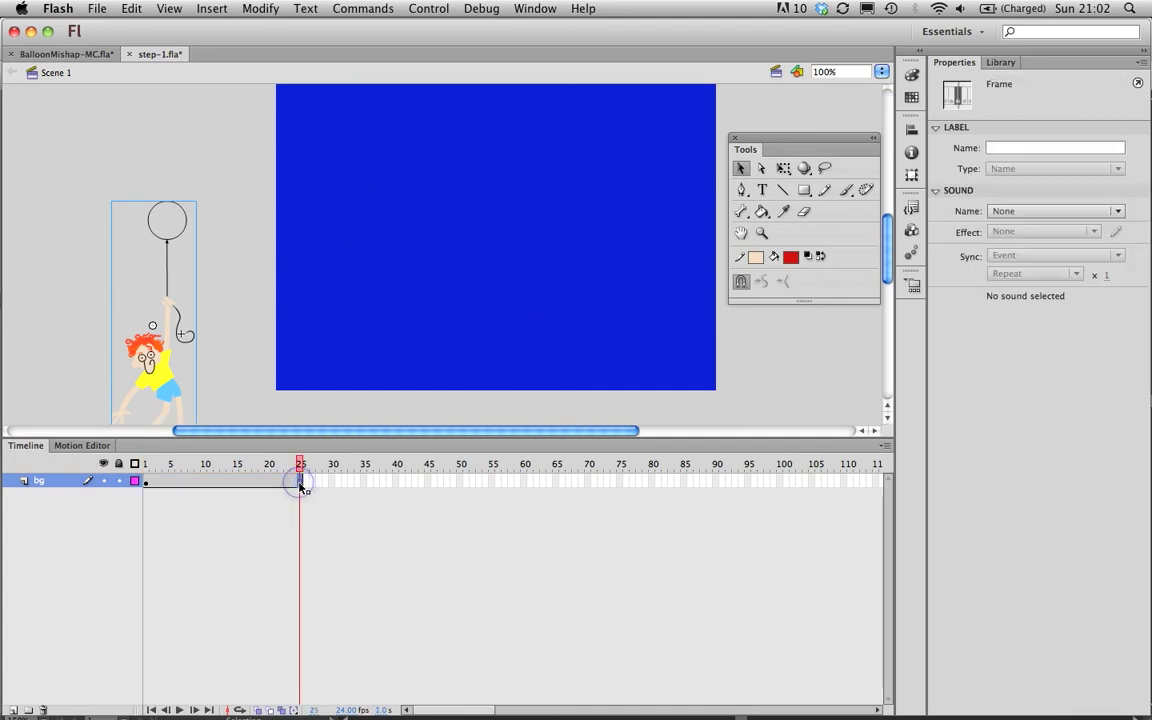
pyautogui.rightClick(300, 482)
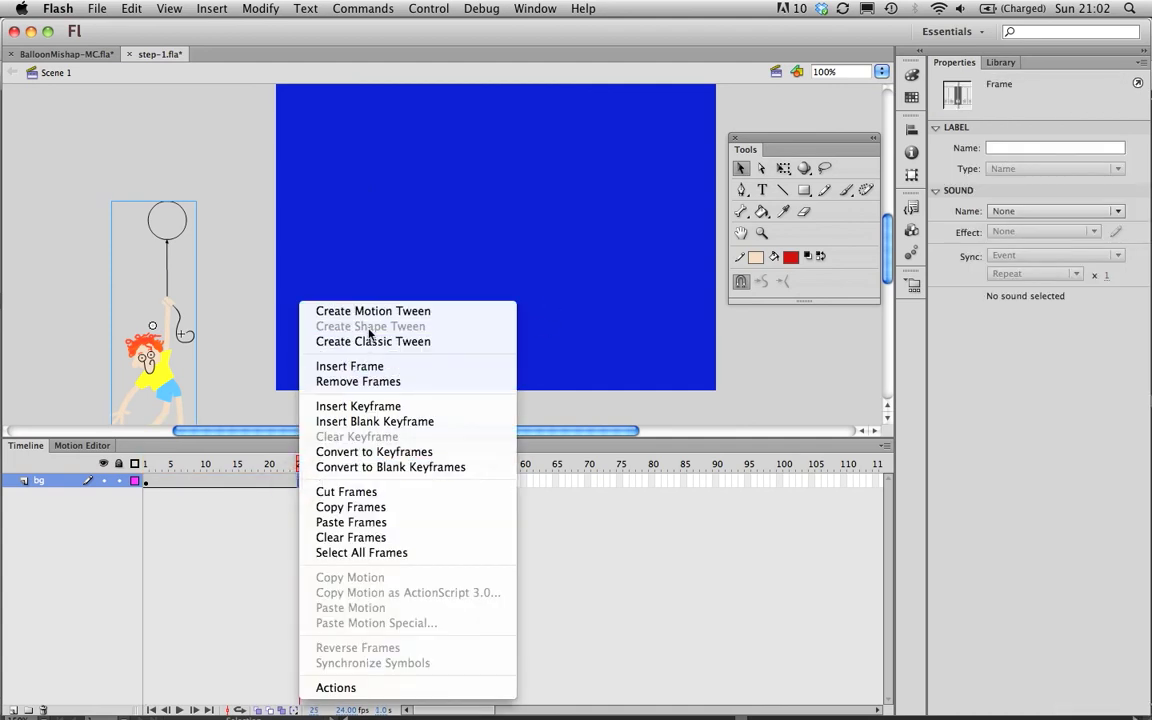
pyautogui.moveTo(378, 406)
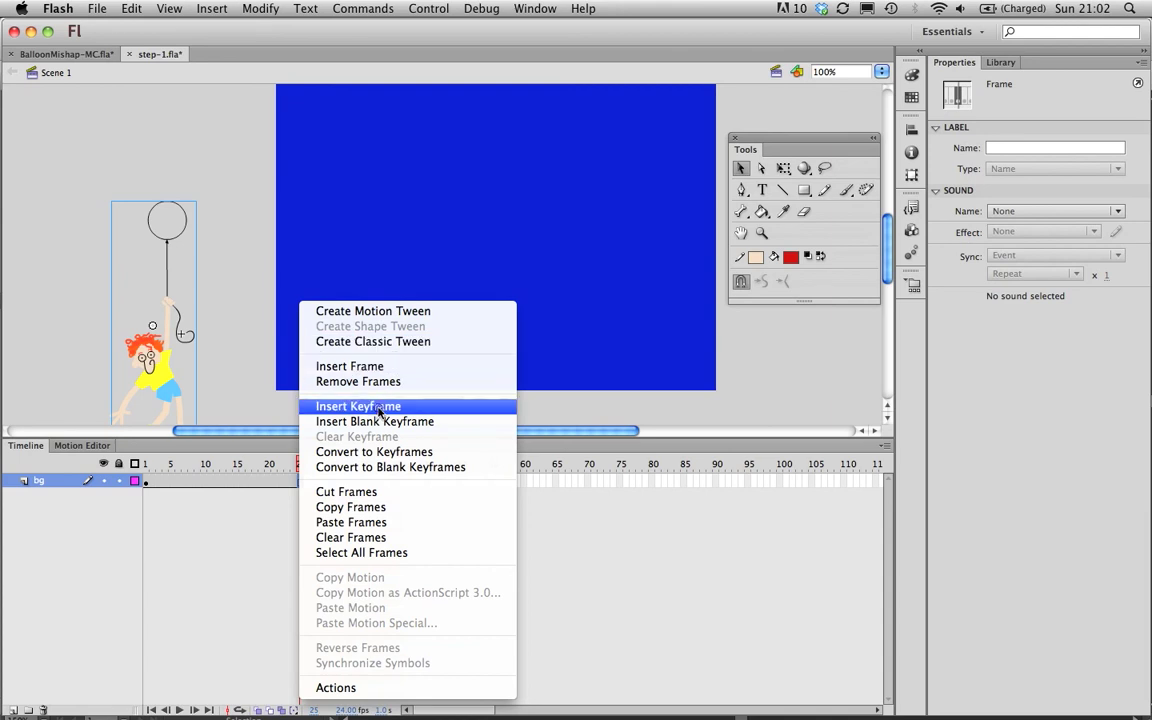
pyautogui.click(358, 406)
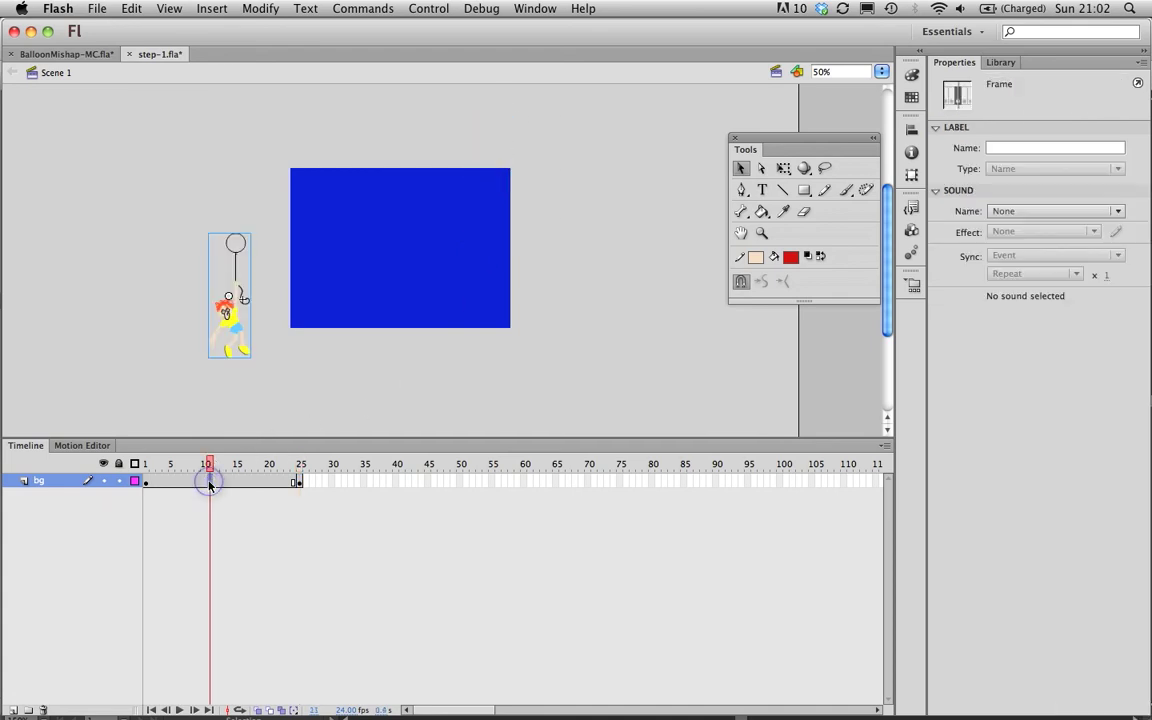
pyautogui.rightClick(208, 486)
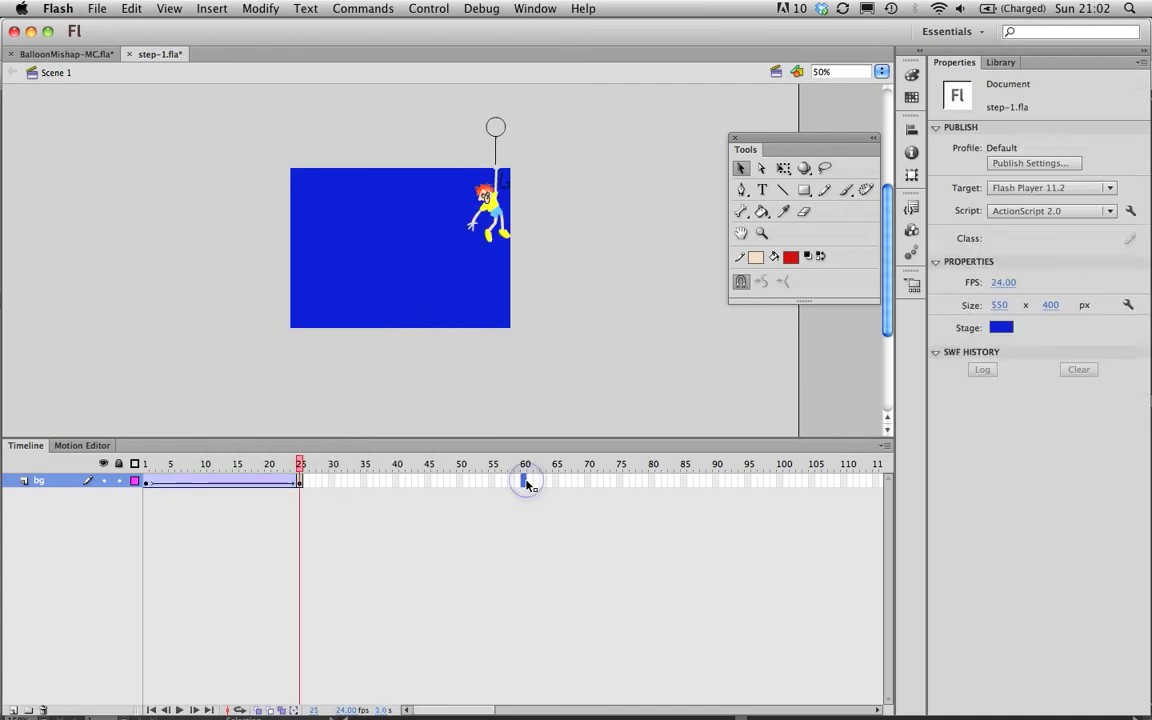
pyautogui.rightClick(524, 482)
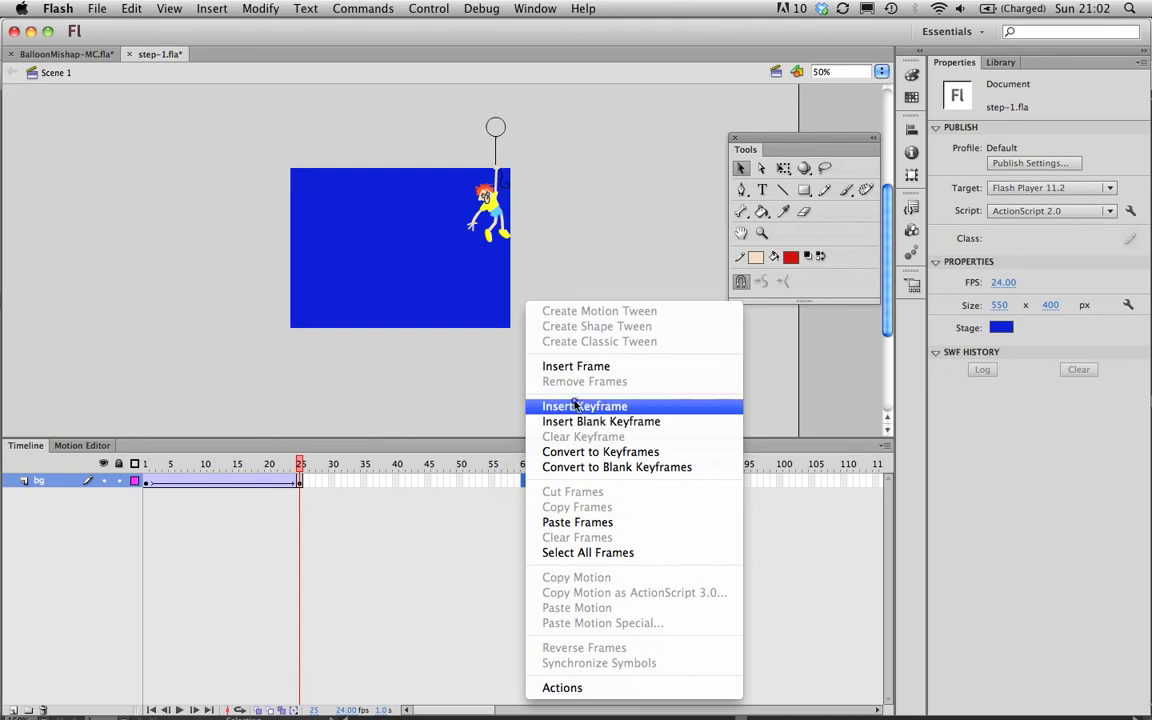
pyautogui.click(584, 406)
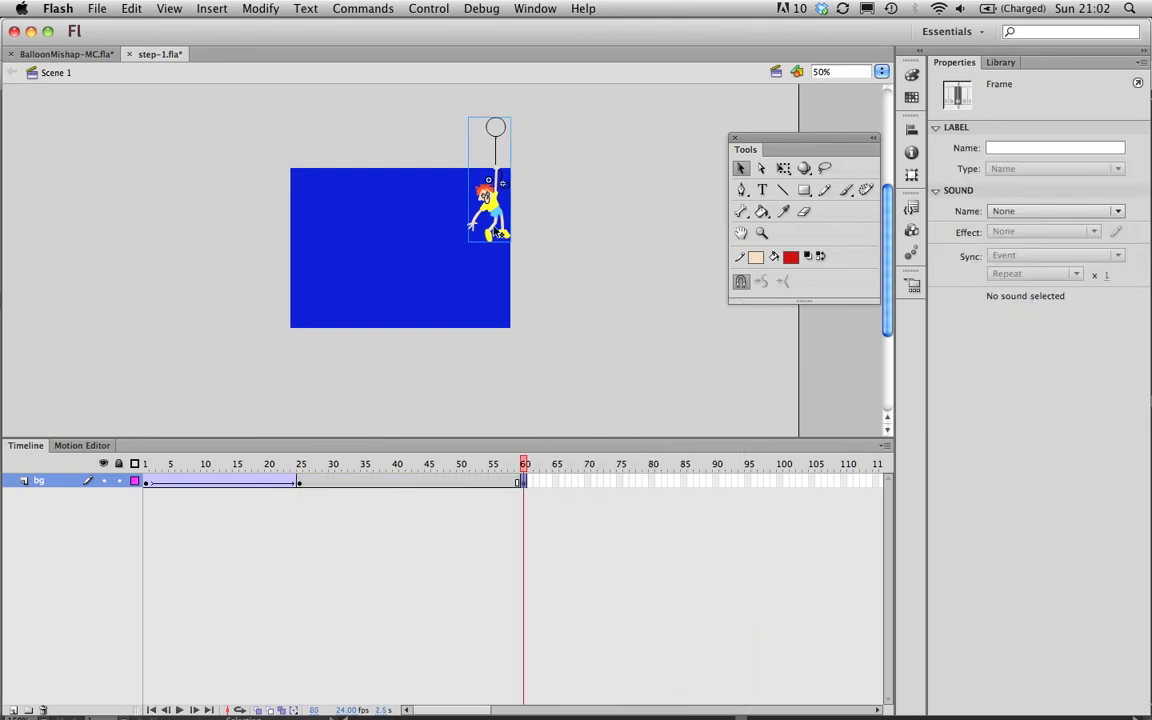
# Move the balloon boy to the stage's left edge, then bring up frame options for frame 45.
pyautogui.moveTo(490, 190); pyautogui.dragTo(272, 190)
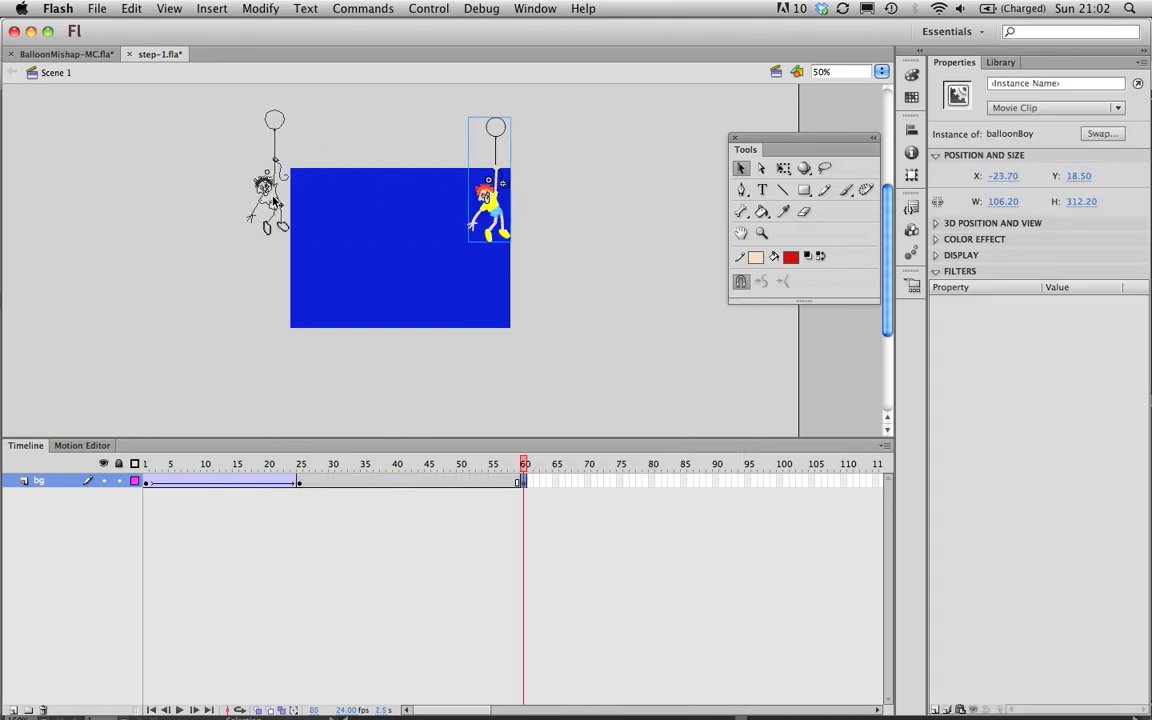
pyautogui.moveTo(264, 184); pyautogui.dragTo(300, 260)
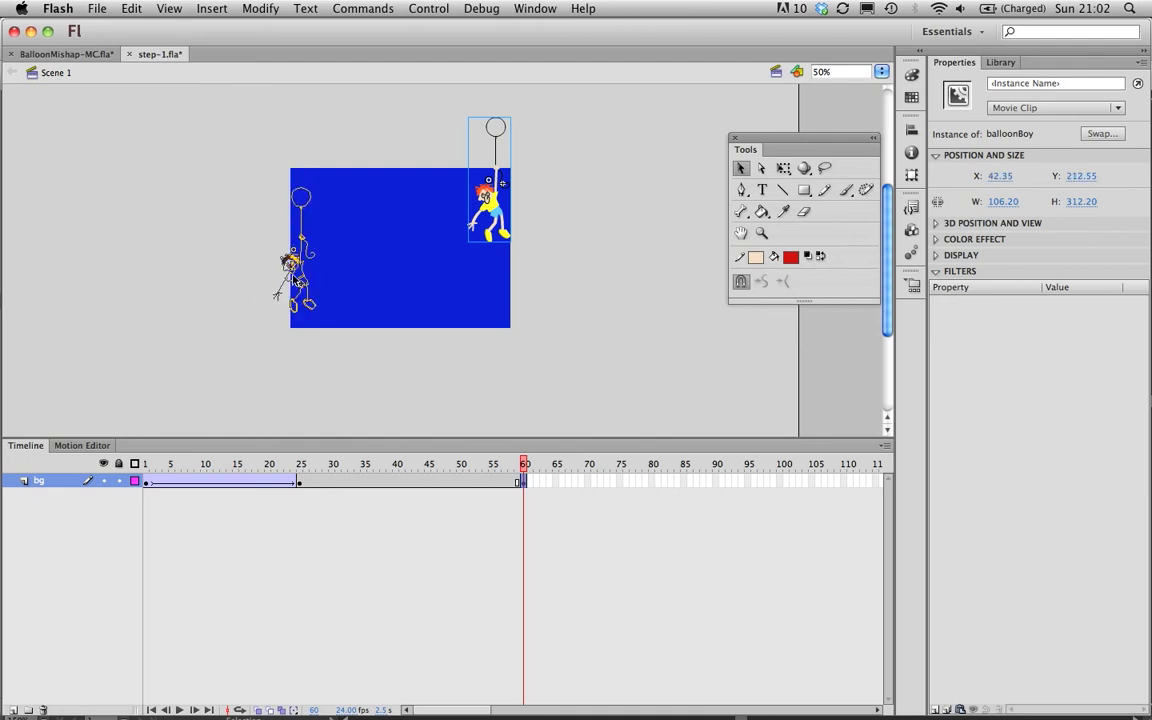
pyautogui.click(436, 484)
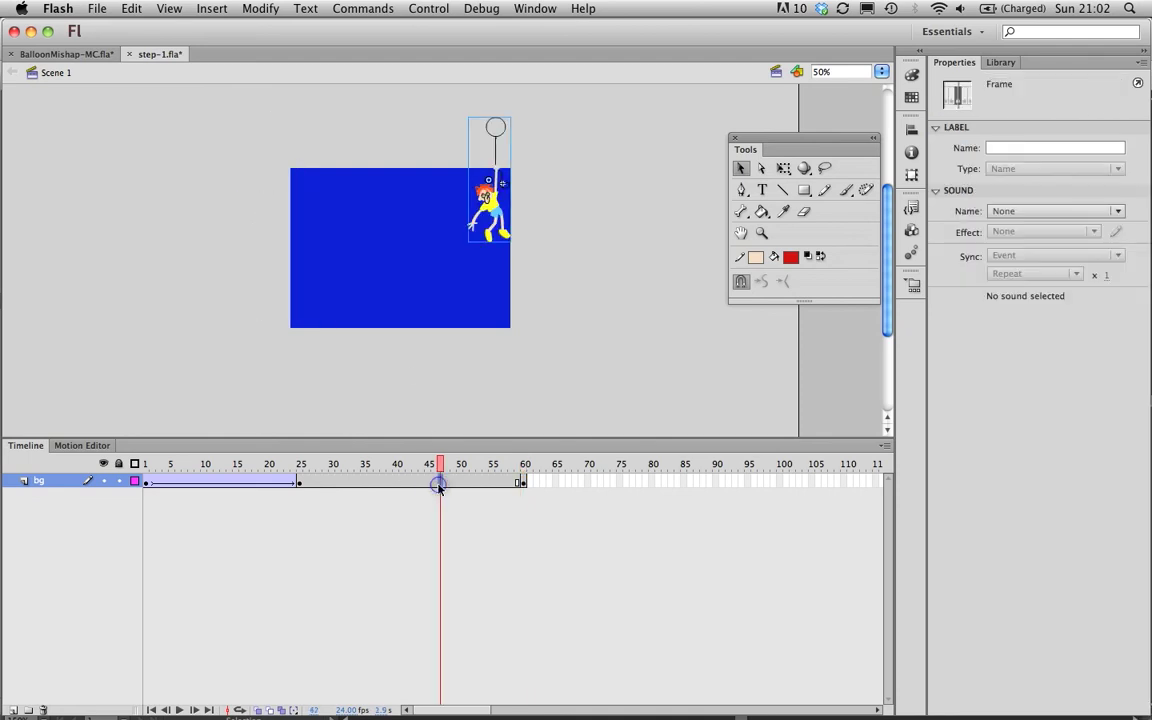
pyautogui.rightClick(440, 486)
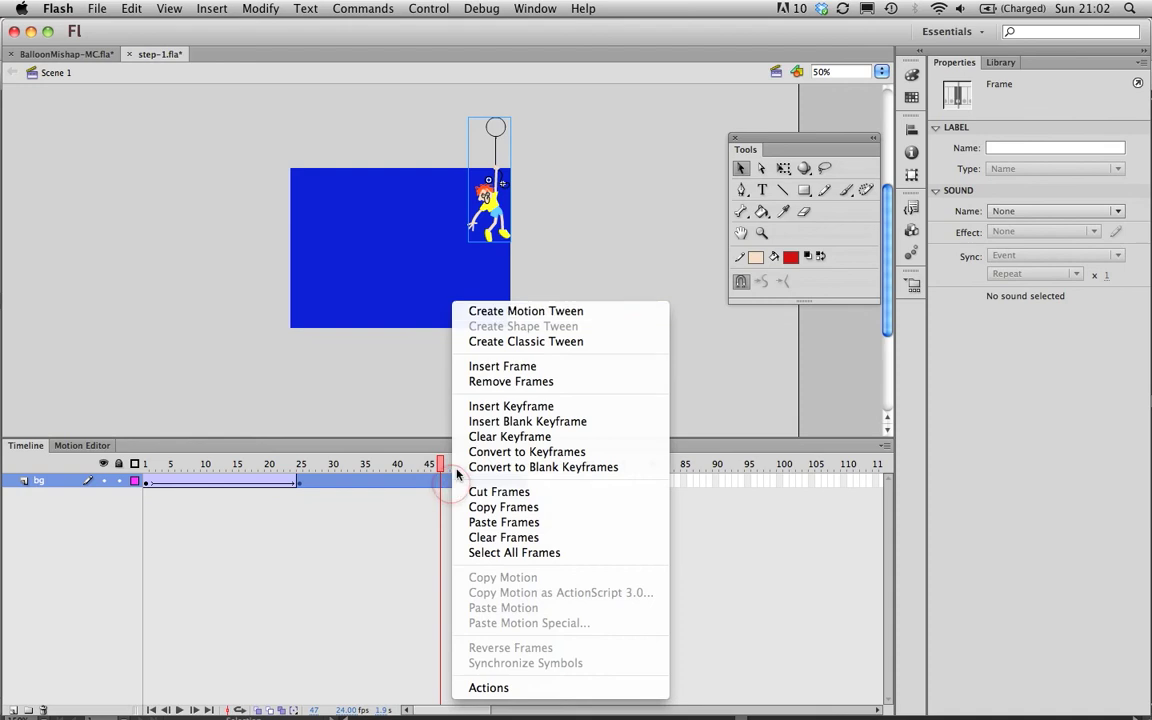
# Classic-tween the balloon boy, preview it, then add a new layer ready for a second balloonBoy from the Library.
pyautogui.click(524, 312)
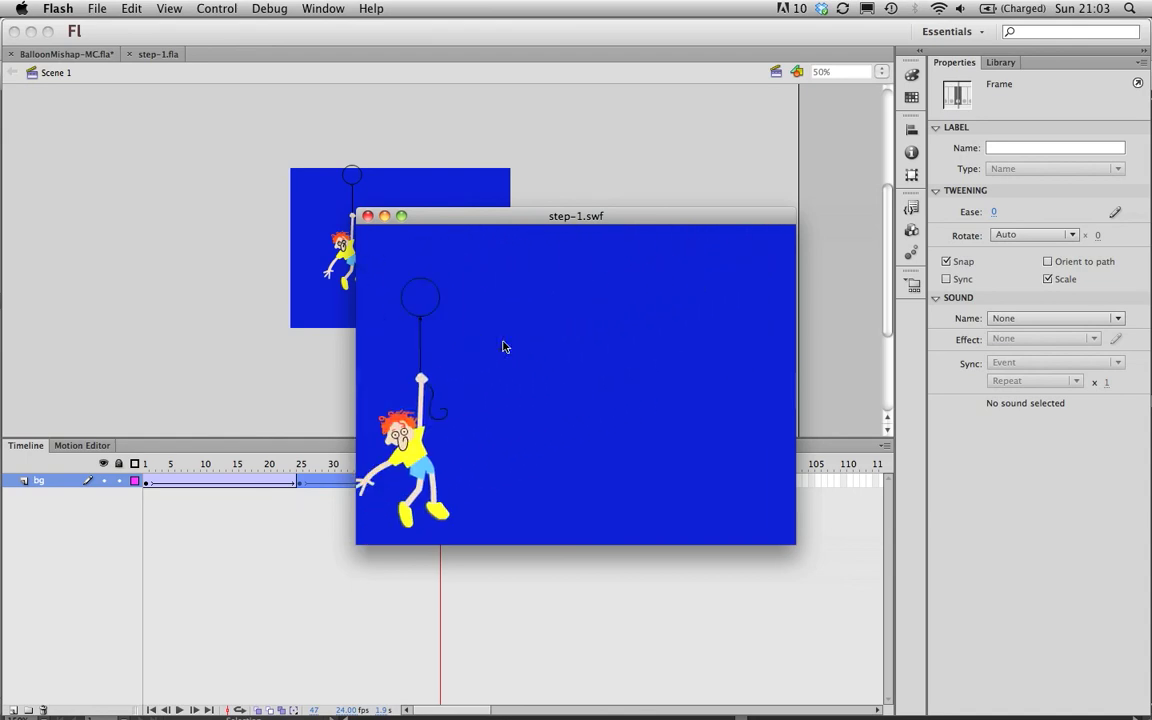
pyautogui.click(368, 216)
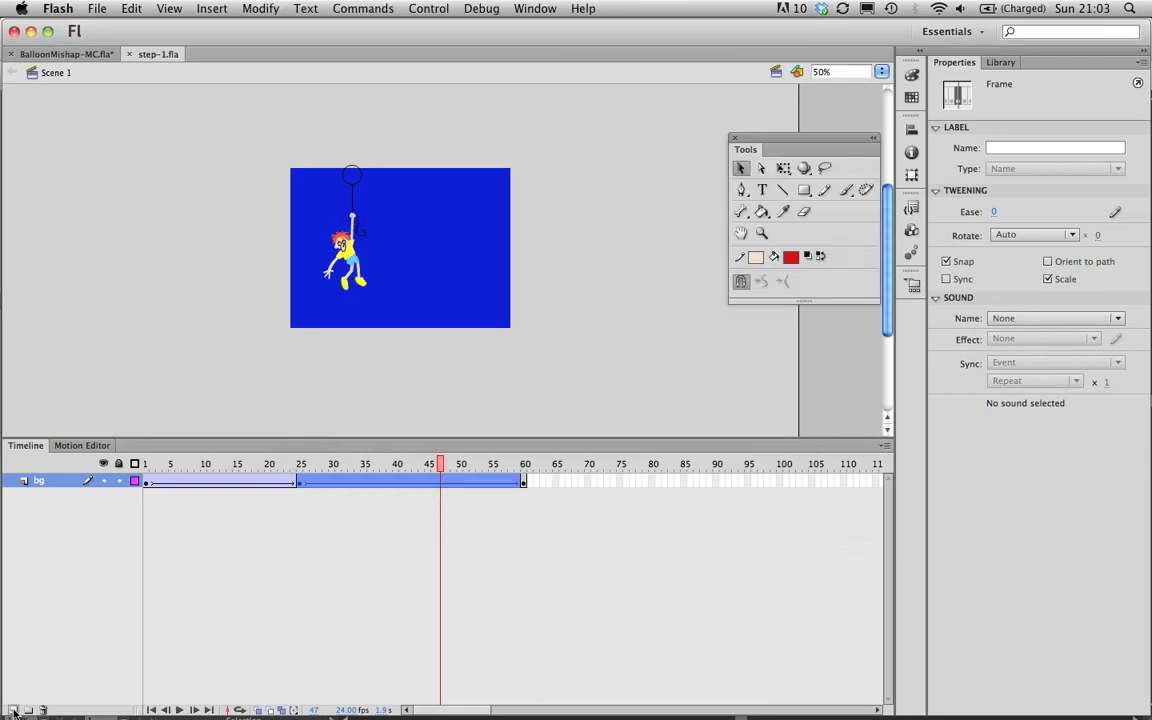
pyautogui.click(8, 706)
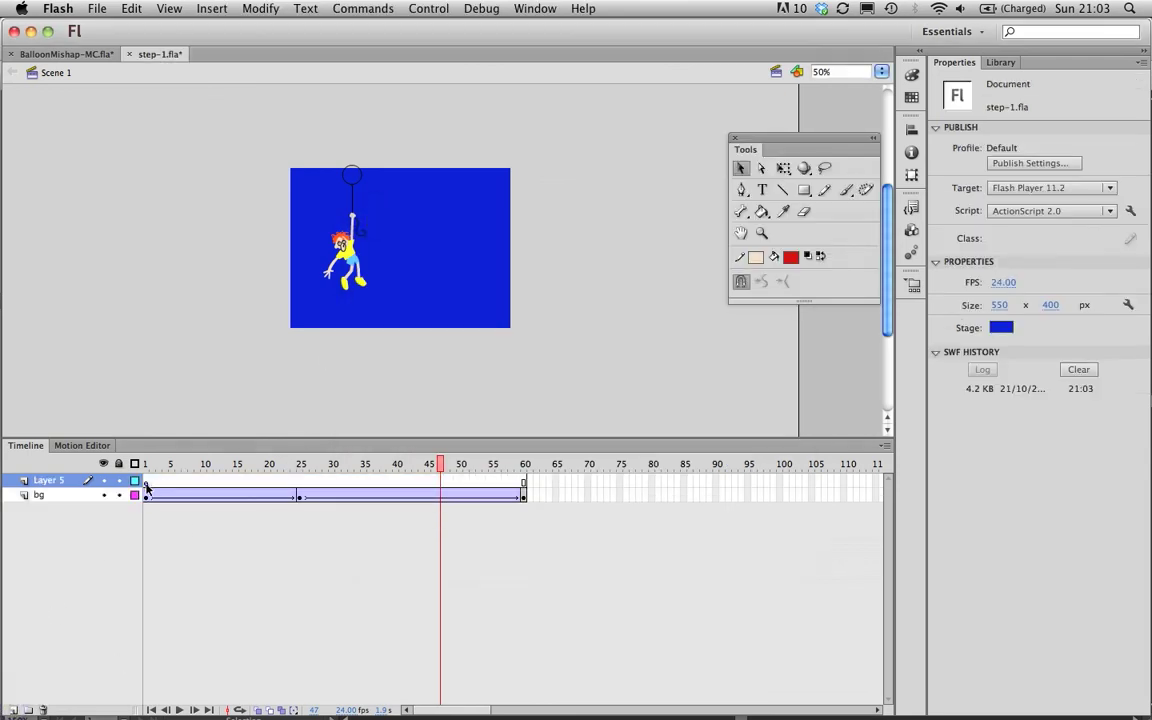
pyautogui.click(148, 466)
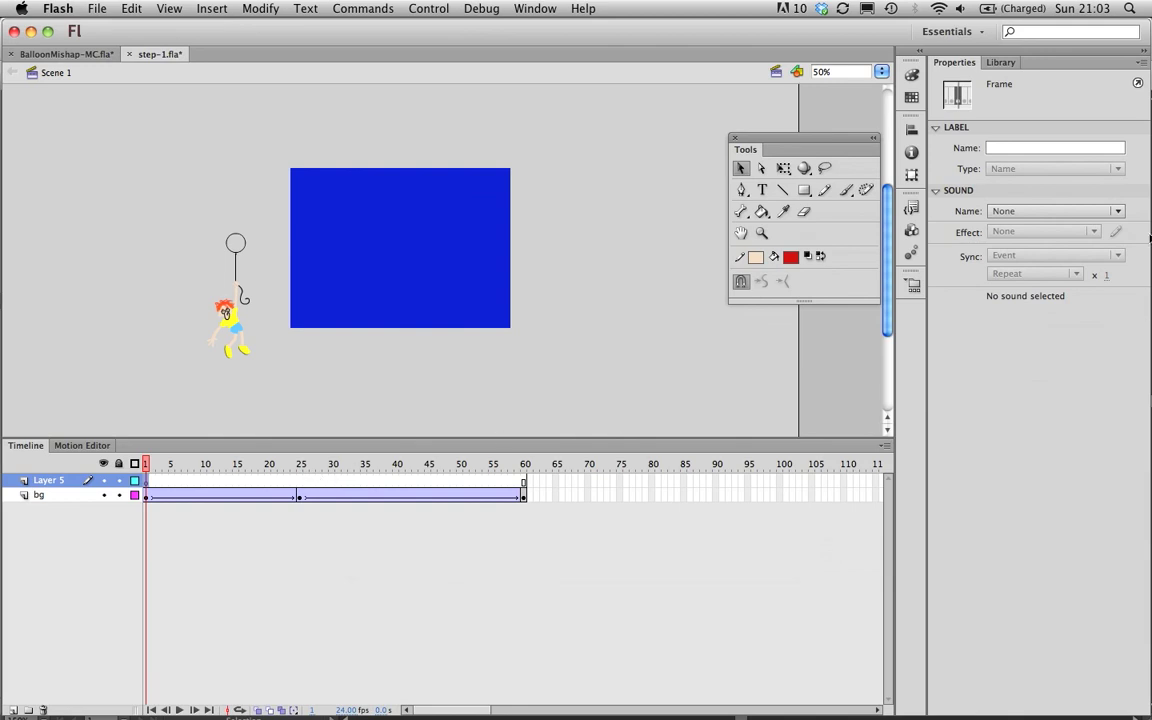
pyautogui.click(990, 62)
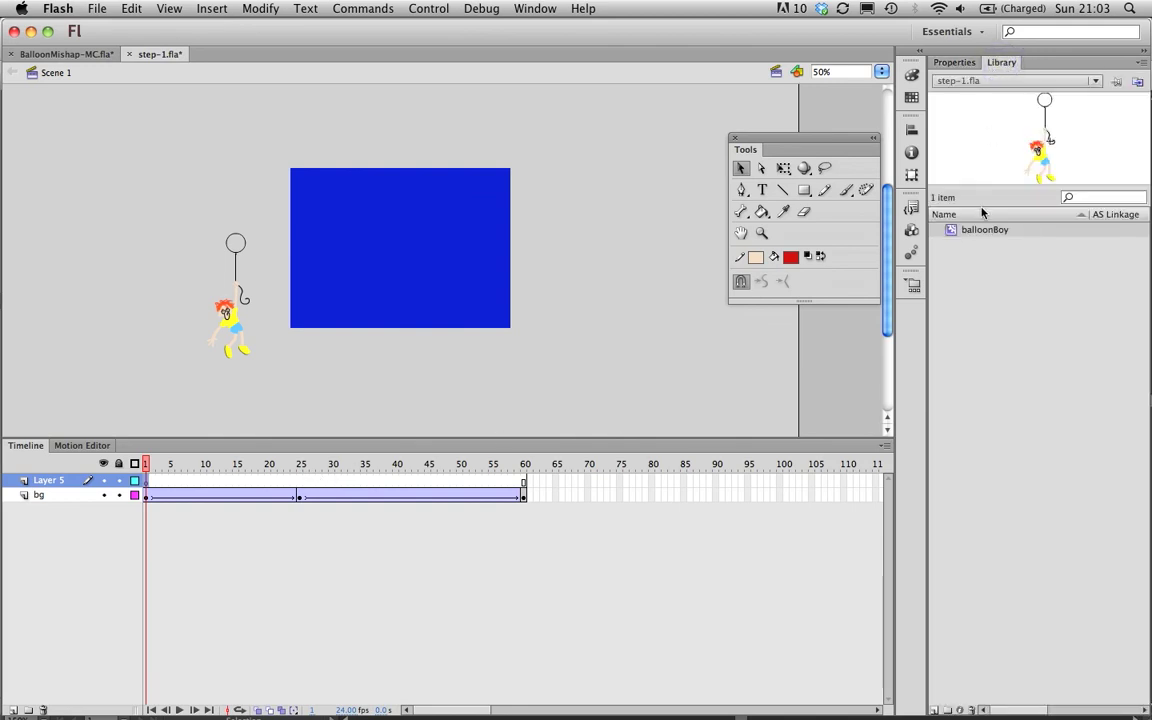
pyautogui.moveTo(360, 248)
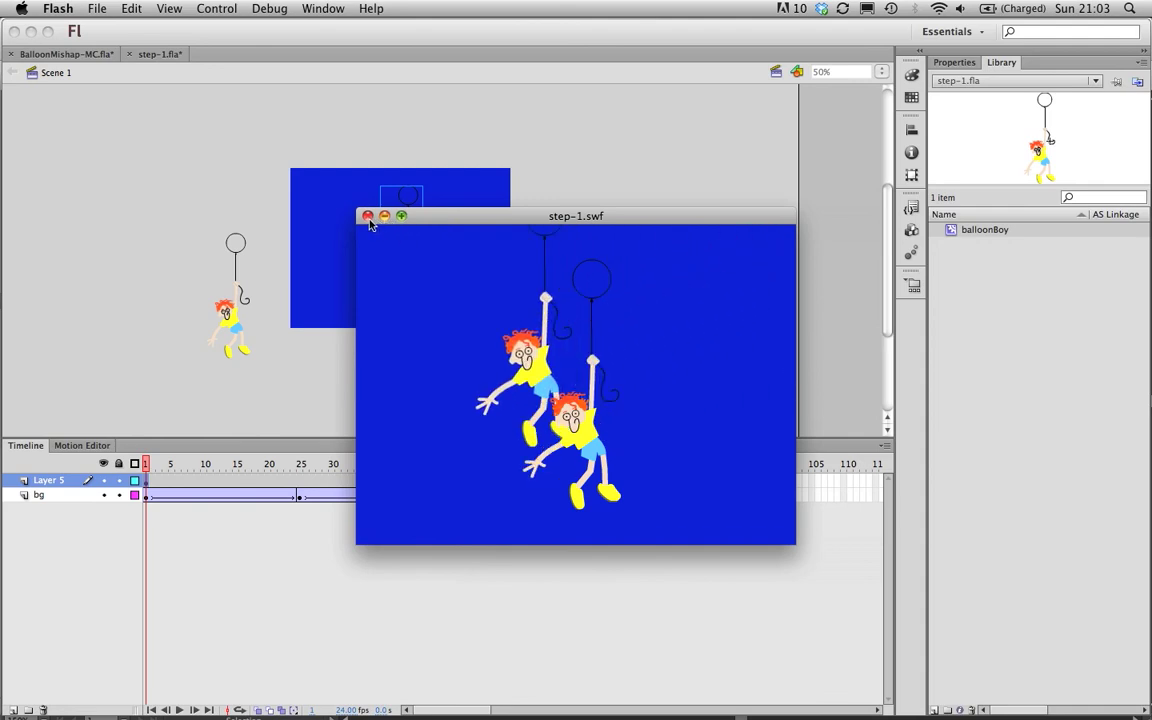
# Name the instances in the Properties panel, the bg-layer balloon boy becoming boyOne.
pyautogui.click(368, 216)
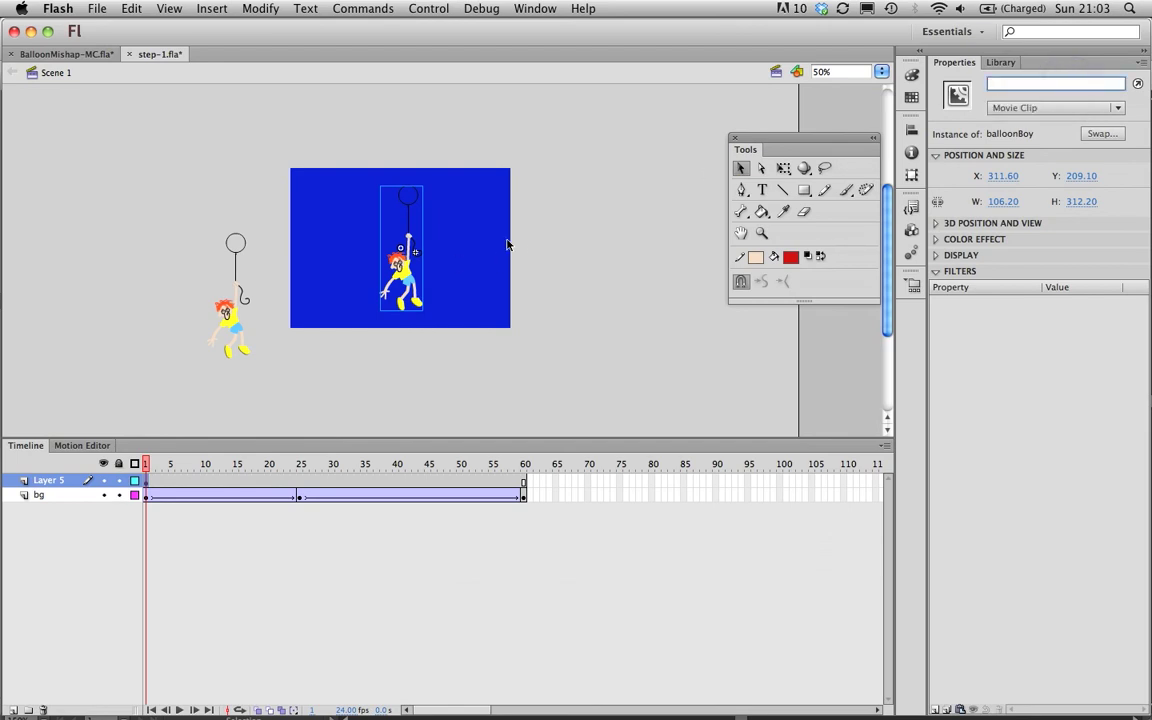
pyautogui.moveTo(656, 272)
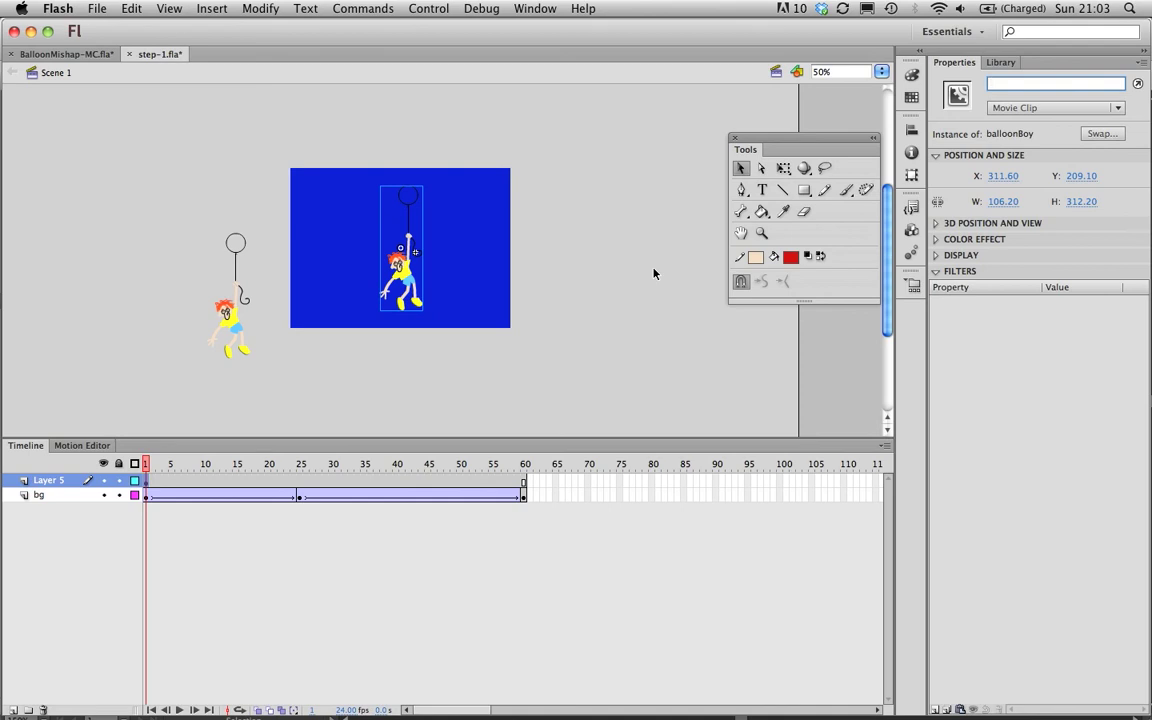
pyautogui.write('boy')
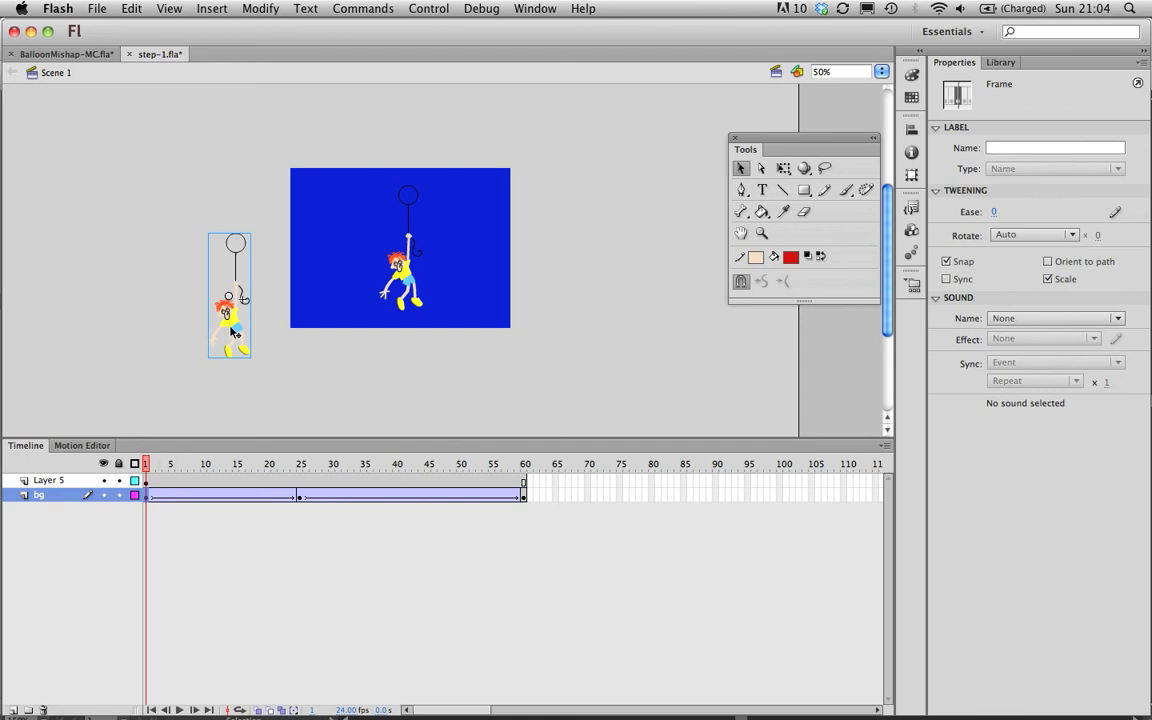
pyautogui.click(230, 318)
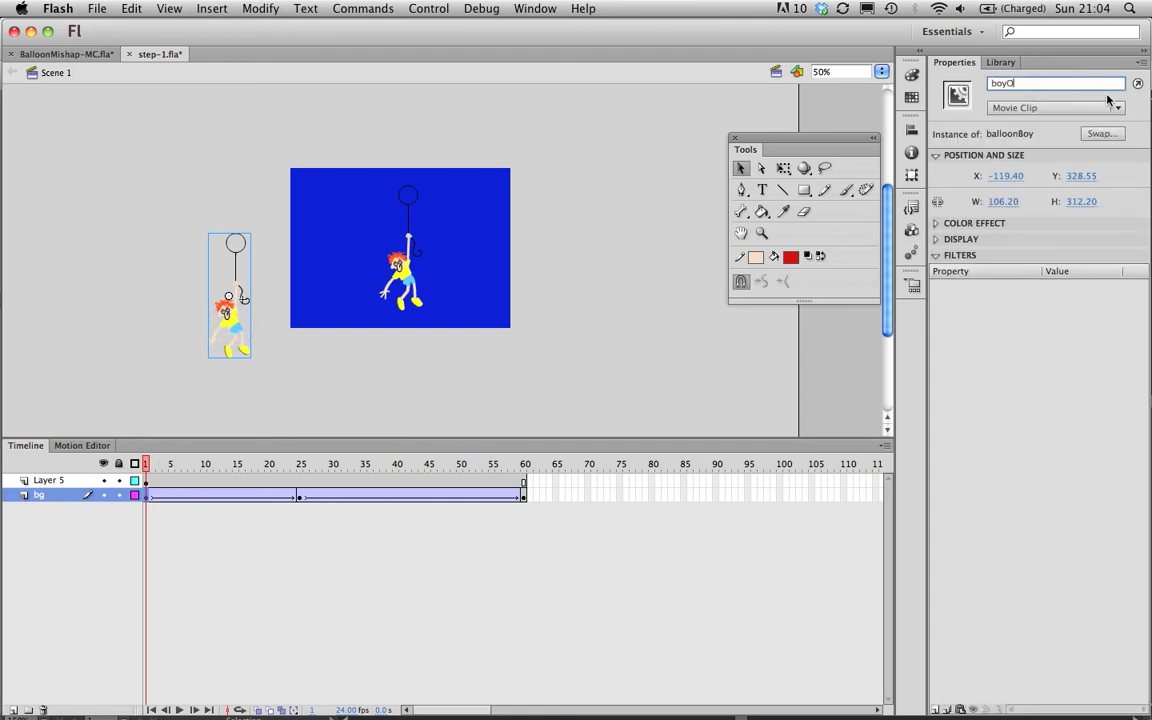
pyautogui.write('ne')
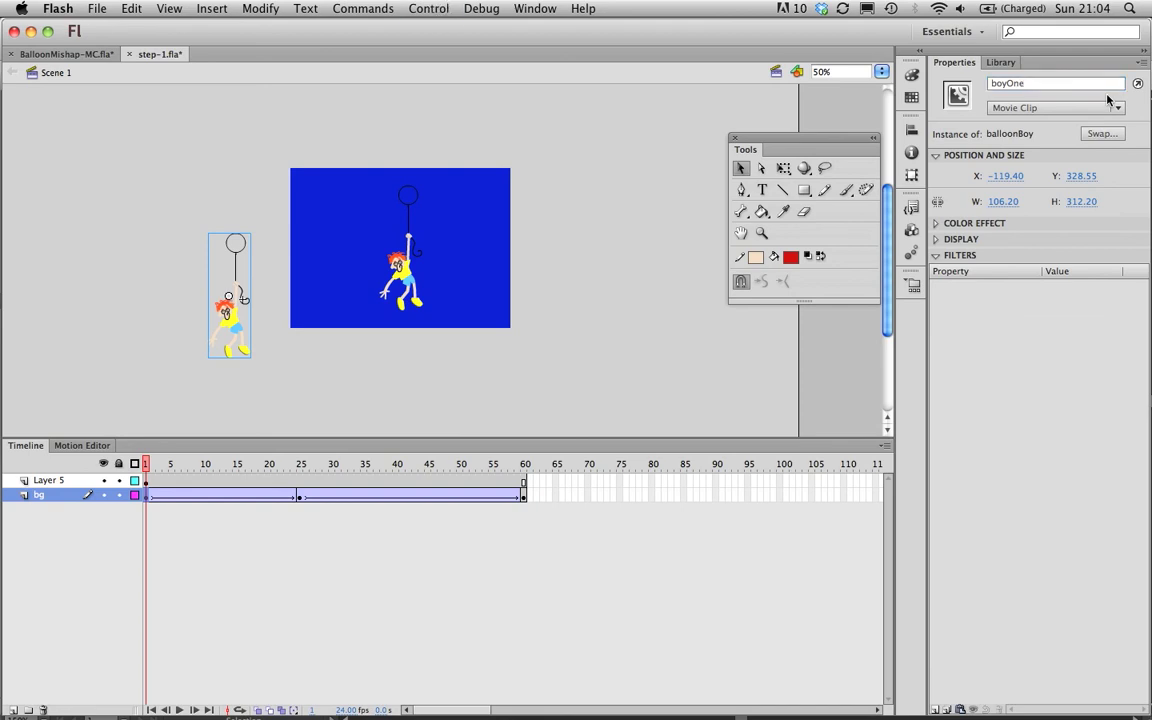